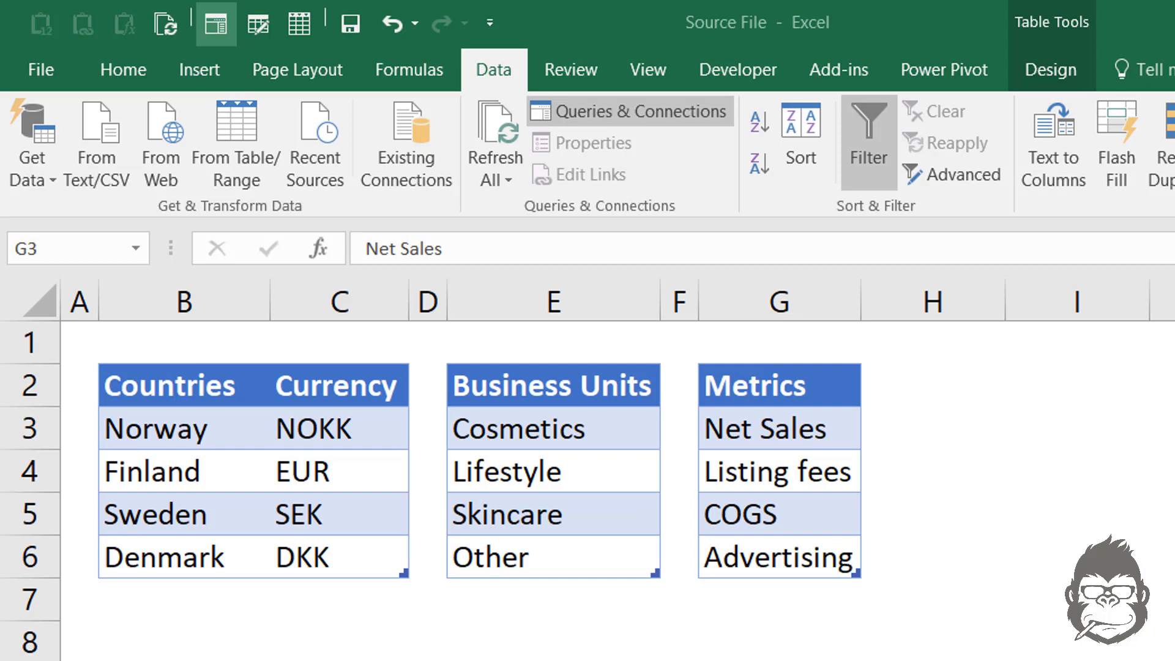
{"action": "mouse_move", "coordinate": [192, 556]}
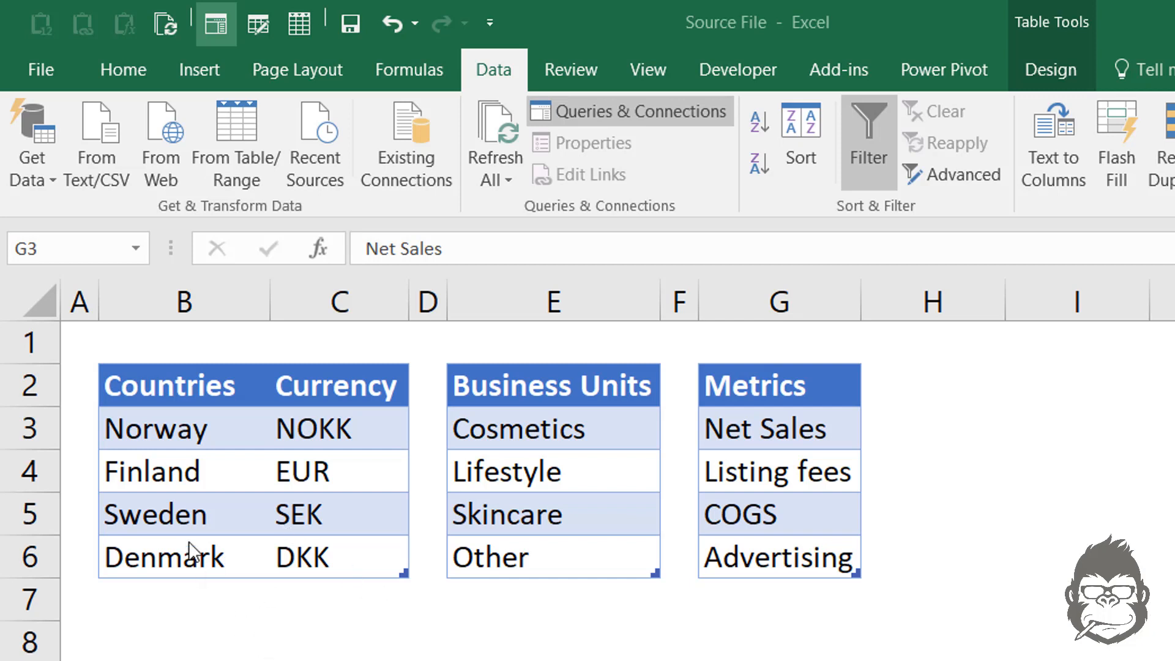
Check the names of the countries, business units and metrics tables on the sheet
{"action": "left_click", "coordinate": [183, 470]}
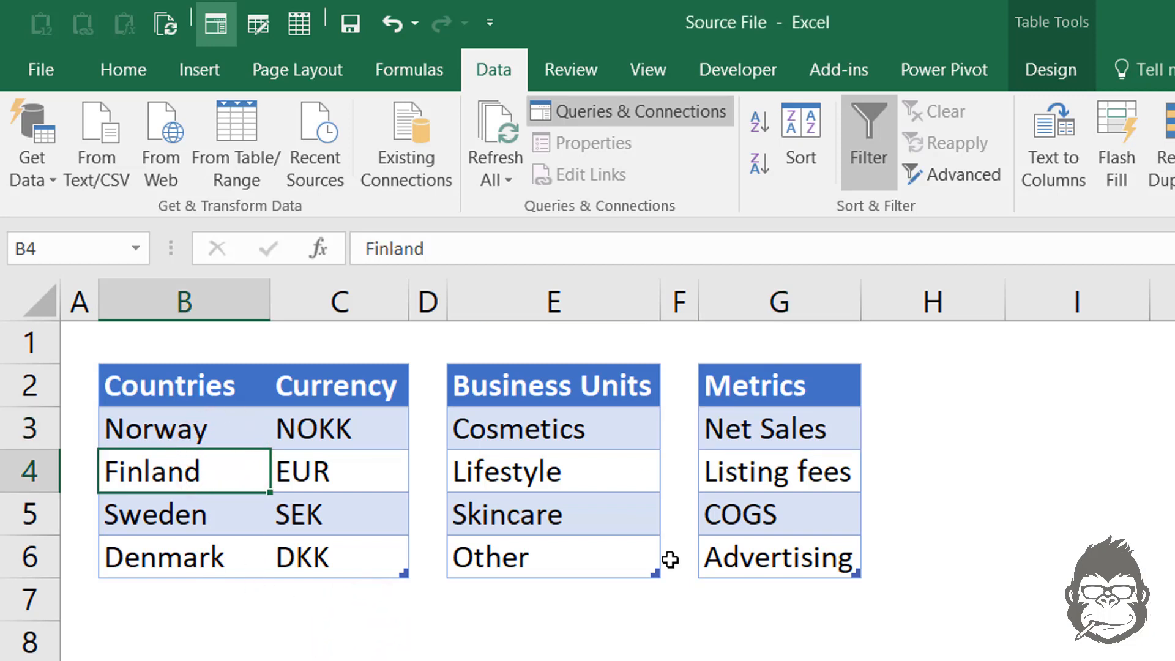
{"action": "mouse_move", "coordinate": [242, 68]}
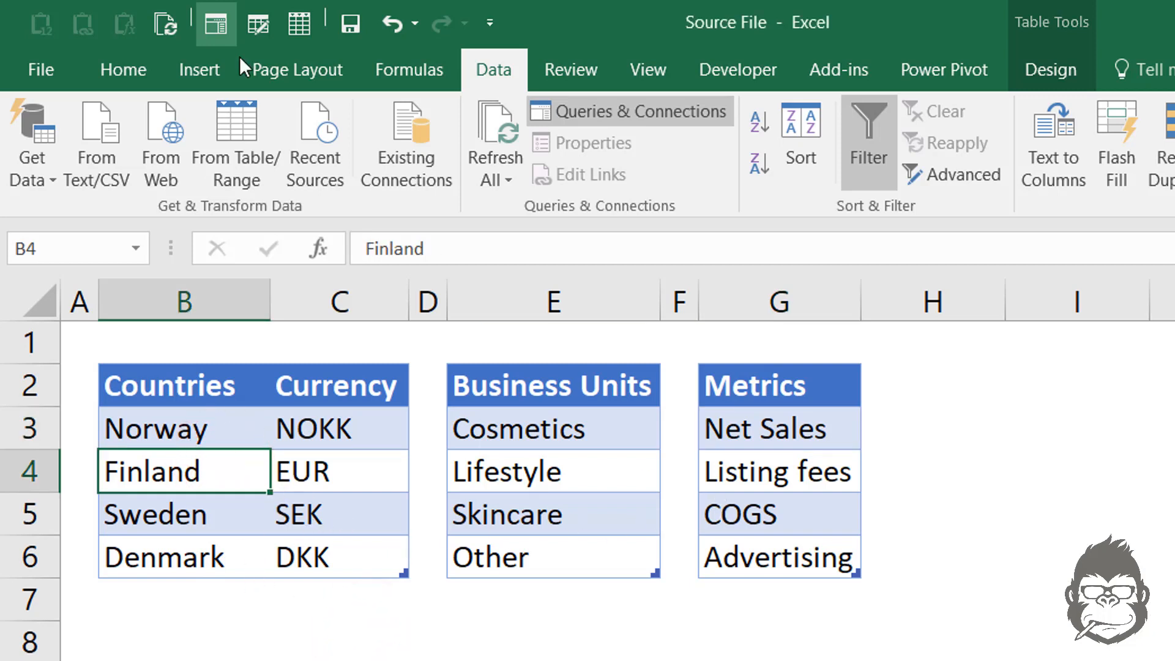
{"action": "left_click", "coordinate": [1050, 70]}
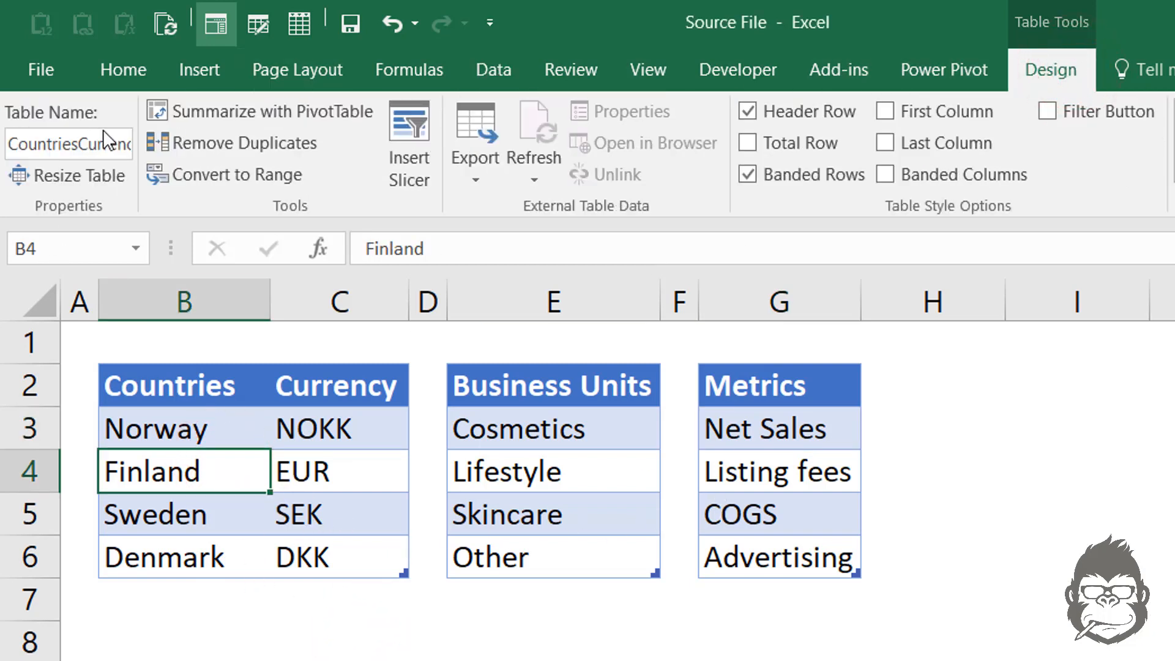
{"action": "mouse_move", "coordinate": [213, 480]}
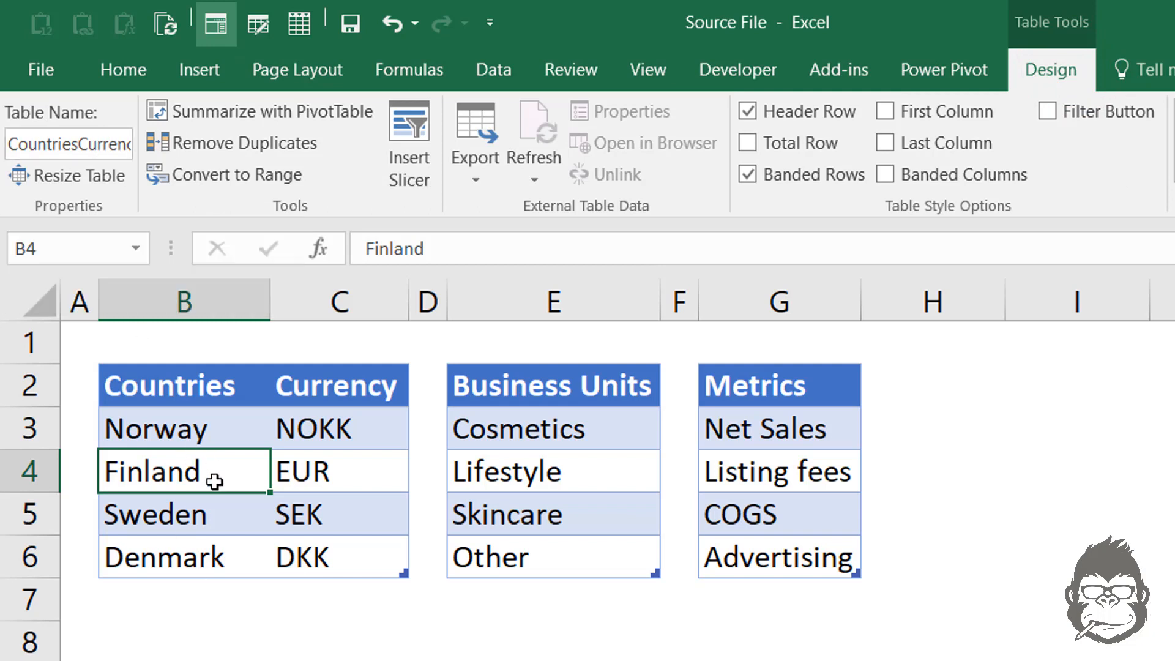
{"action": "mouse_move", "coordinate": [665, 582]}
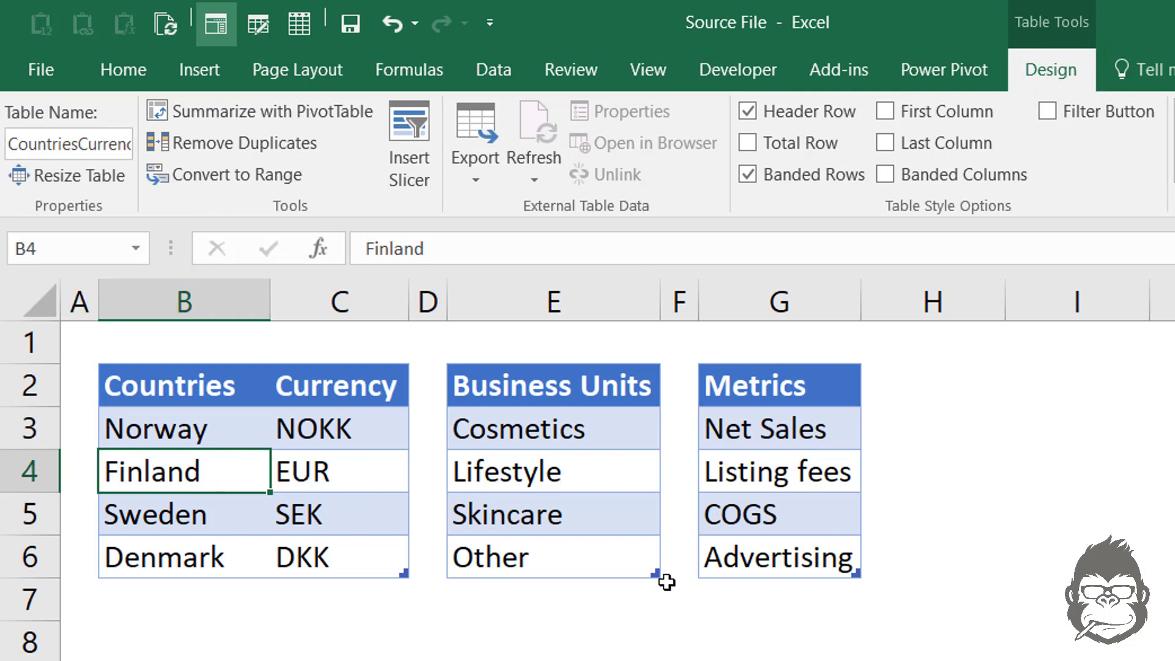
{"action": "left_click", "coordinate": [550, 557]}
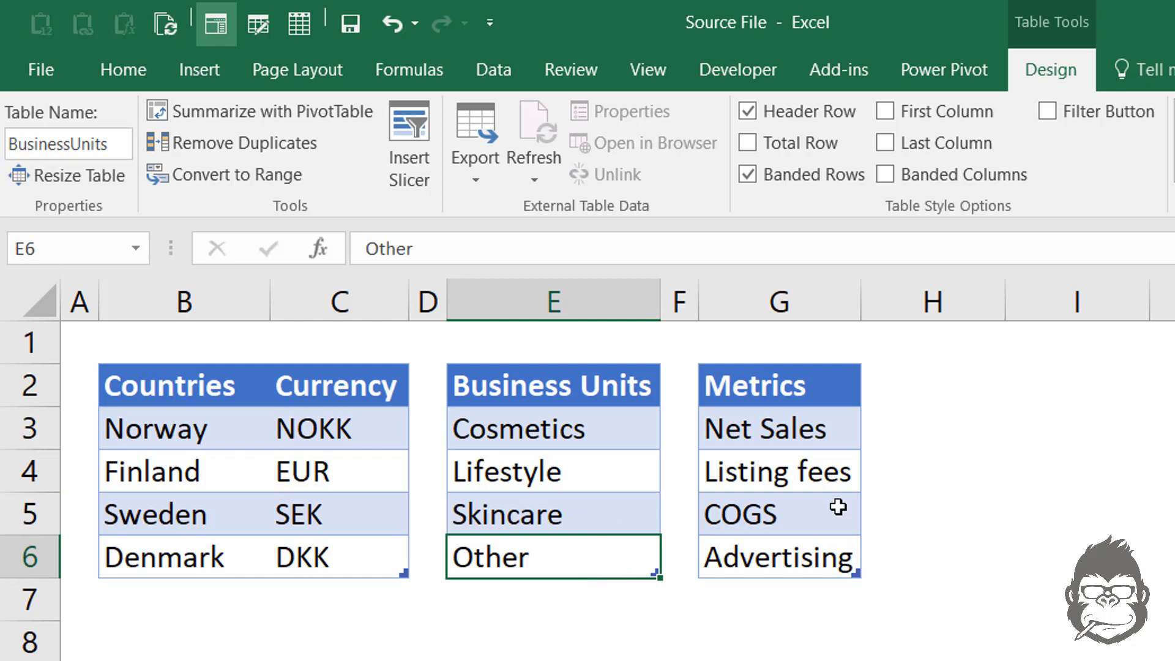
{"action": "left_click", "coordinate": [778, 469]}
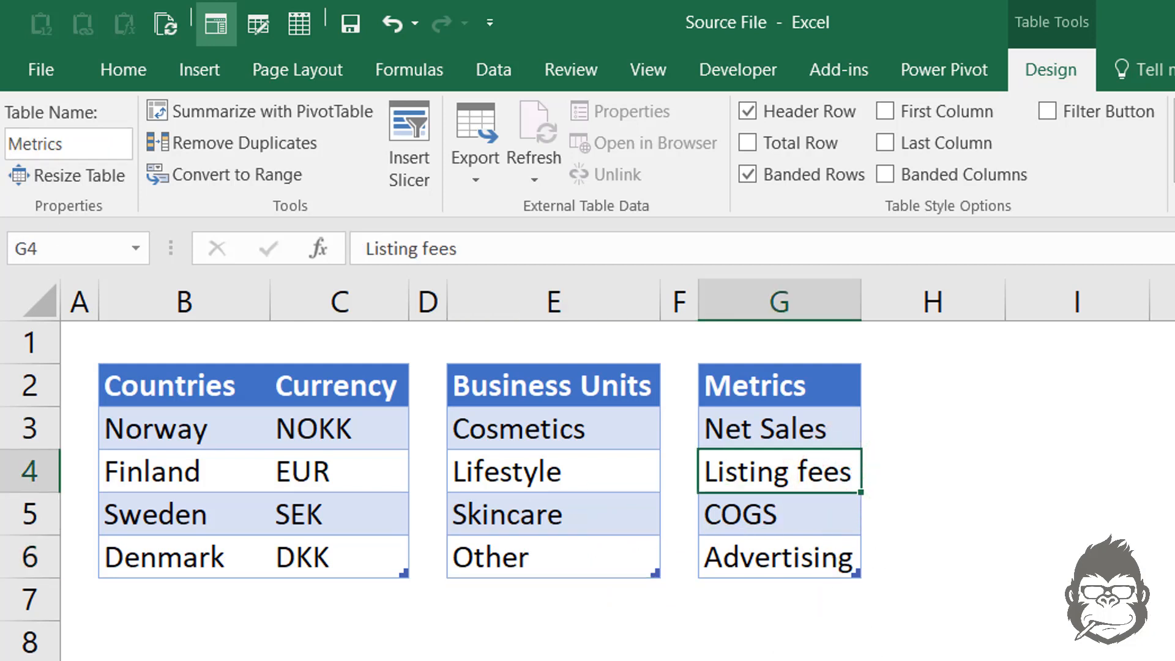
{"action": "left_click", "coordinate": [339, 470]}
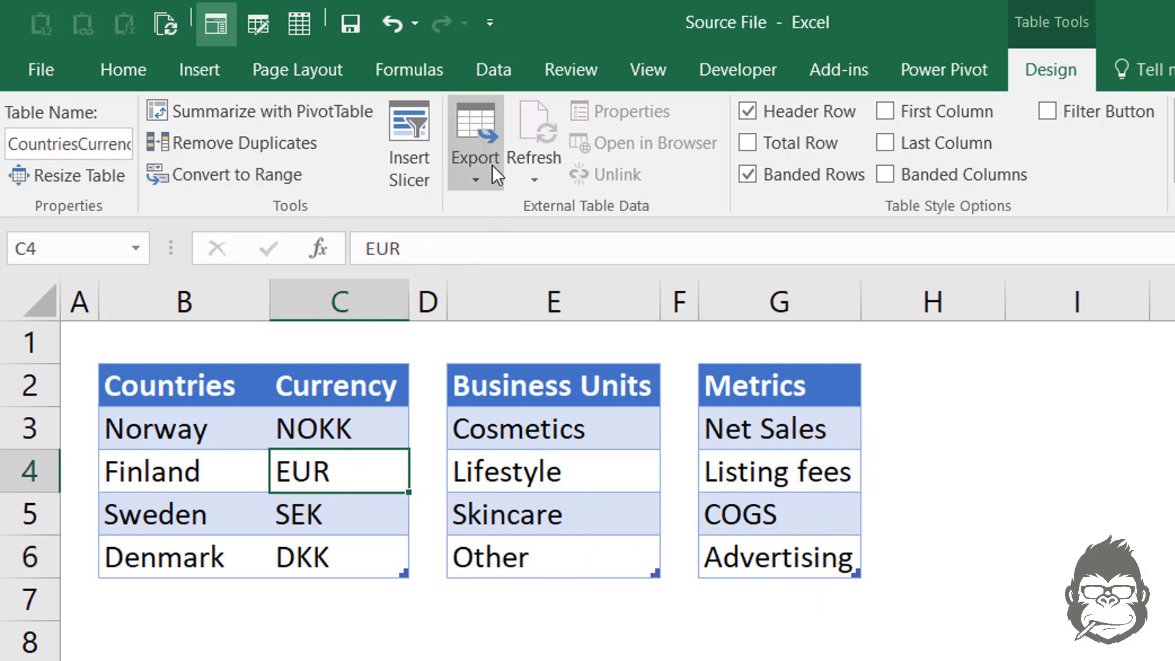
Load the countries and business units tables via From Table/Range, keeping BusinessUnits connection-only
{"action": "left_click", "coordinate": [493, 70]}
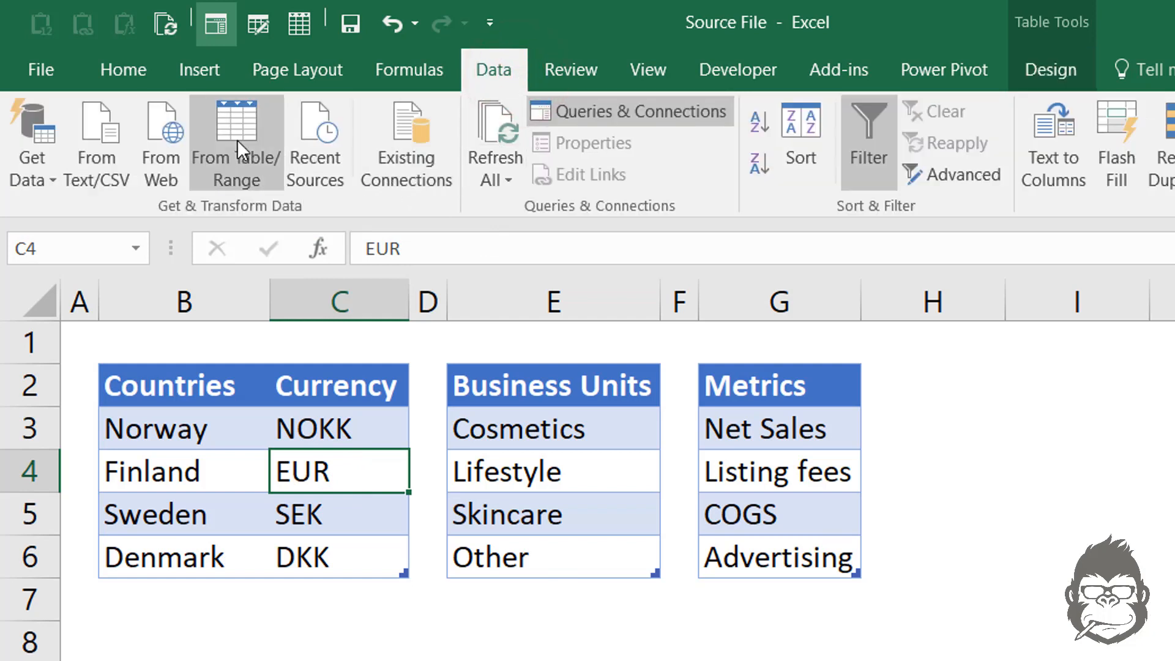
{"action": "left_click", "coordinate": [235, 142]}
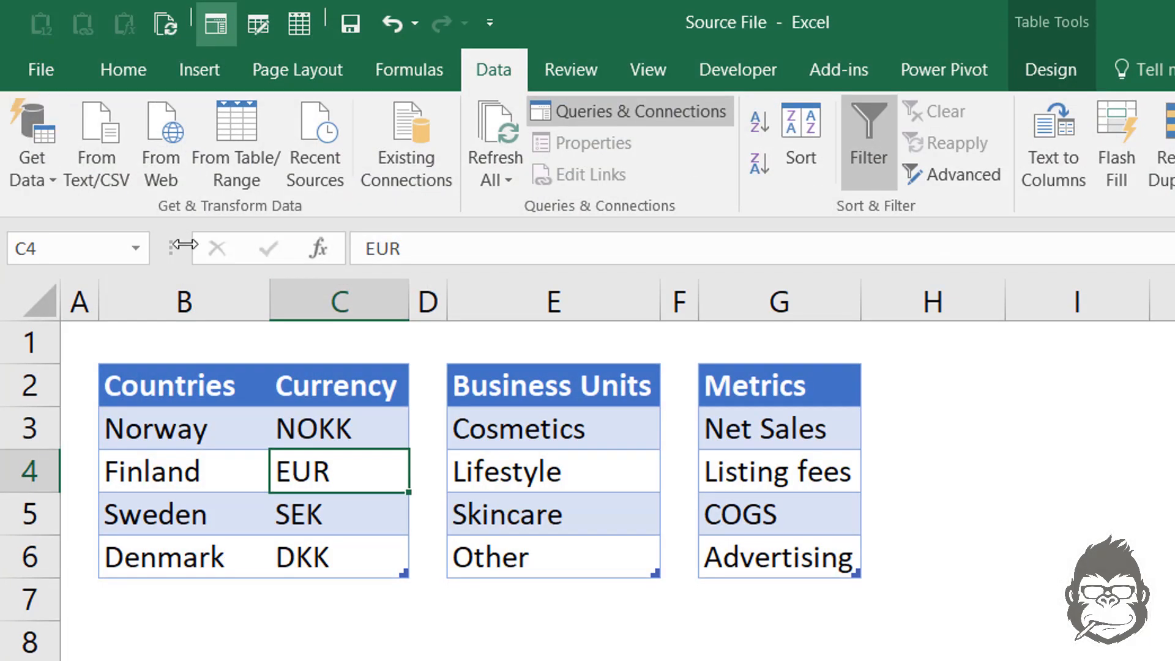
{"action": "left_click", "coordinate": [552, 470]}
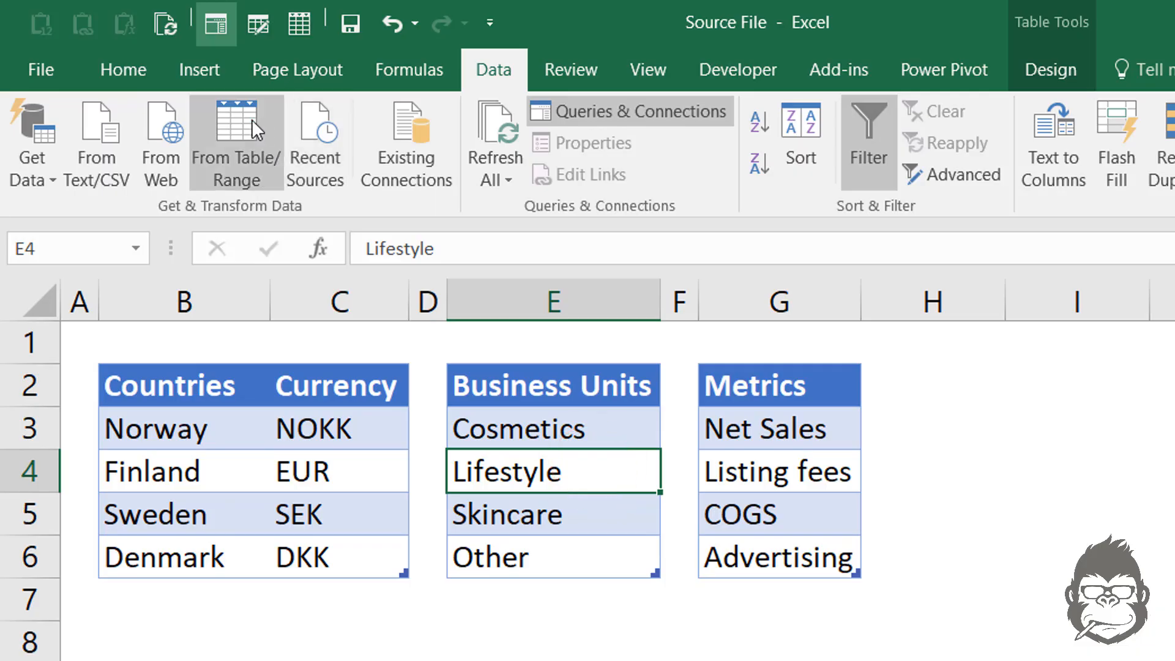
{"action": "left_click", "coordinate": [234, 142]}
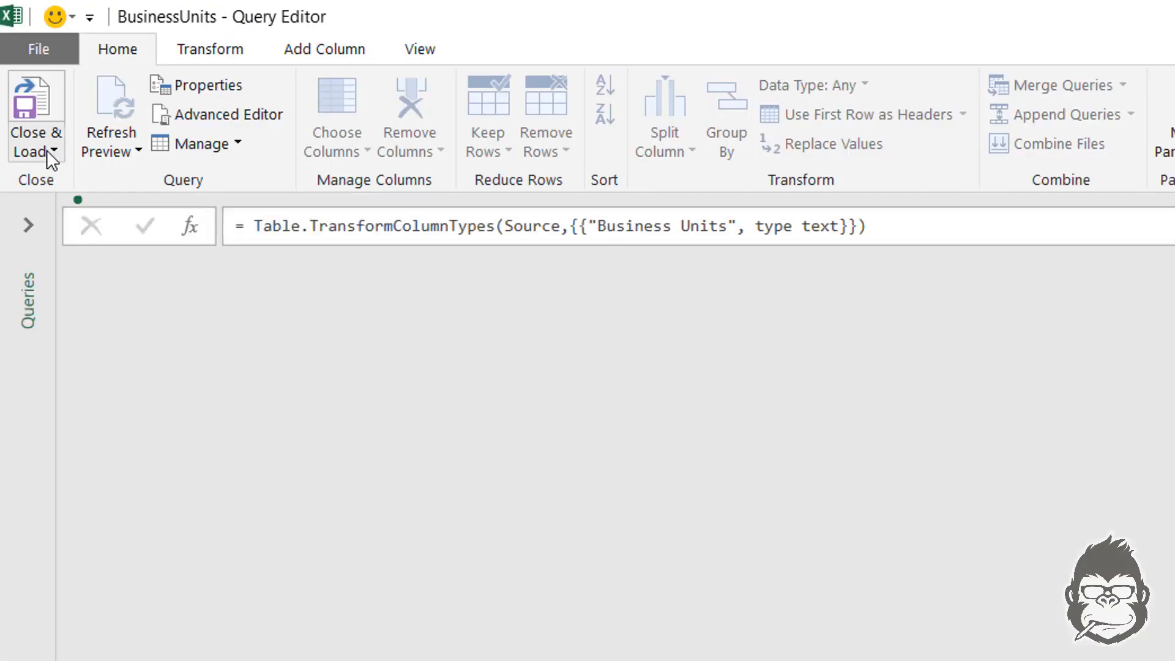
{"action": "left_click", "coordinate": [32, 117]}
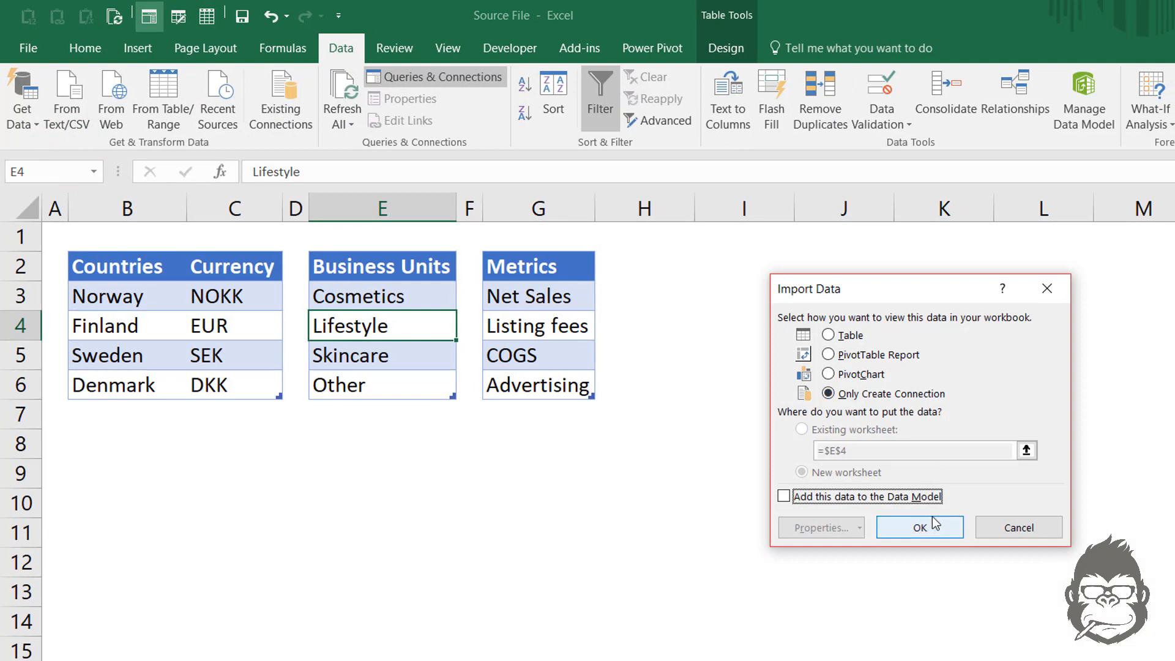
{"action": "left_click", "coordinate": [919, 526]}
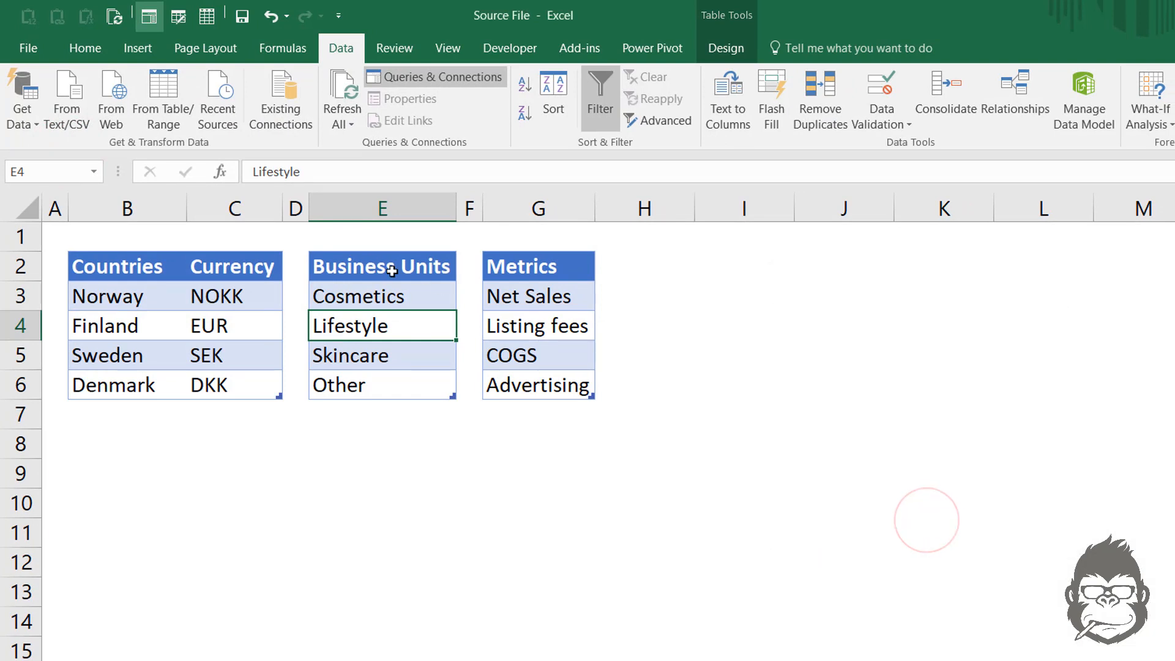
Load the metrics table into Power Query and start its connection-only load
{"action": "left_click", "coordinate": [537, 295]}
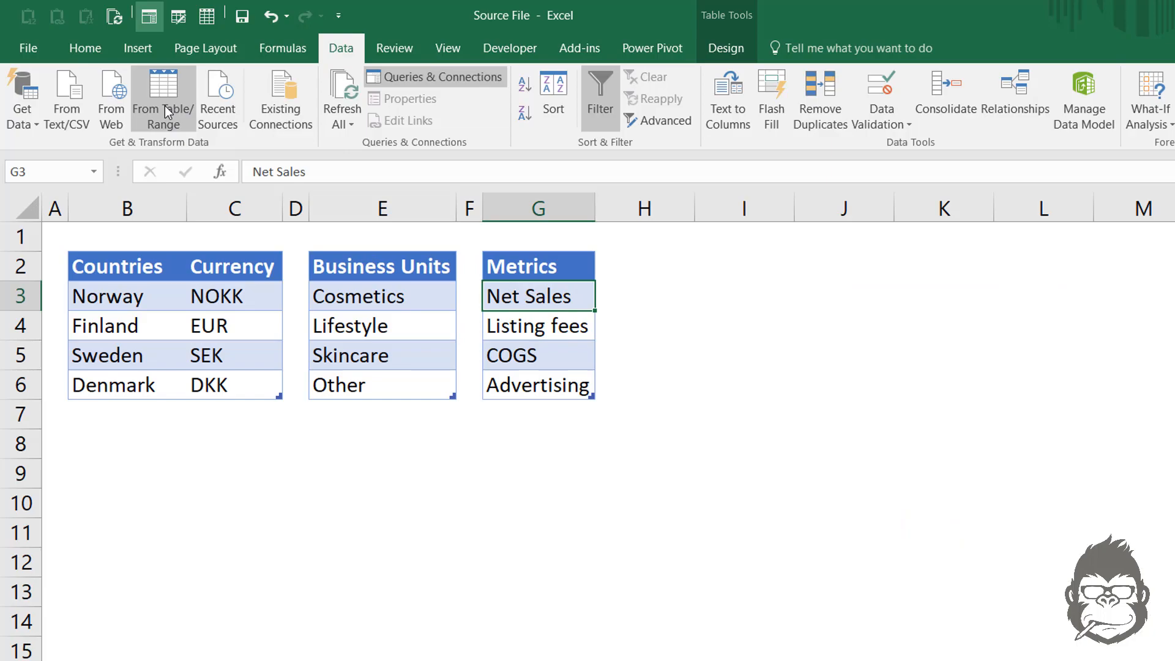
{"action": "left_click", "coordinate": [163, 98]}
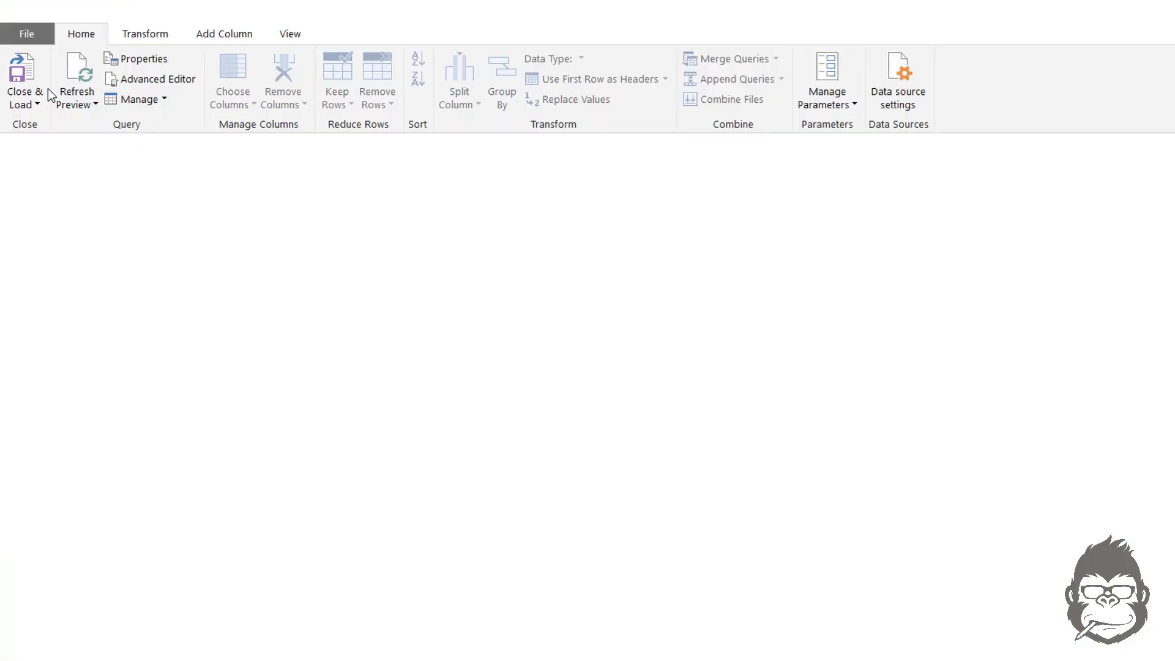
{"action": "left_click", "coordinate": [25, 82]}
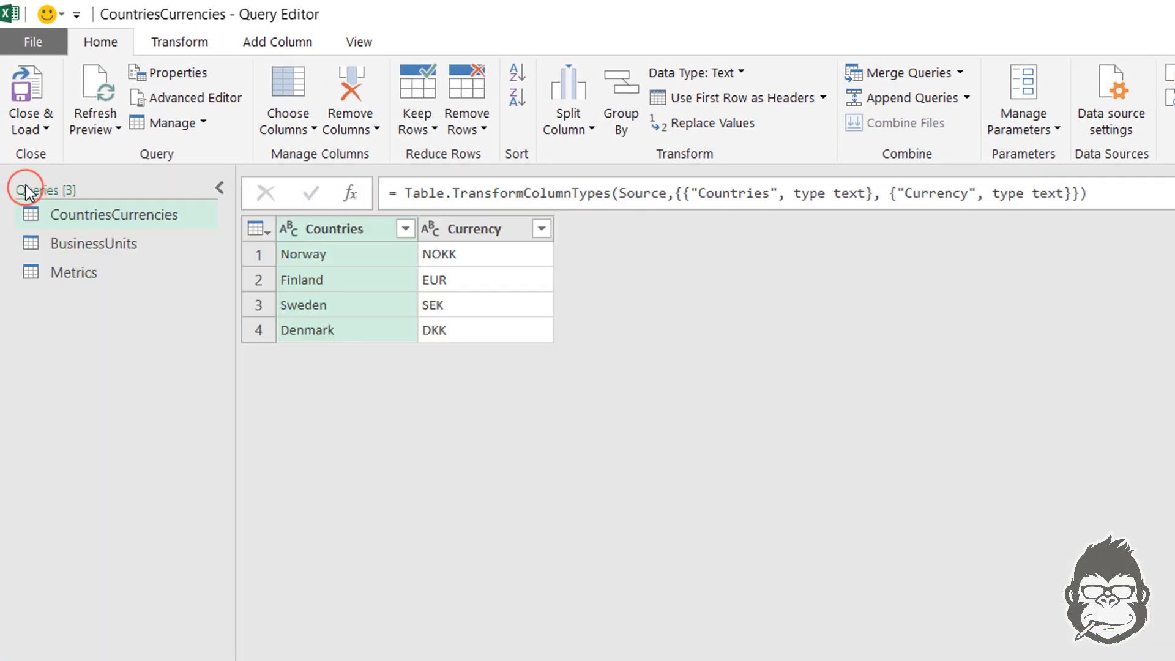
{"action": "mouse_move", "coordinate": [73, 271]}
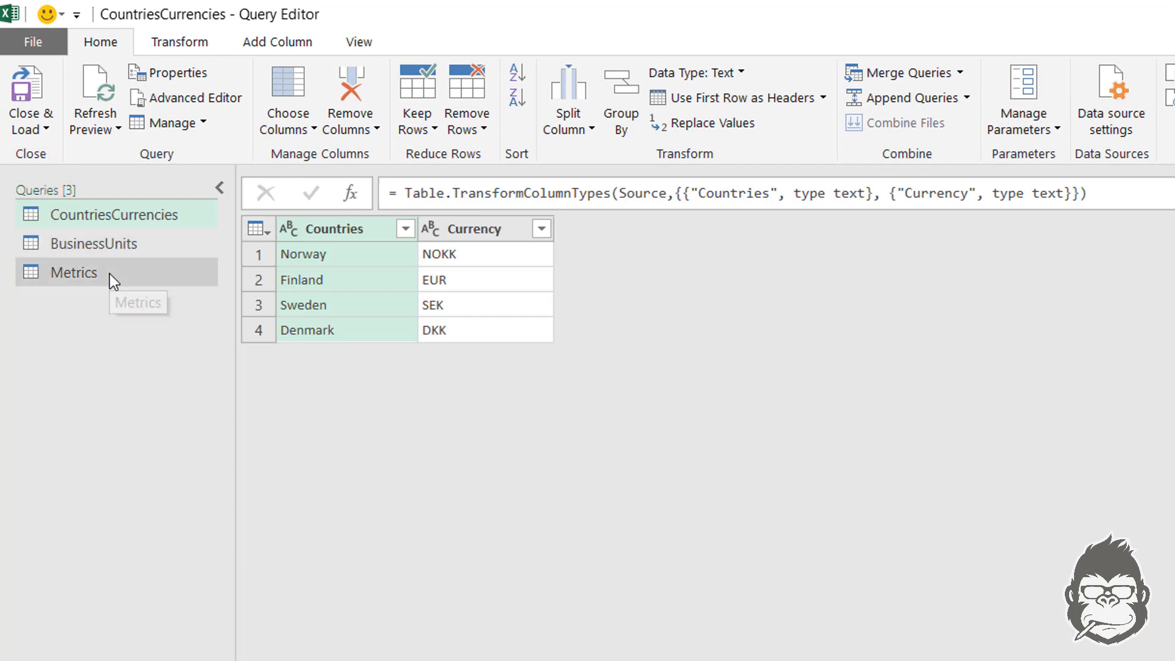
{"action": "mouse_move", "coordinate": [169, 243]}
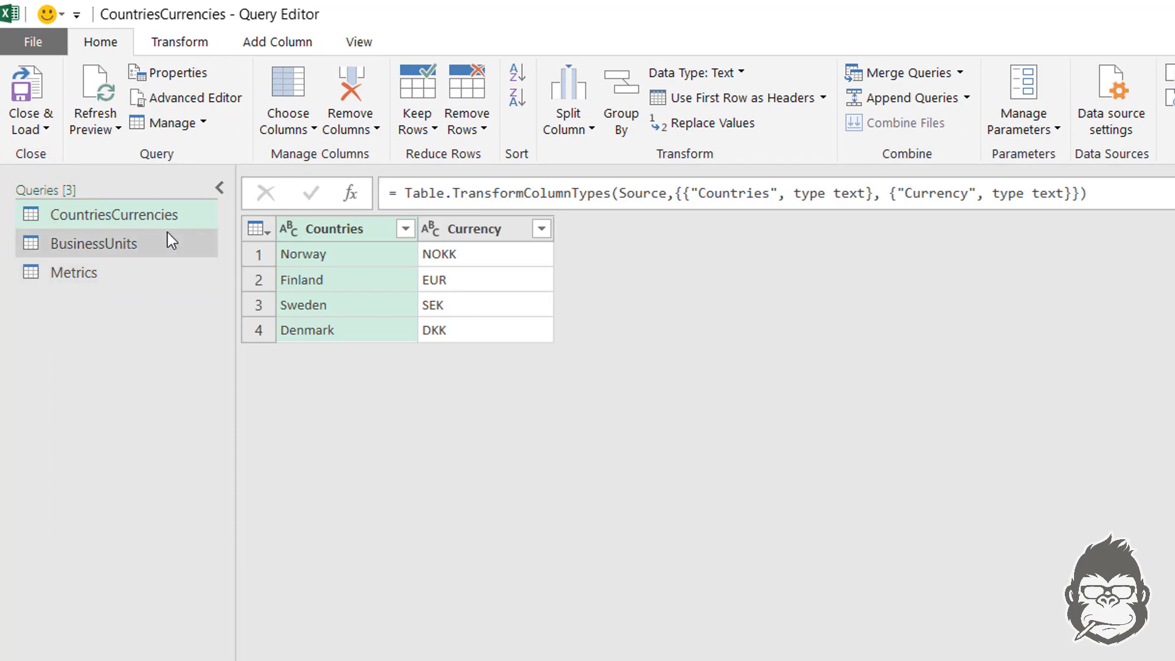
{"action": "mouse_move", "coordinate": [158, 258]}
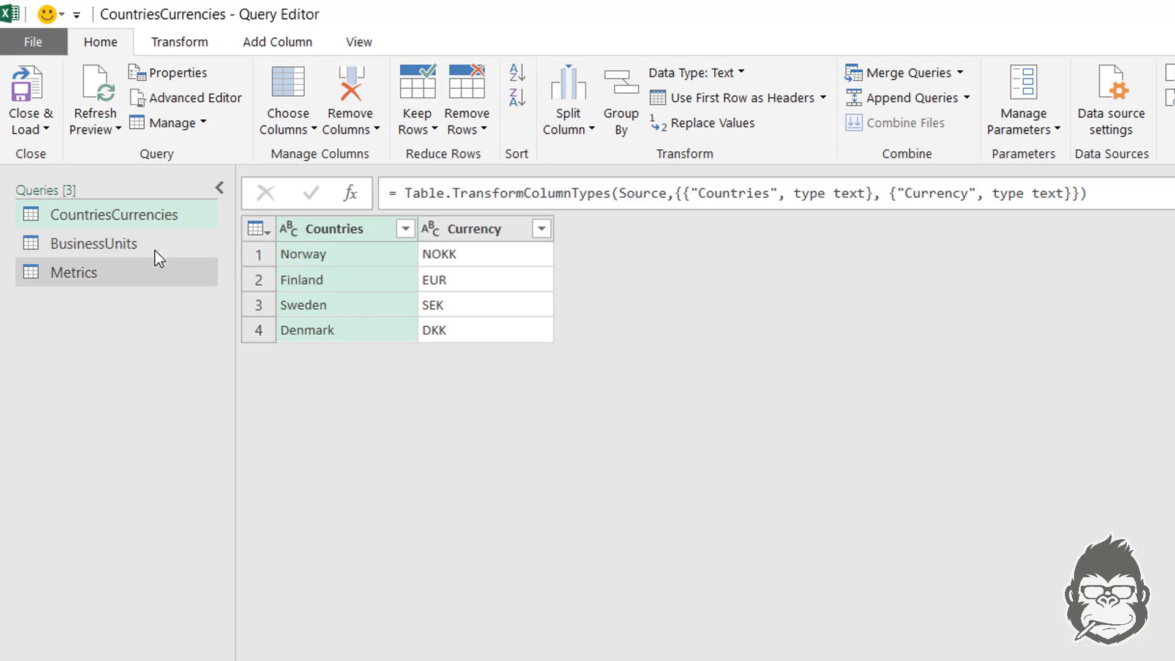
{"action": "mouse_move", "coordinate": [121, 215]}
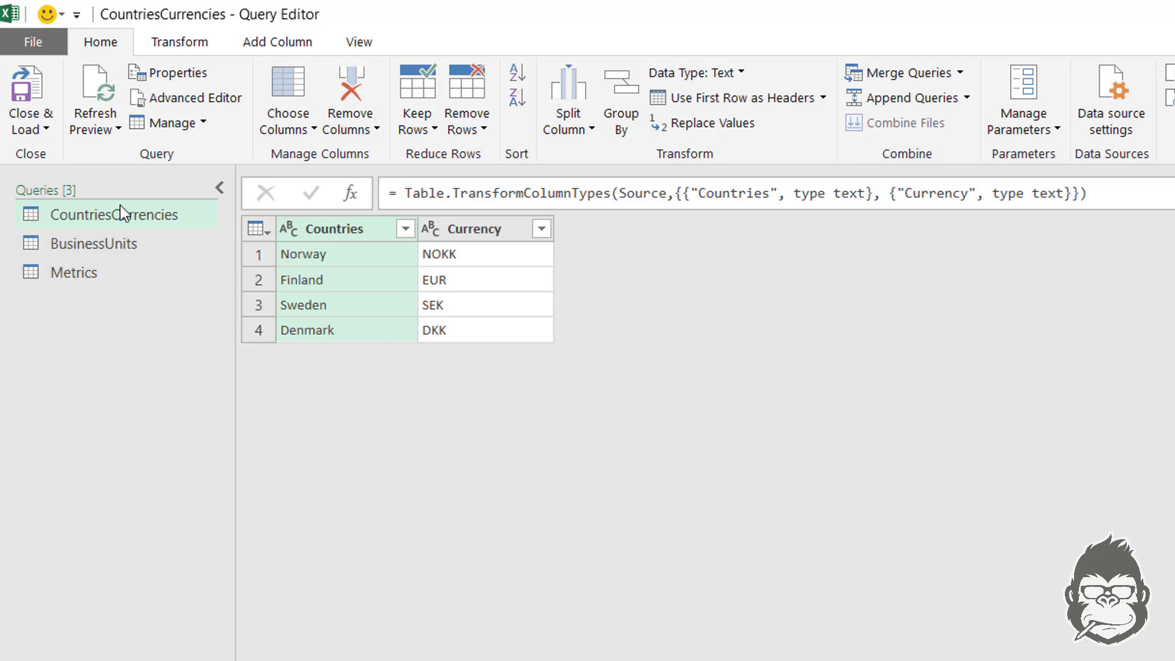
{"action": "mouse_move", "coordinate": [128, 247]}
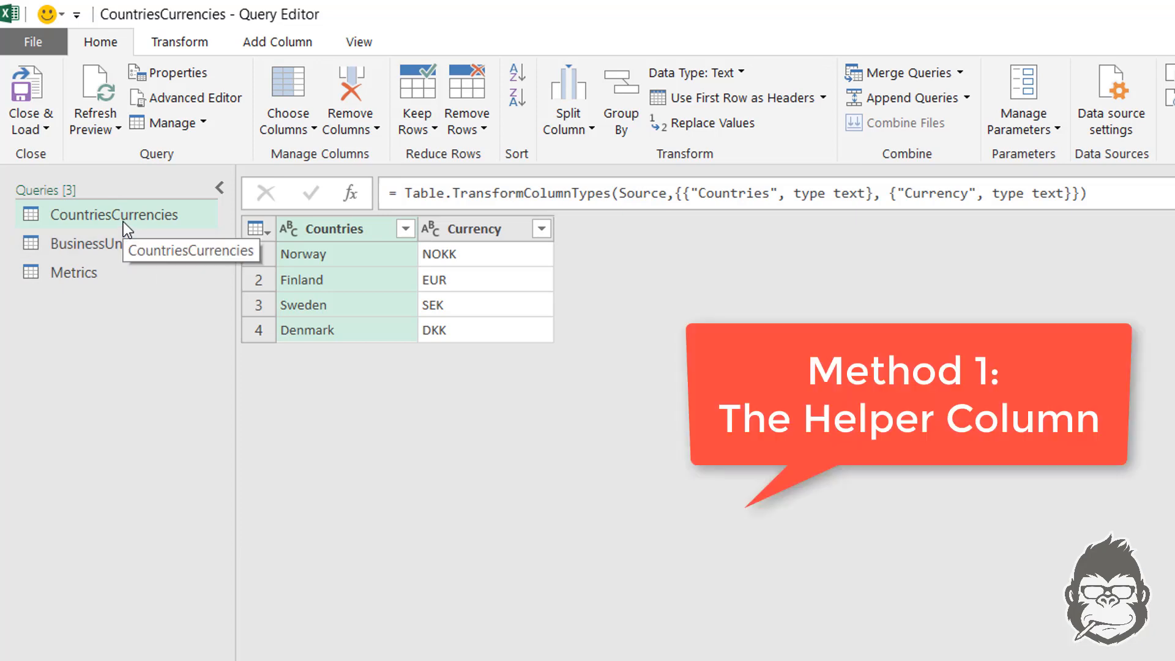
Add a custom column named Join with formula 1 across the queries, finishing on CountriesCurrencies
{"action": "left_click", "coordinate": [277, 42]}
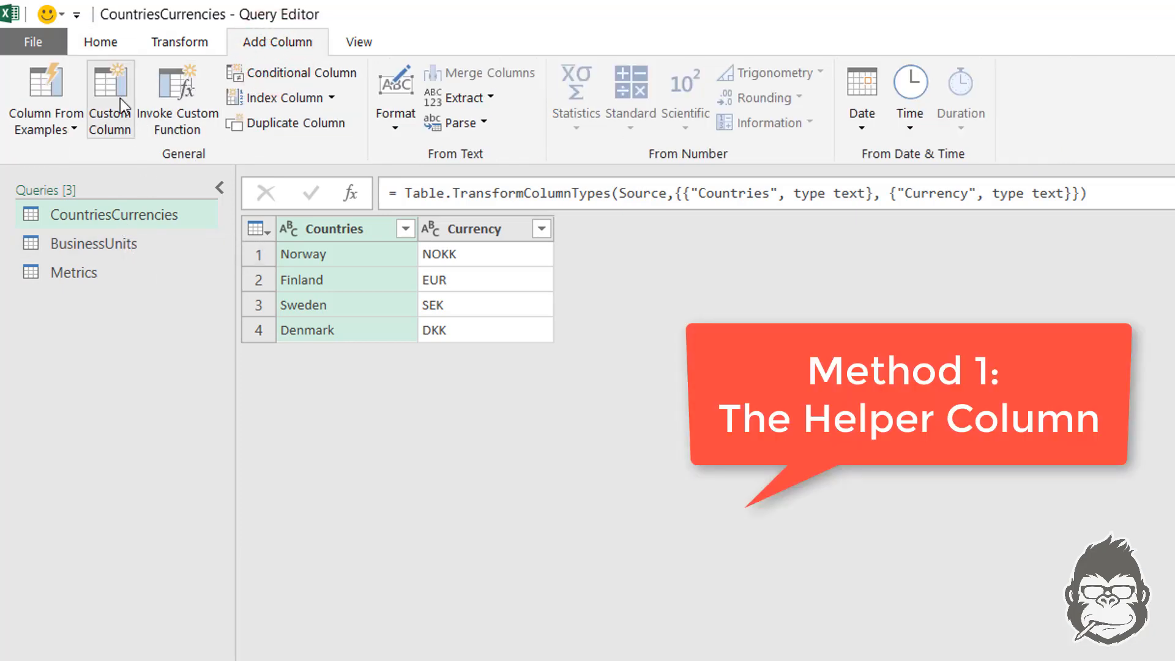
{"action": "mouse_move", "coordinate": [131, 98]}
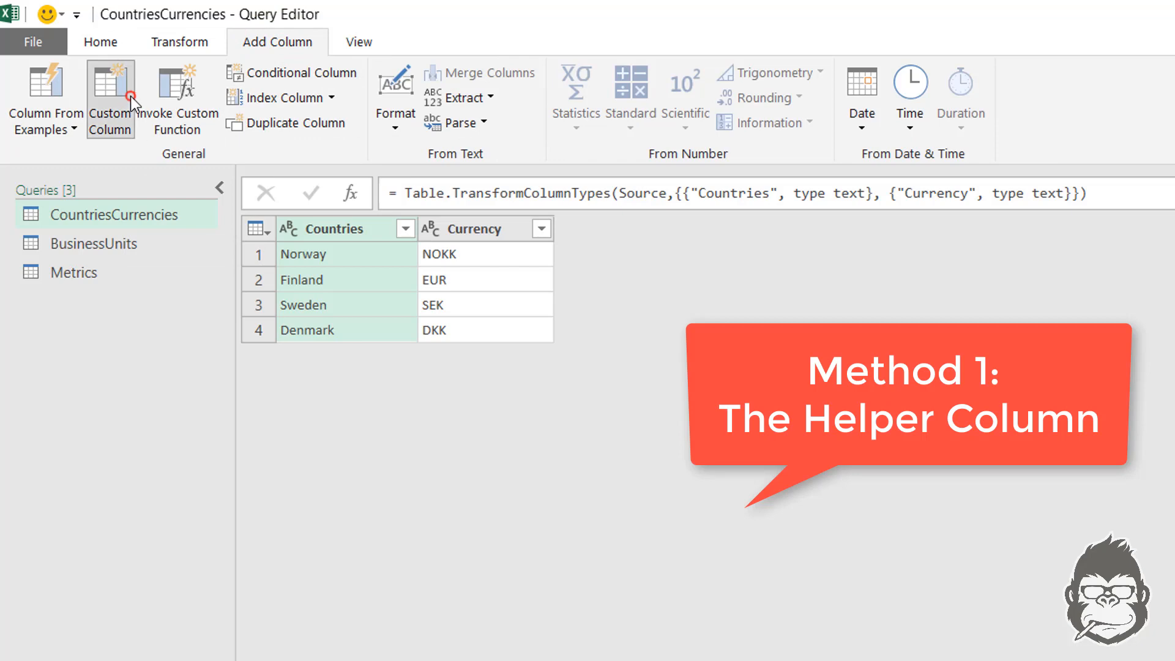
{"action": "left_click", "coordinate": [109, 98]}
{"action": "type", "text": "Join"}
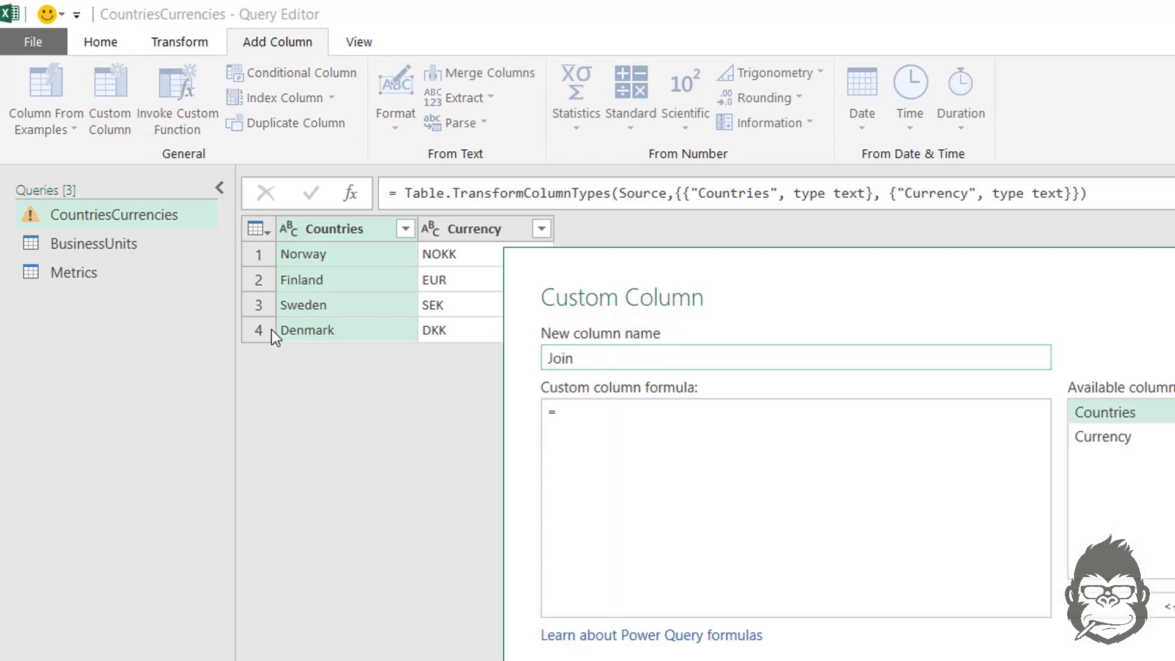
{"action": "type", "text": "1"}
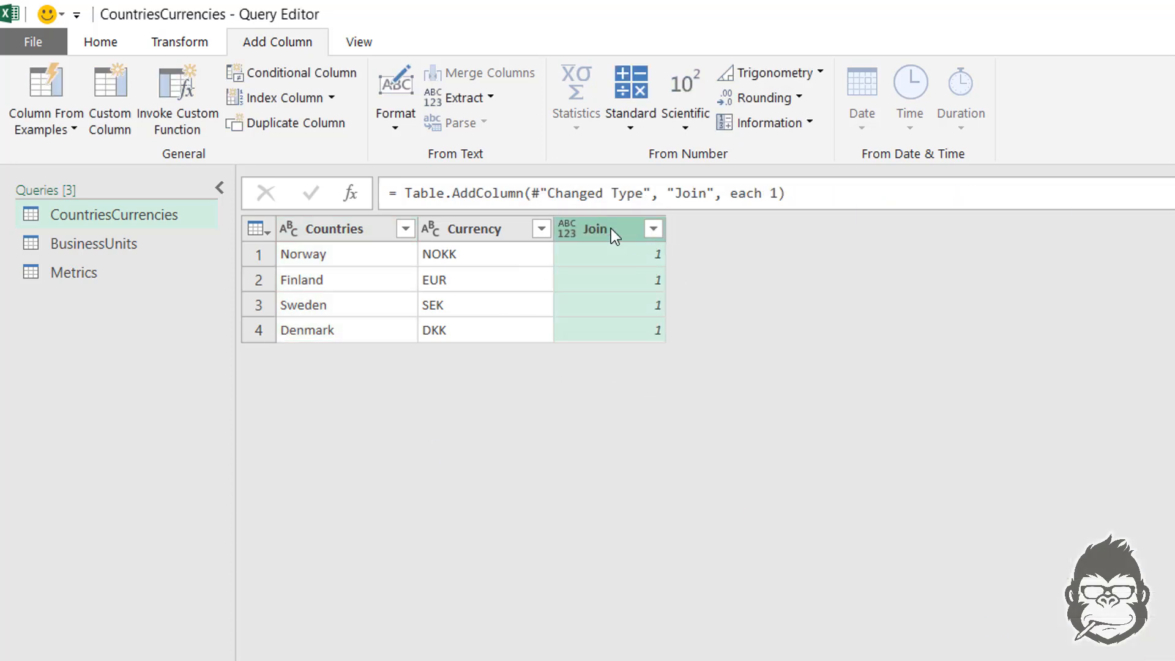
{"action": "left_click", "coordinate": [95, 242]}
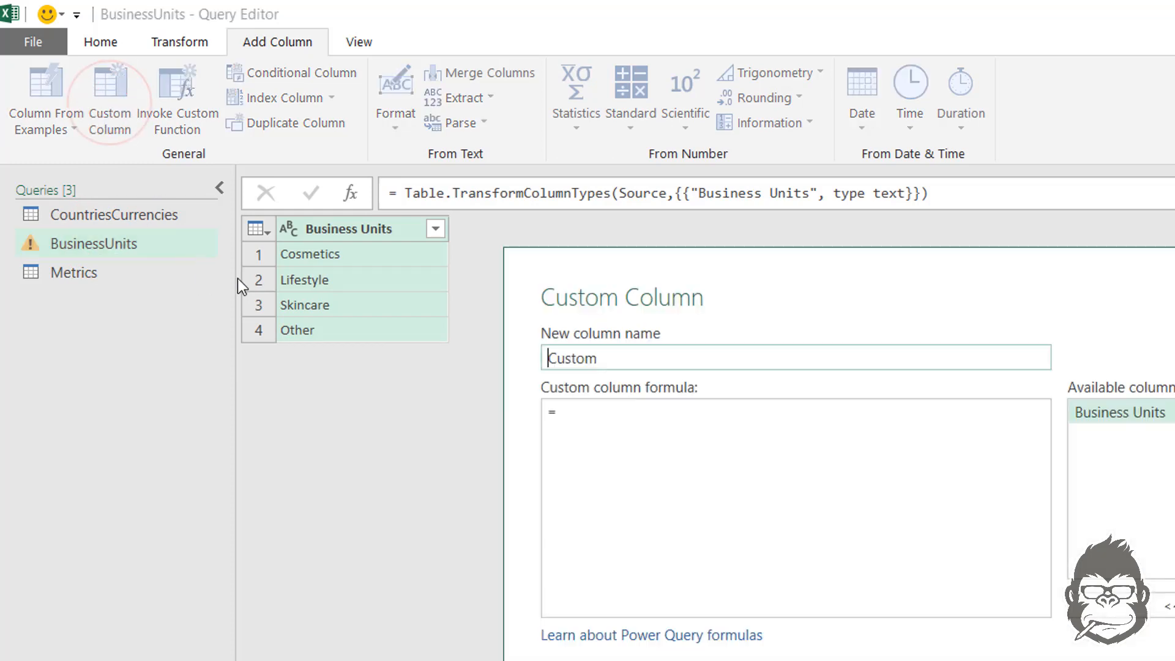
{"action": "type", "text": "Join"}
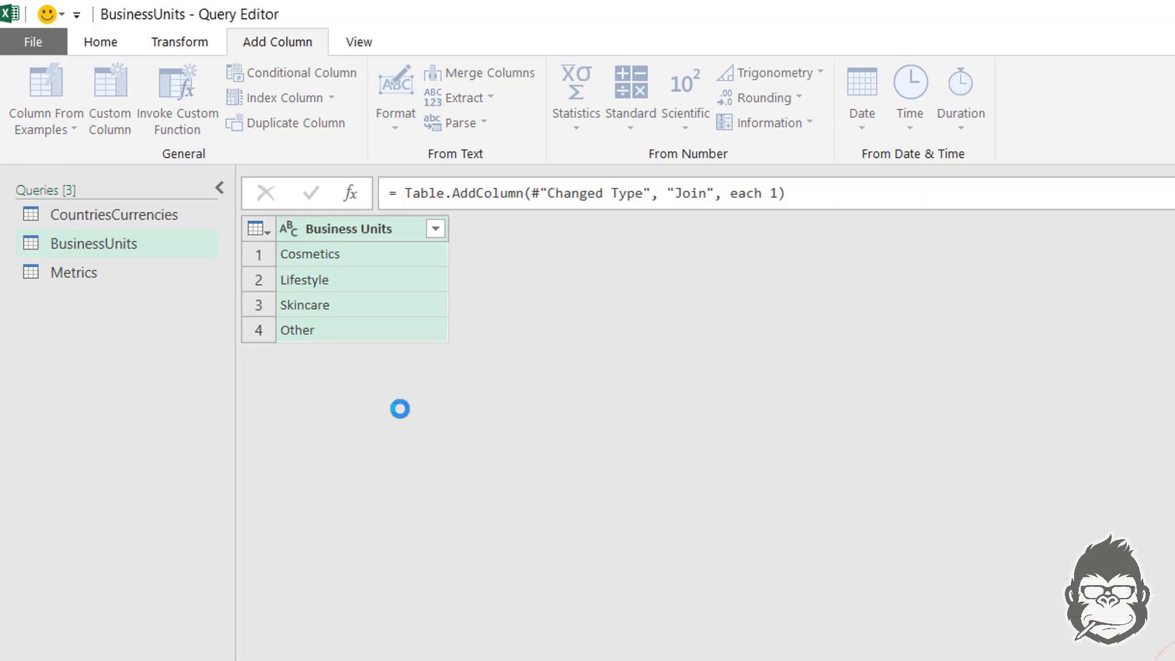
{"action": "left_click", "coordinate": [74, 272]}
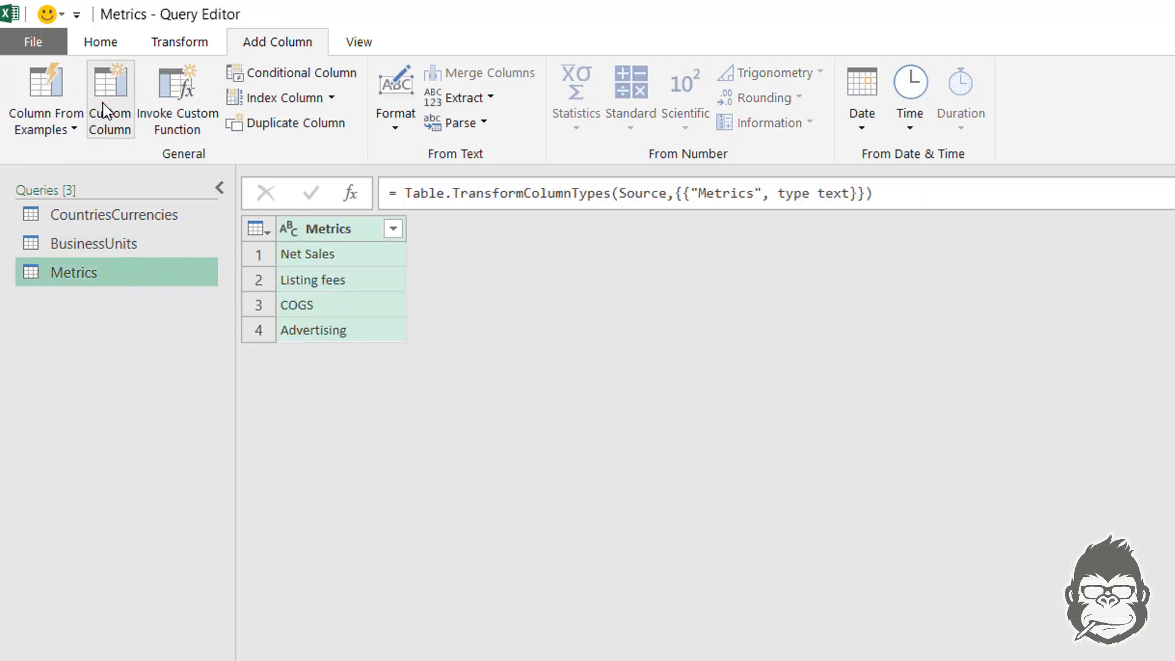
{"action": "left_click", "coordinate": [109, 98]}
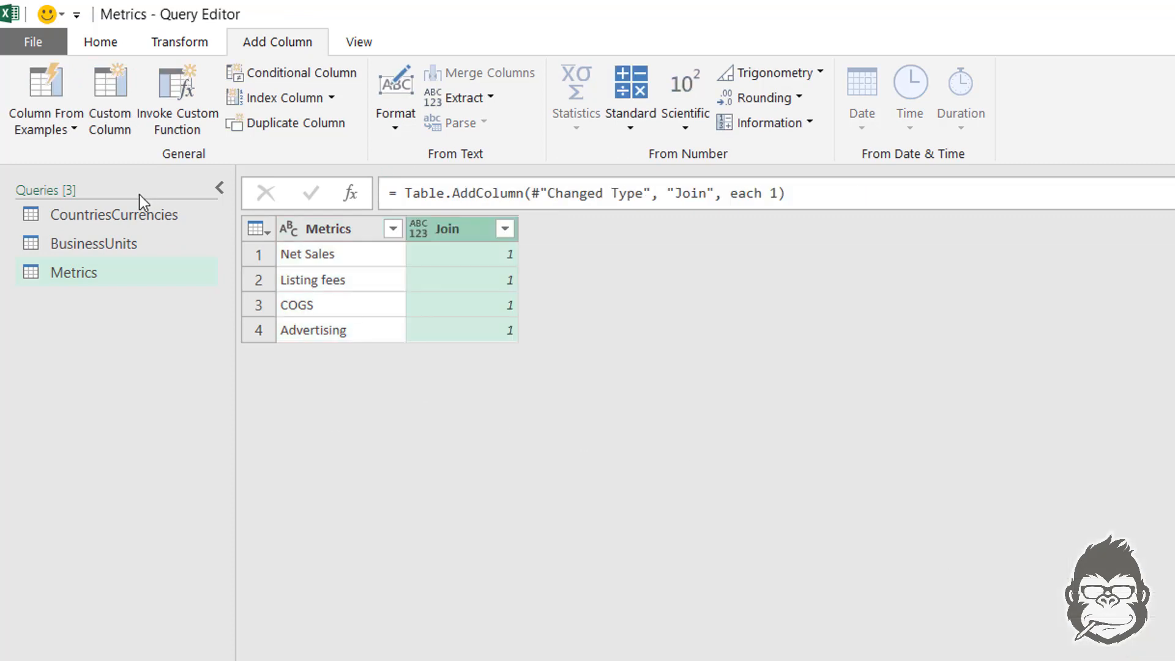
{"action": "left_click", "coordinate": [112, 213]}
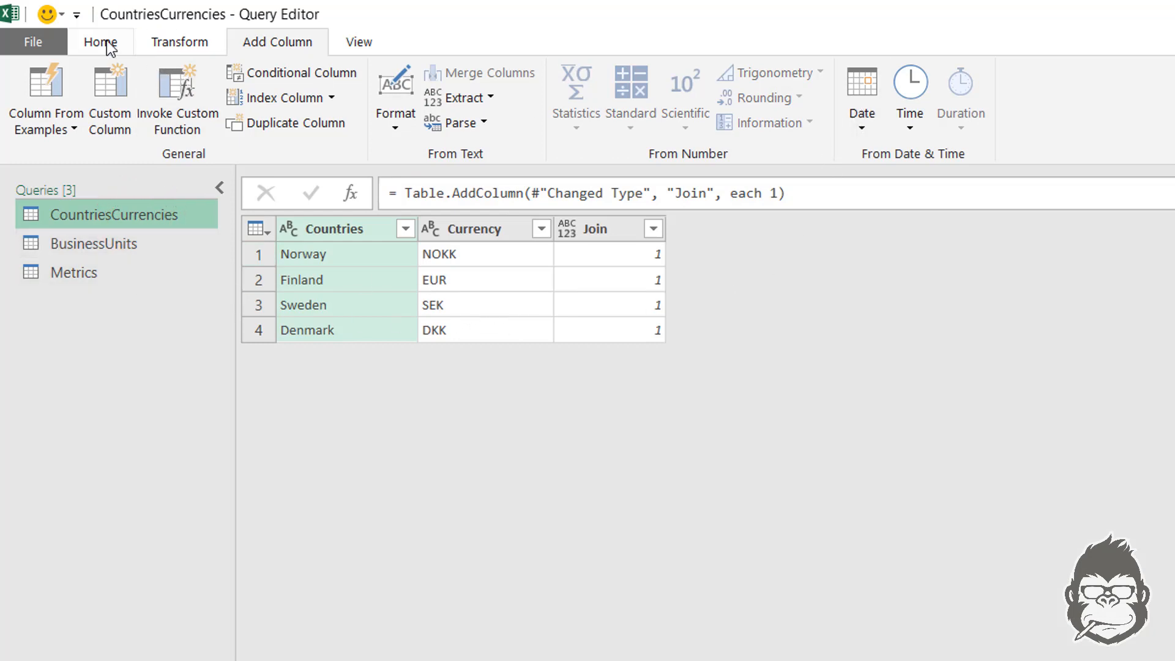
Merge CountriesCurrencies with BusinessUnits on both Join columns using a Full Outer join
{"action": "left_click", "coordinate": [99, 43]}
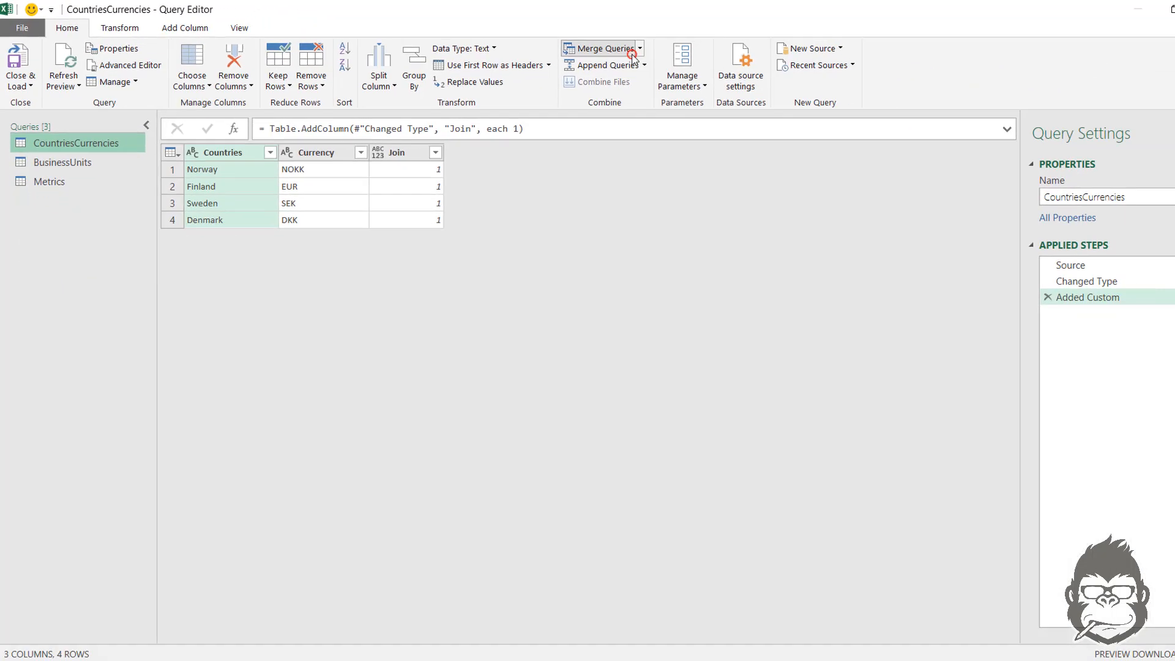
{"action": "left_click", "coordinate": [600, 48]}
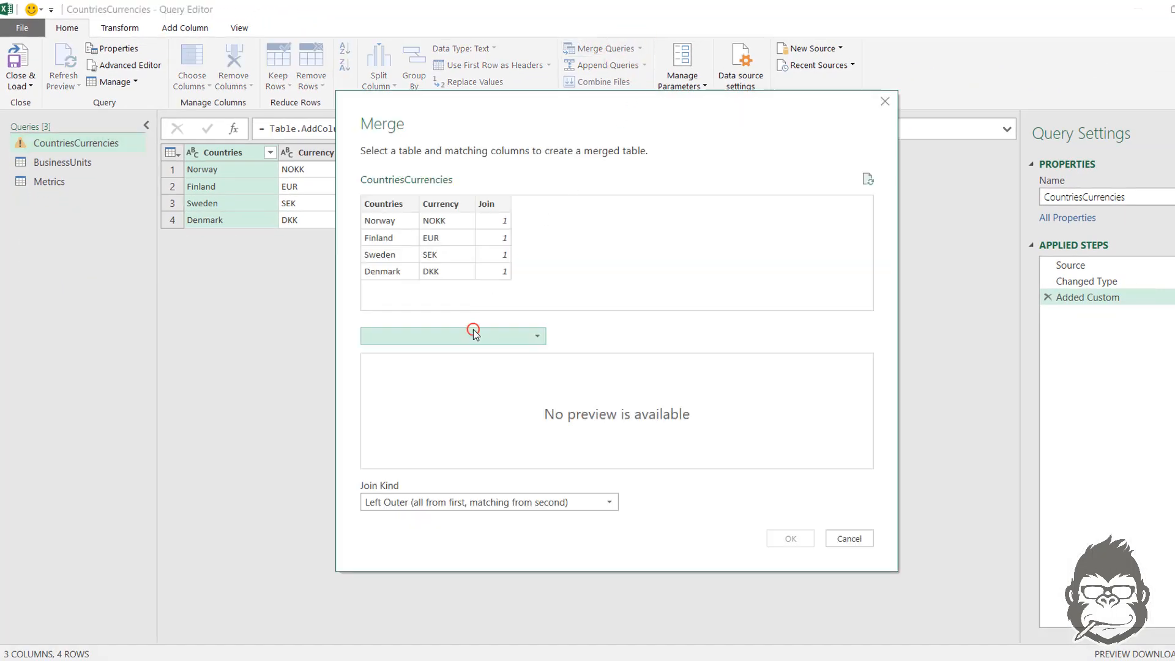
{"action": "left_click", "coordinate": [453, 335]}
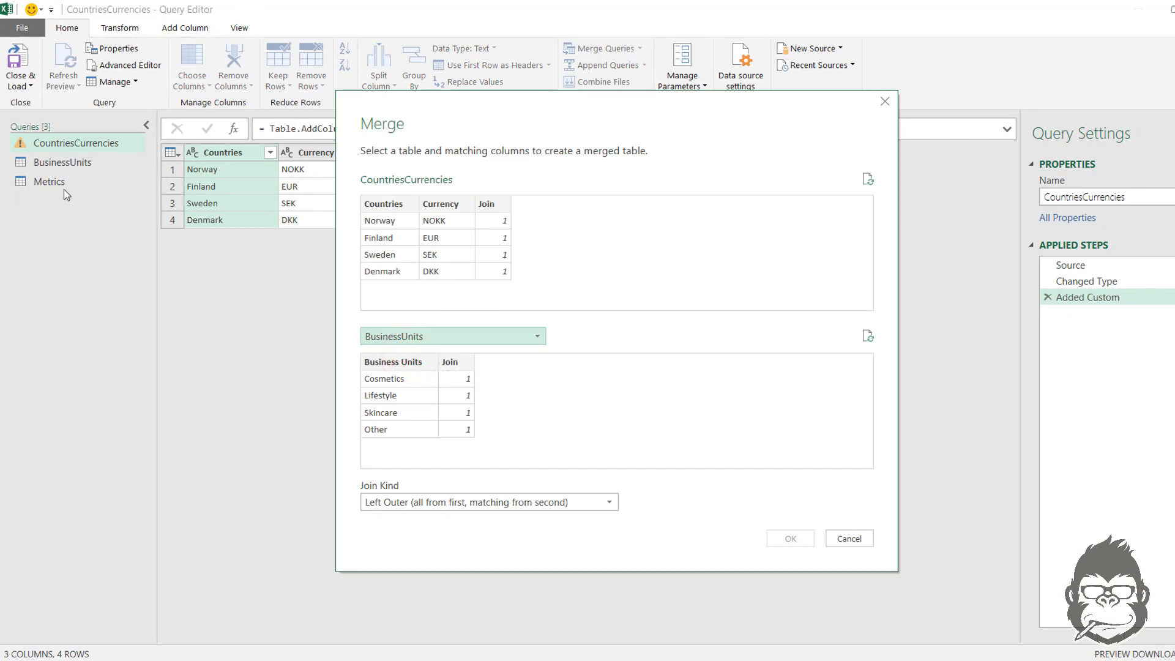
{"action": "mouse_move", "coordinate": [457, 362]}
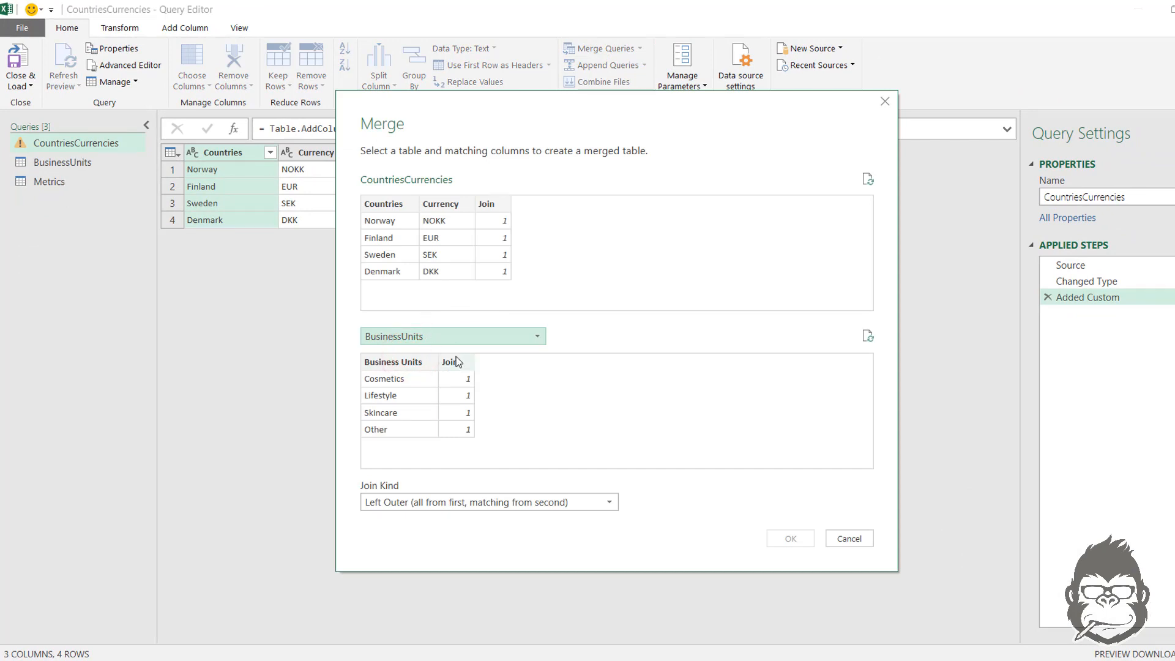
{"action": "left_click", "coordinate": [450, 361]}
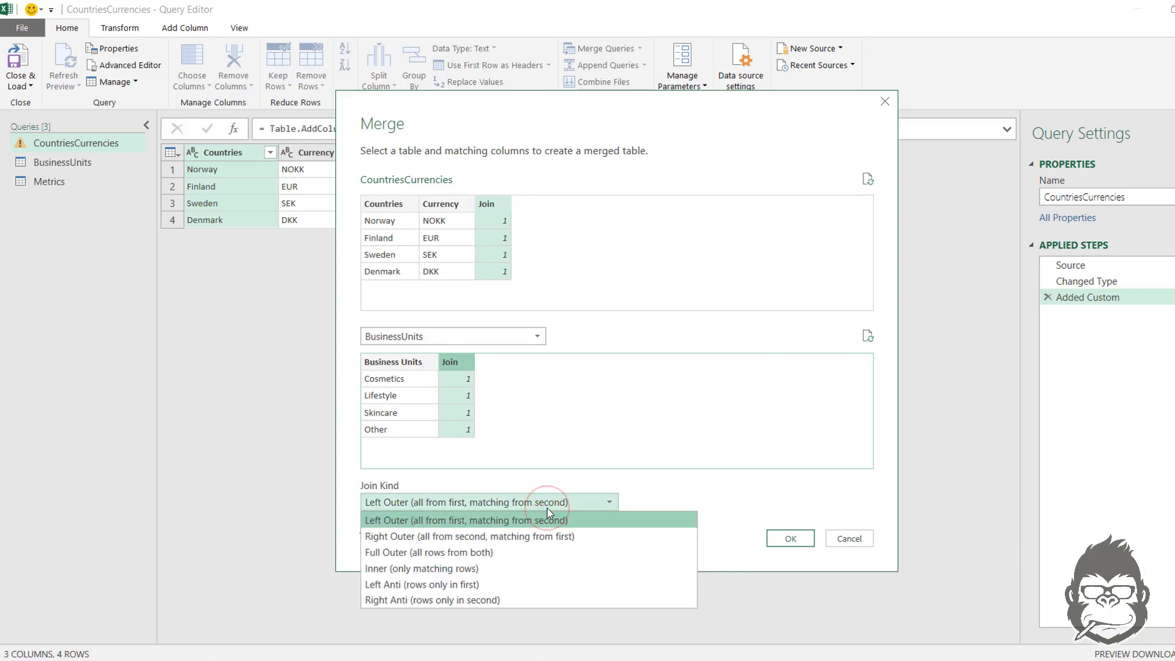
{"action": "mouse_move", "coordinate": [525, 552]}
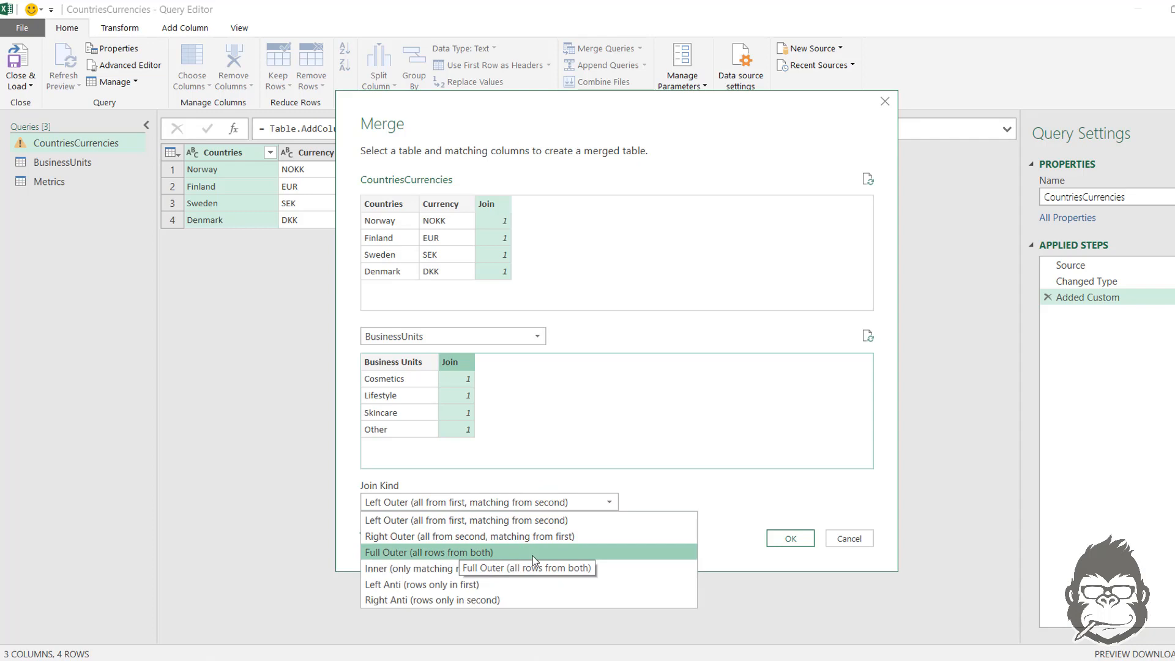
{"action": "mouse_move", "coordinate": [533, 552]}
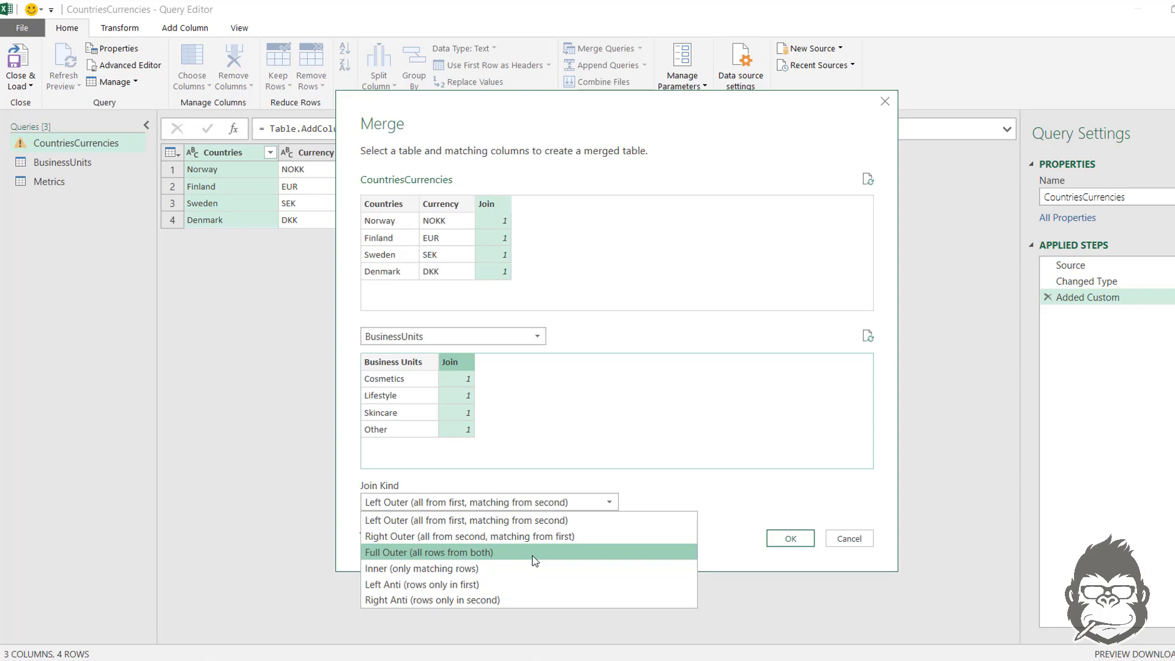
{"action": "left_click", "coordinate": [428, 552]}
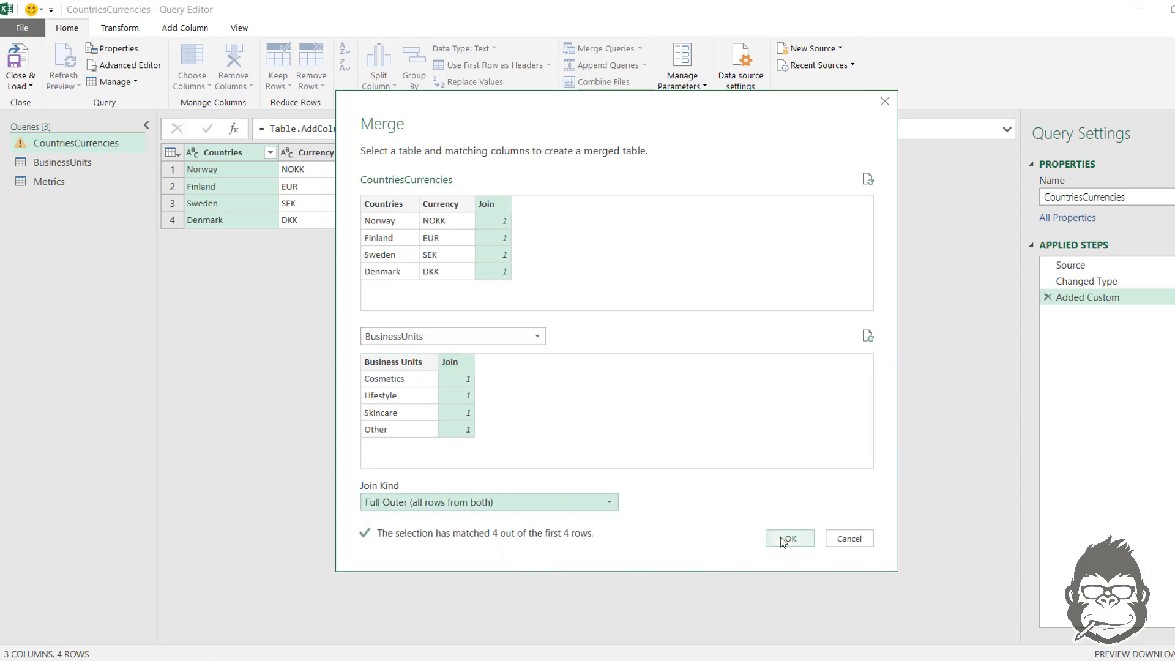
Confirm the merge and expand only Business Units, without Join or prefix, giving 16 rows
{"action": "left_click", "coordinate": [788, 539]}
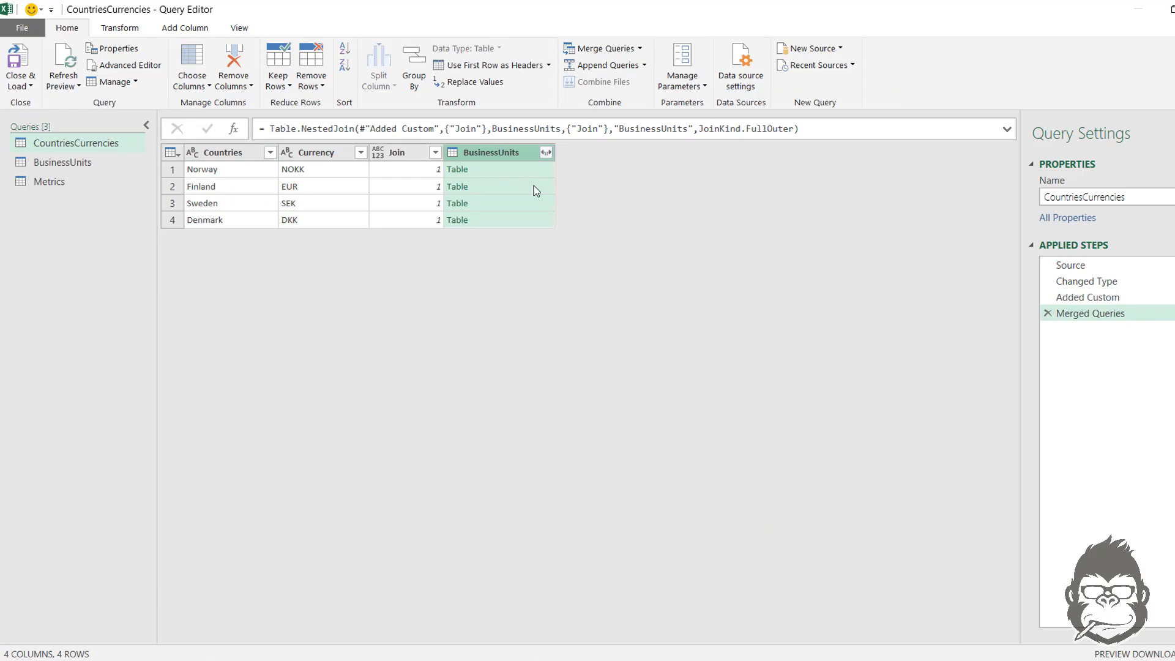
{"action": "mouse_move", "coordinate": [500, 175]}
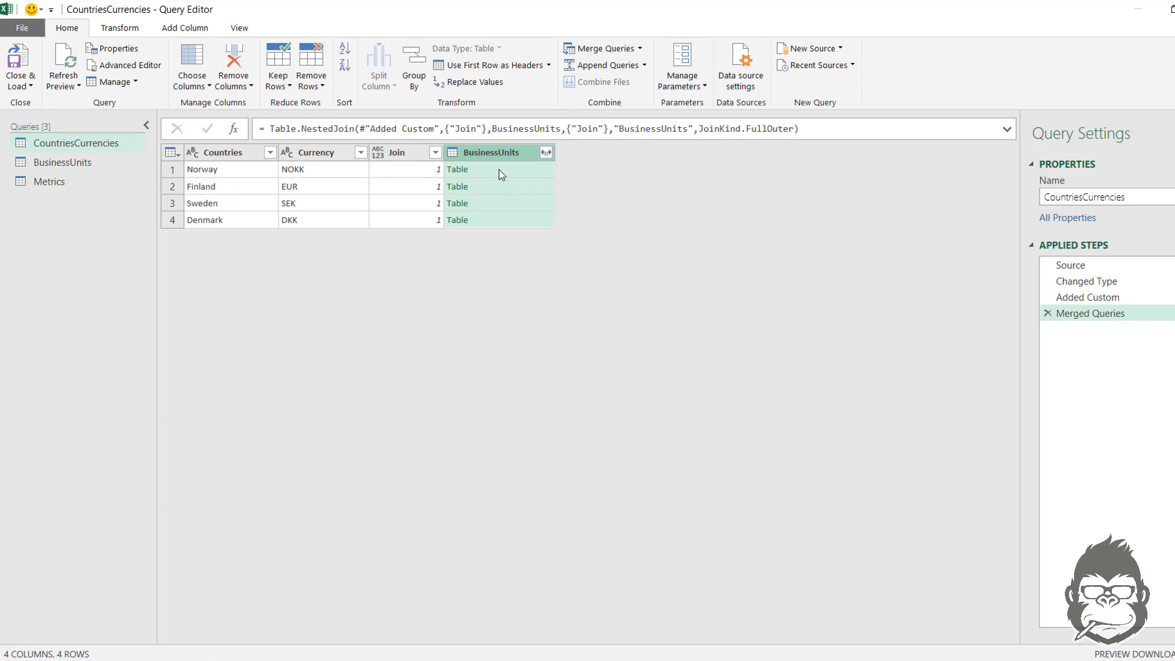
{"action": "mouse_move", "coordinate": [548, 182]}
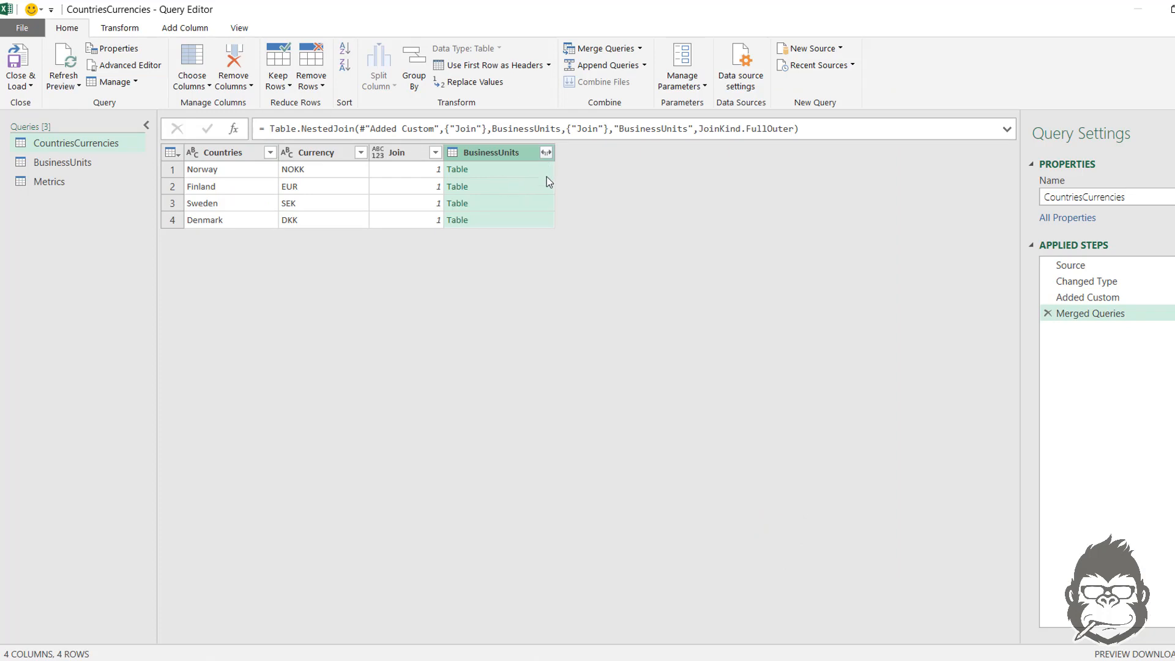
{"action": "left_click", "coordinate": [546, 151]}
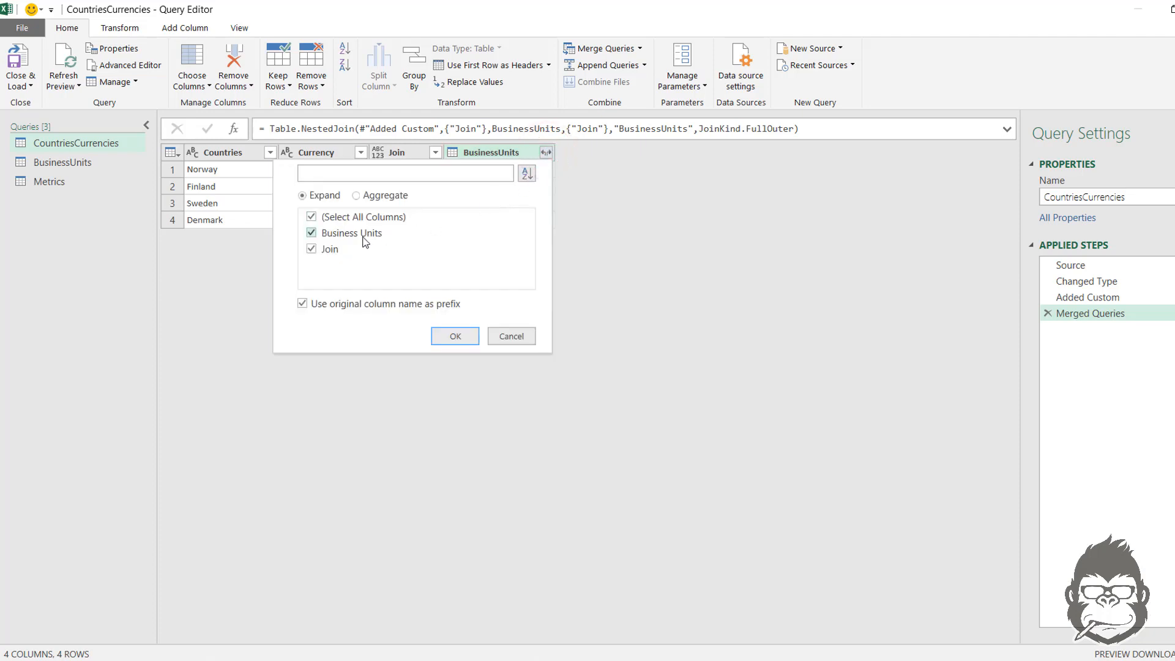
{"action": "left_click", "coordinate": [310, 249]}
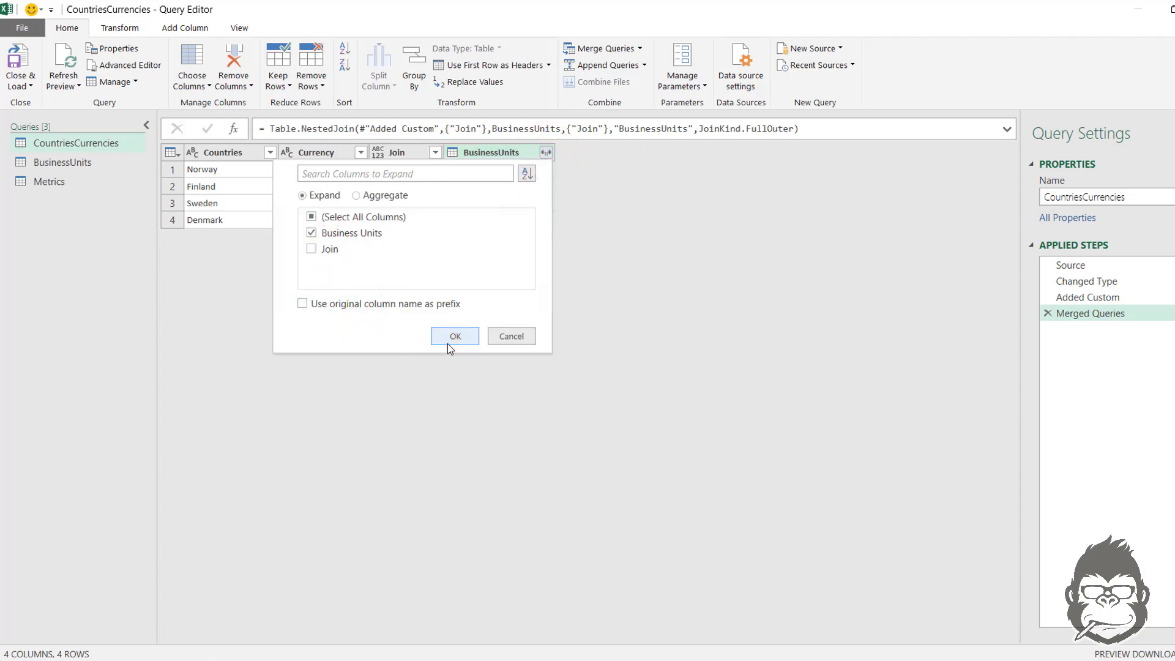
{"action": "left_click", "coordinate": [454, 336]}
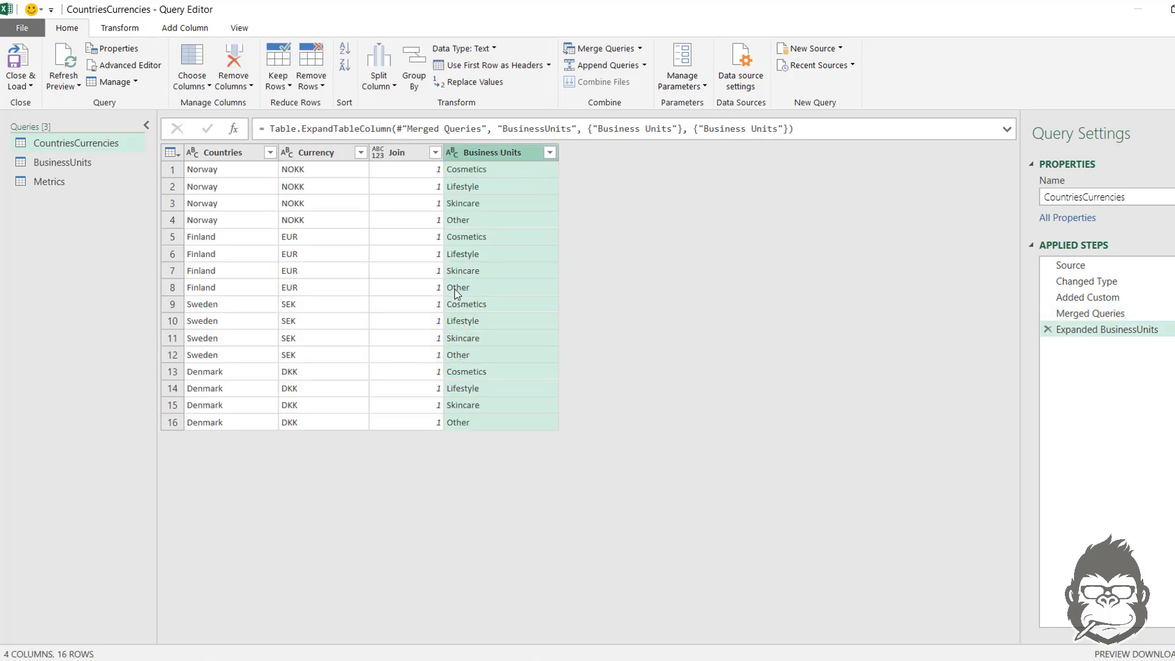
{"action": "mouse_move", "coordinate": [260, 177]}
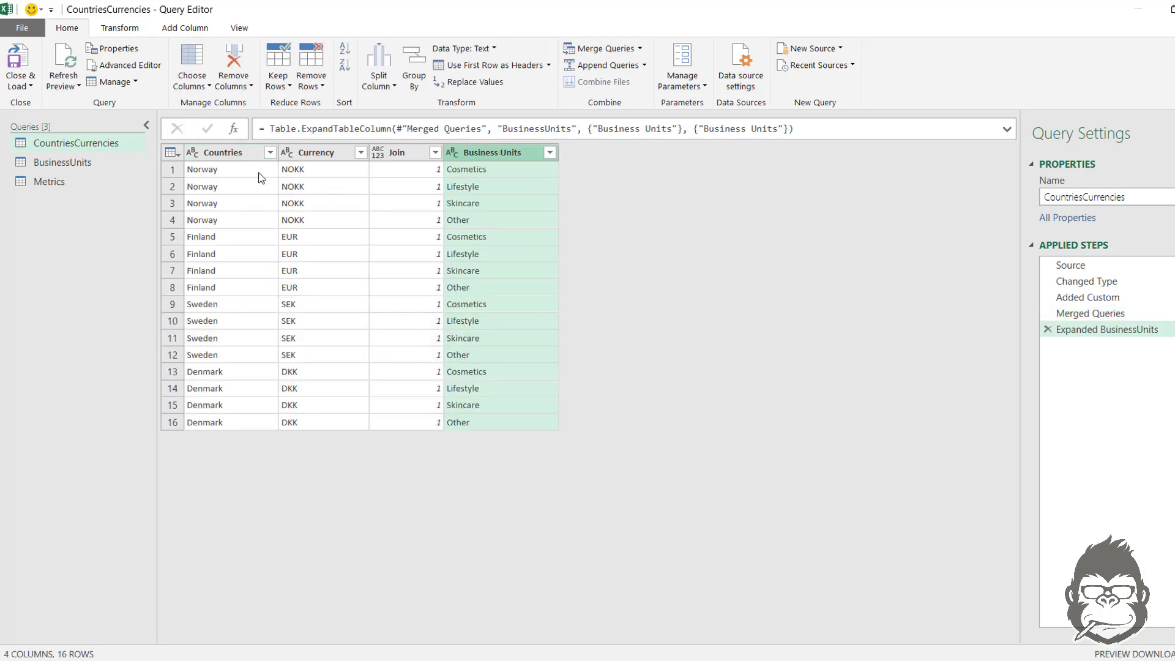
{"action": "mouse_move", "coordinate": [62, 163]}
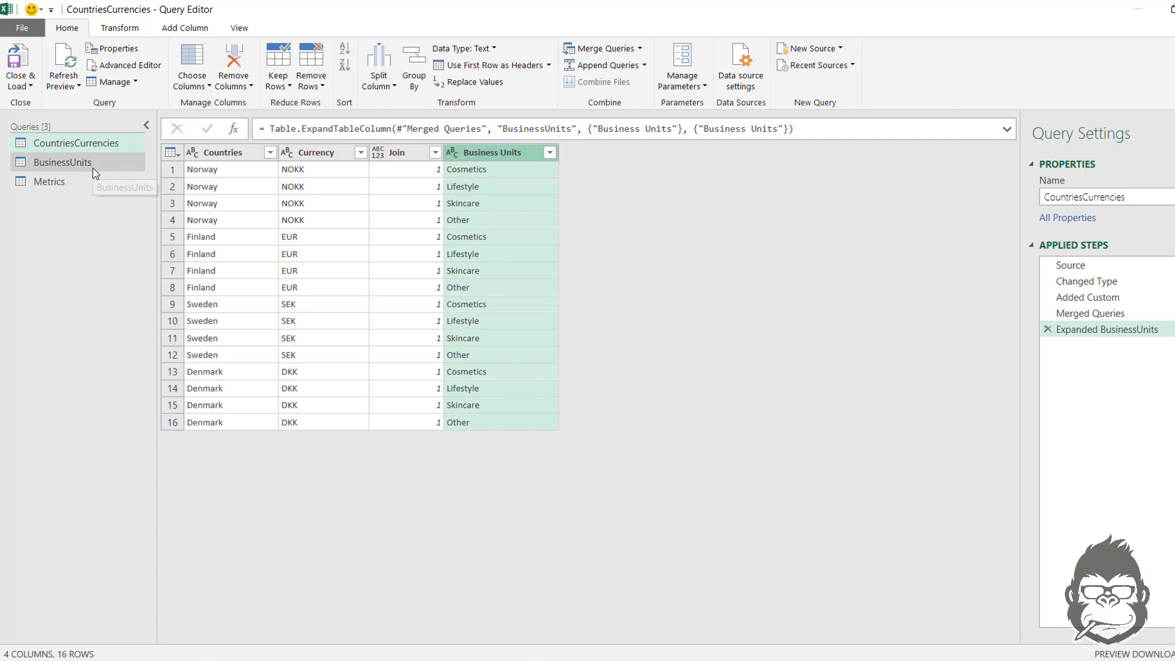
{"action": "left_click", "coordinate": [1069, 264]}
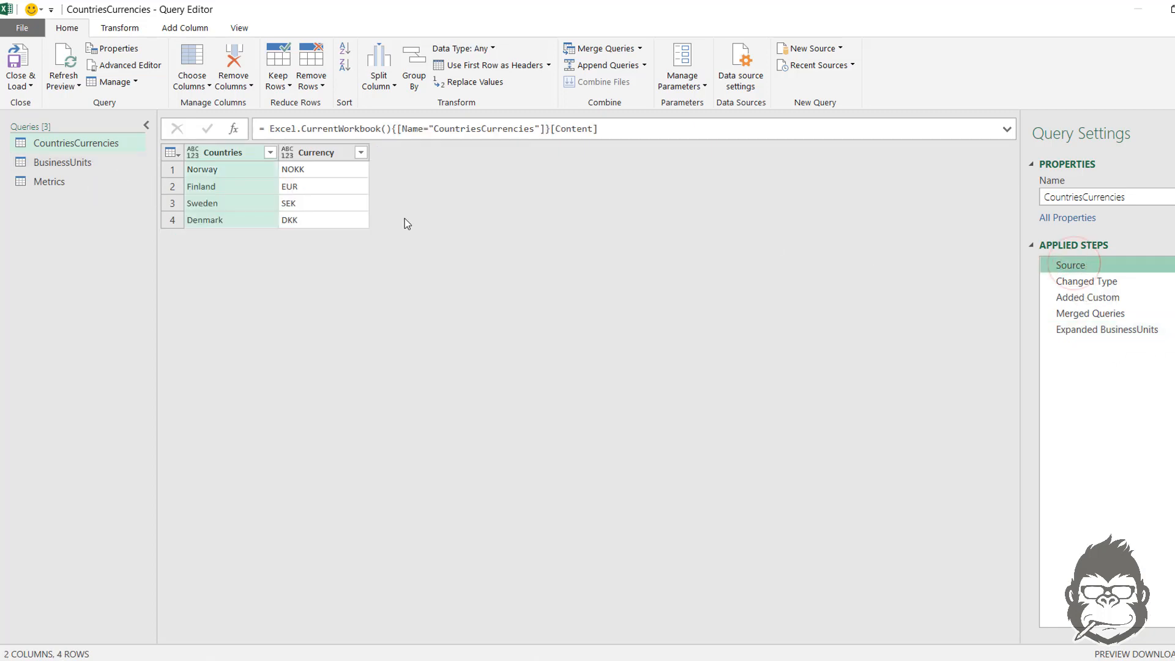
{"action": "left_click", "coordinate": [62, 161]}
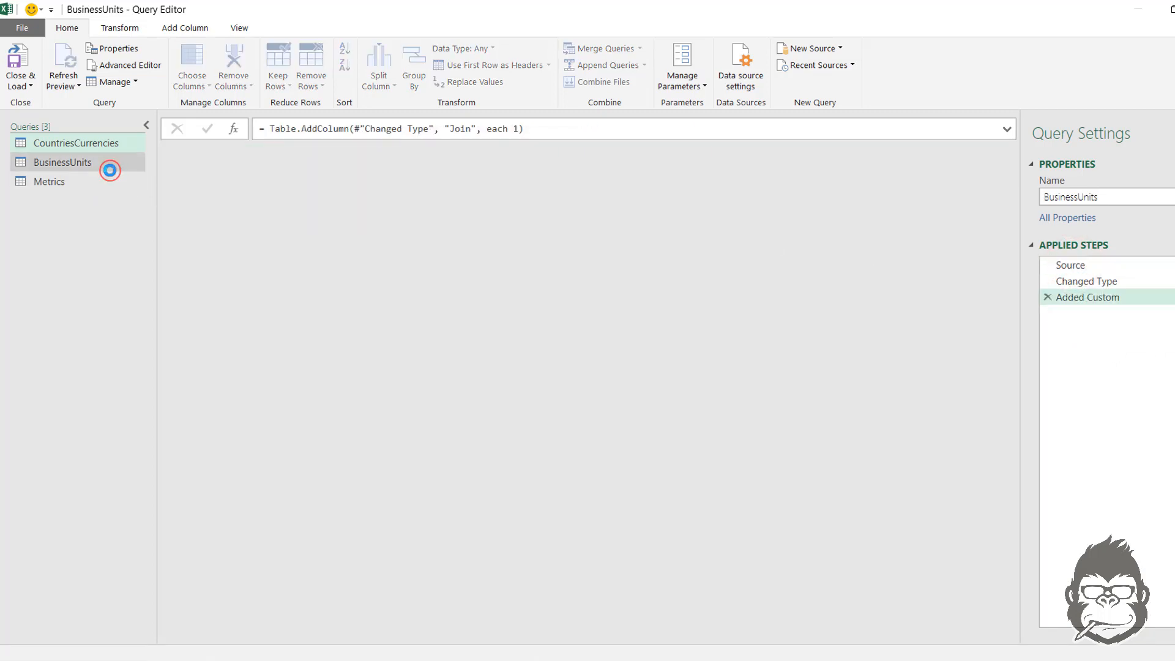
{"action": "left_click", "coordinate": [62, 162]}
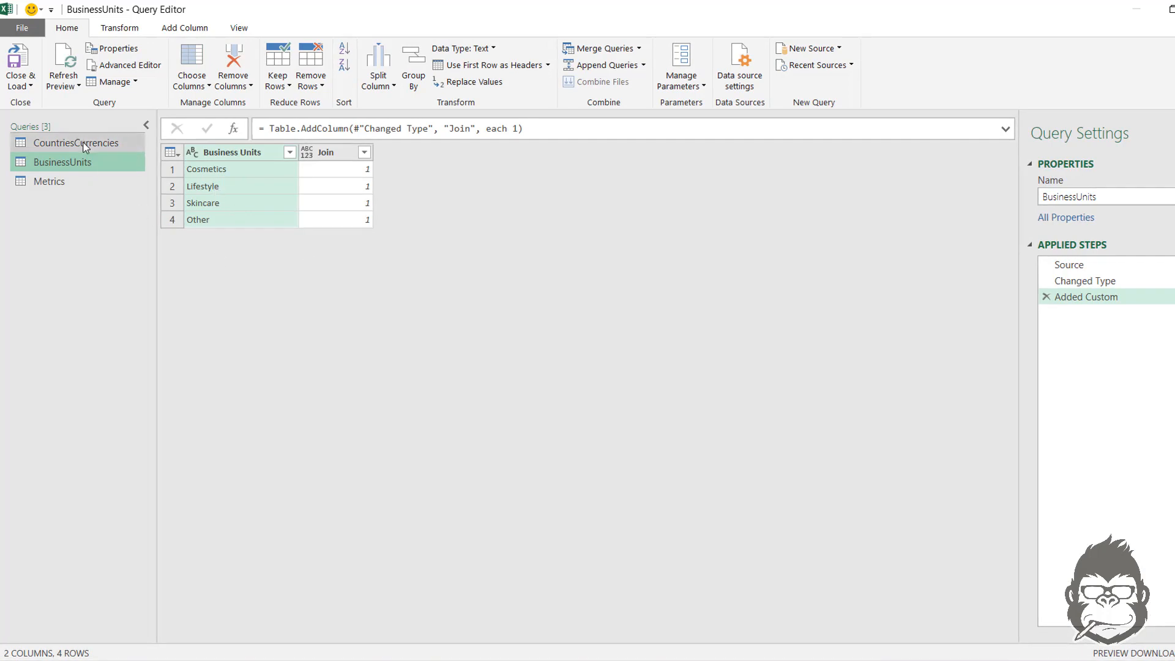
{"action": "left_click", "coordinate": [75, 141]}
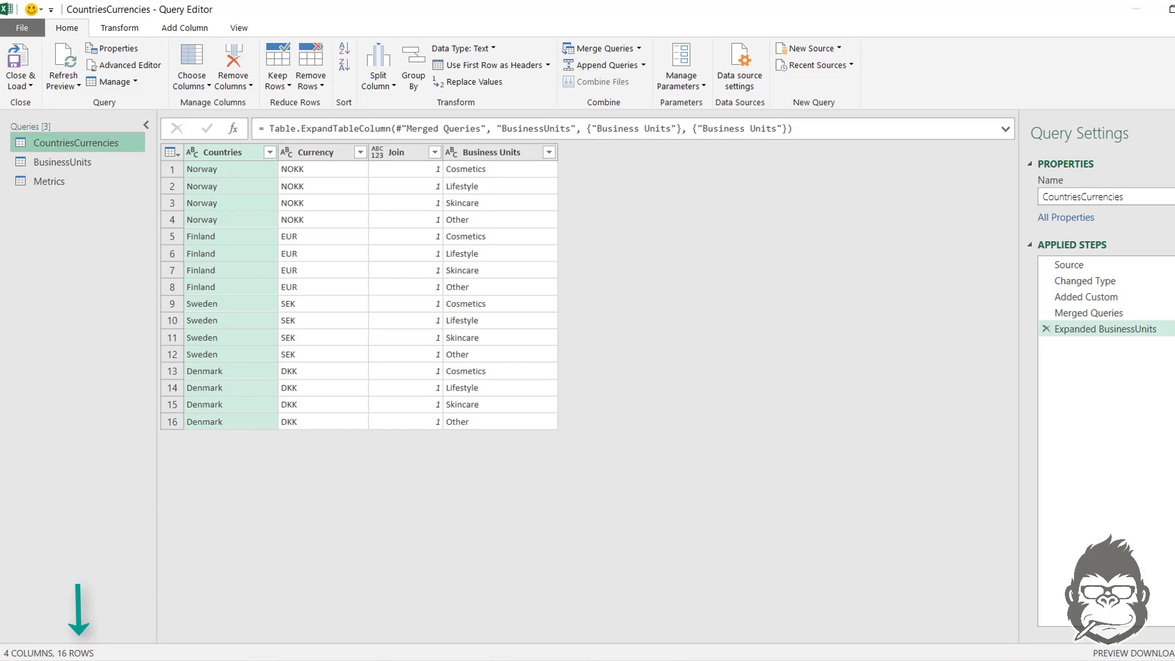
{"action": "mouse_move", "coordinate": [223, 322]}
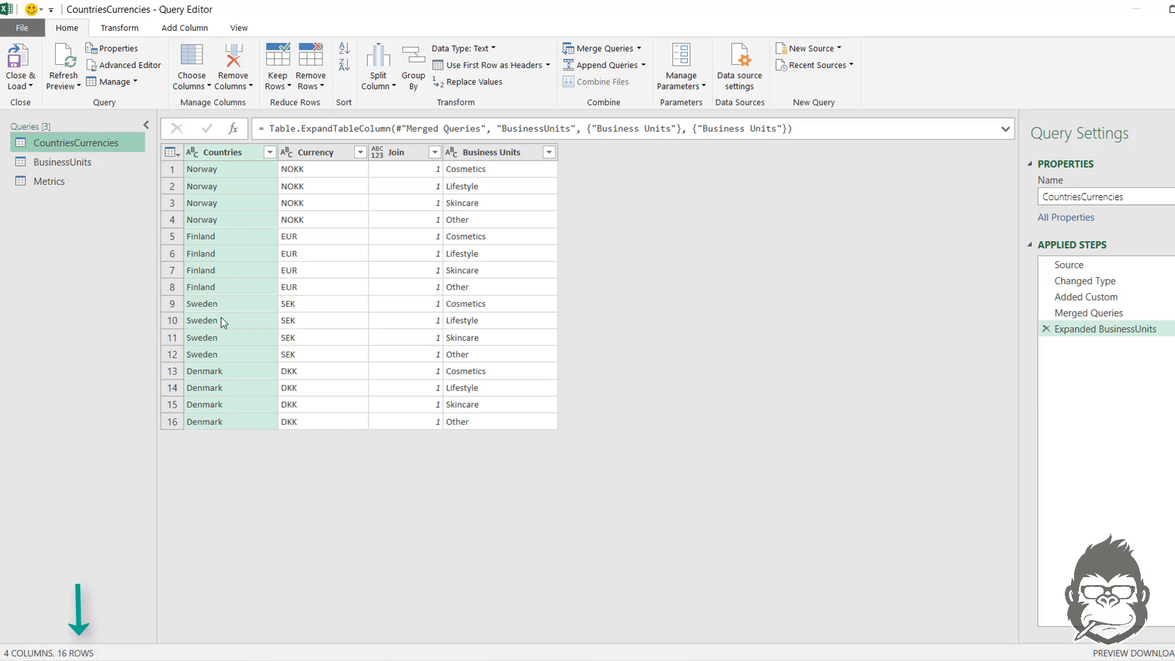
{"action": "mouse_move", "coordinate": [500, 239]}
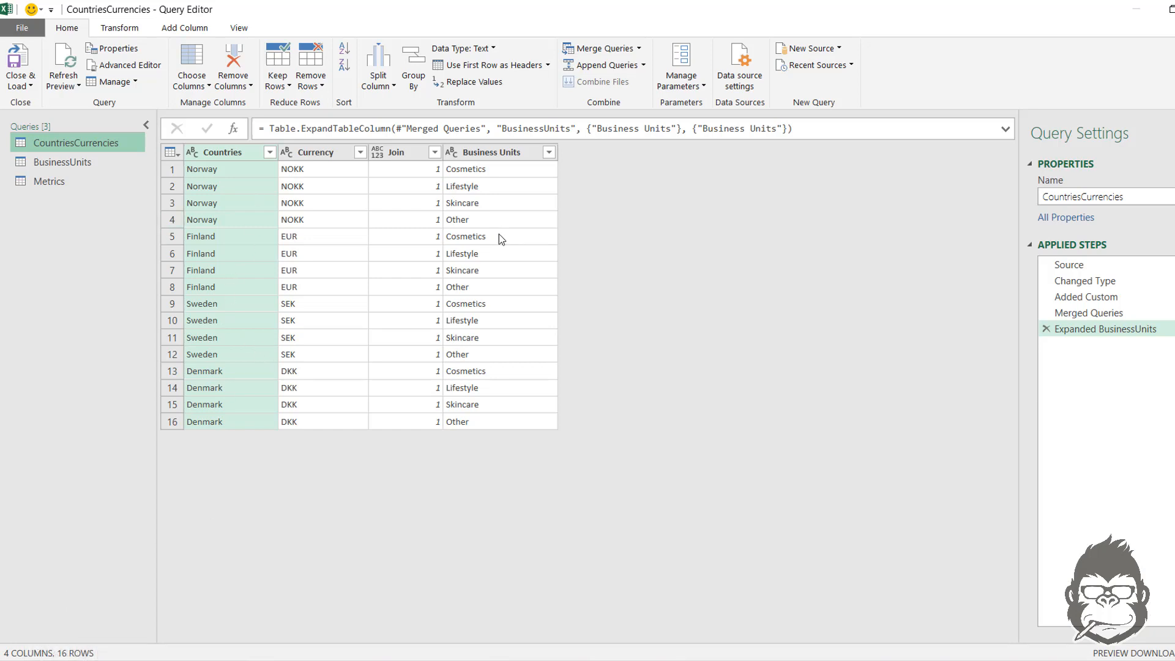
{"action": "mouse_move", "coordinate": [378, 64]}
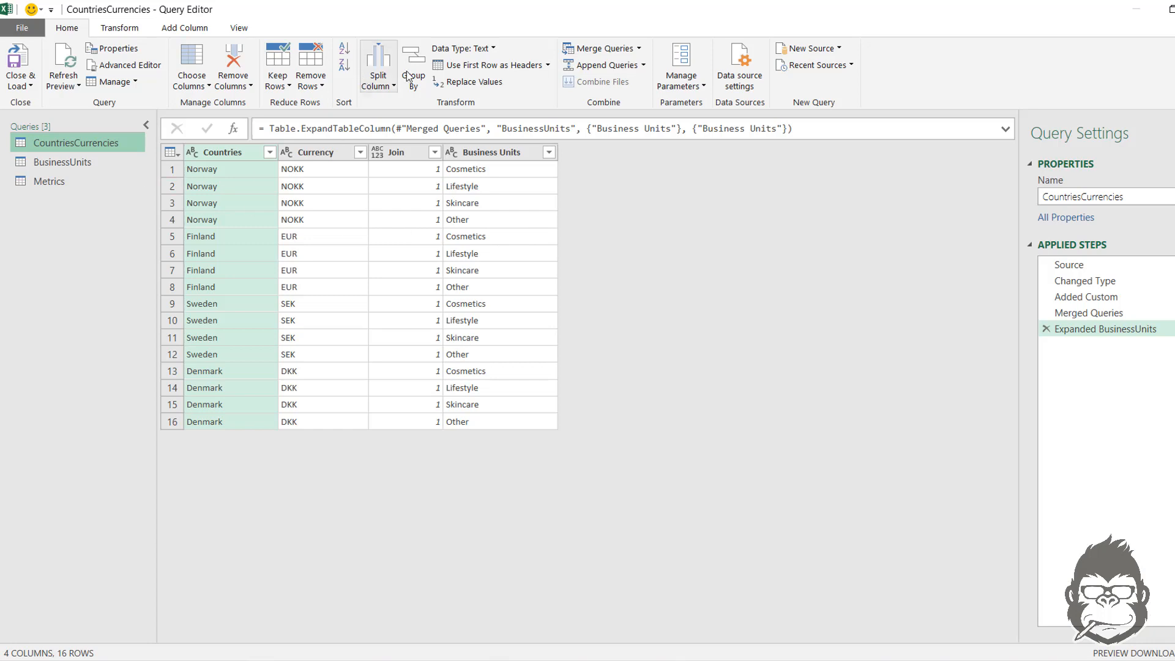
Full-outer merge Metrics into CountriesCurrencies matched on both Join columns, adding a Metrics column
{"action": "left_click", "coordinate": [603, 48]}
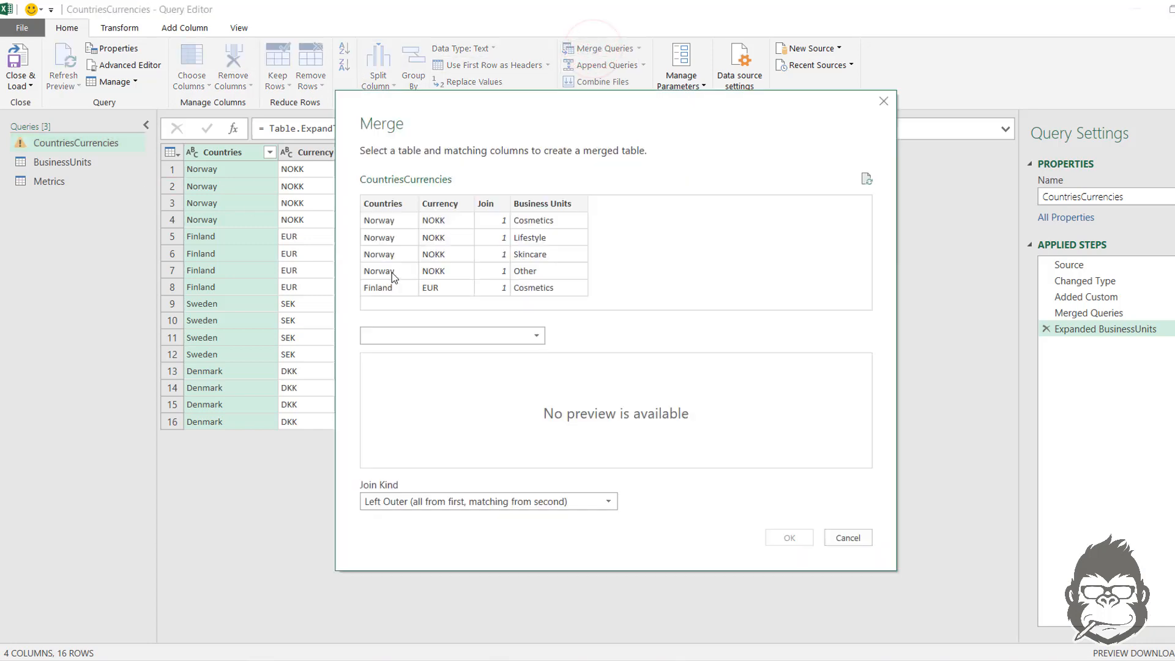
{"action": "left_click", "coordinate": [452, 336]}
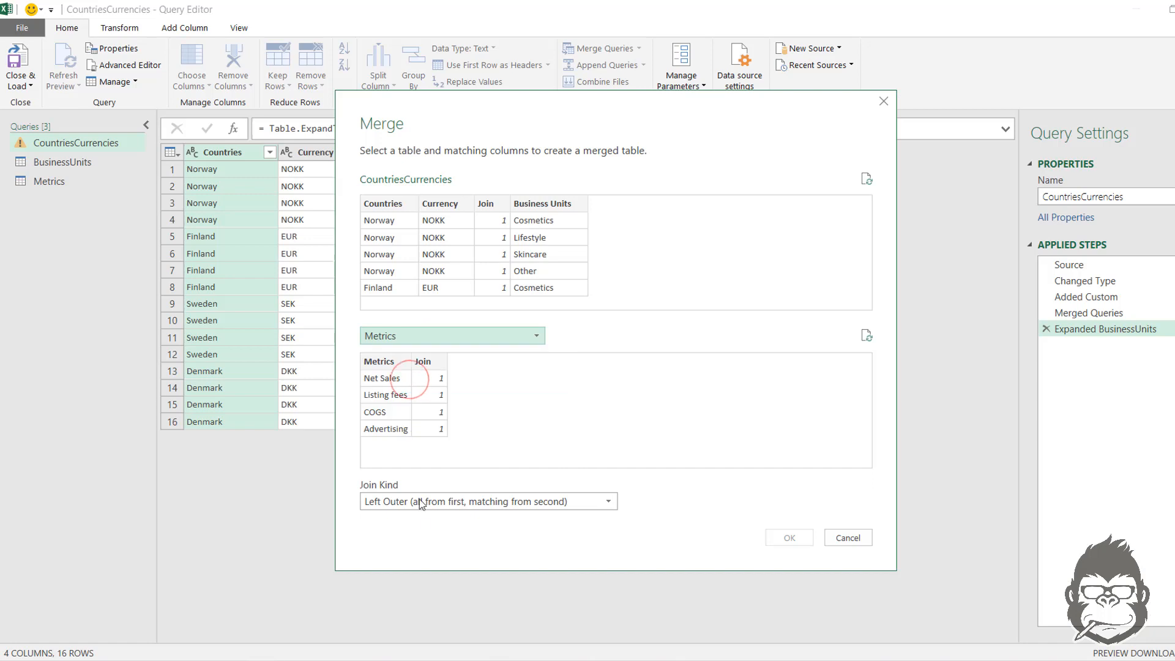
{"action": "left_click", "coordinate": [421, 361]}
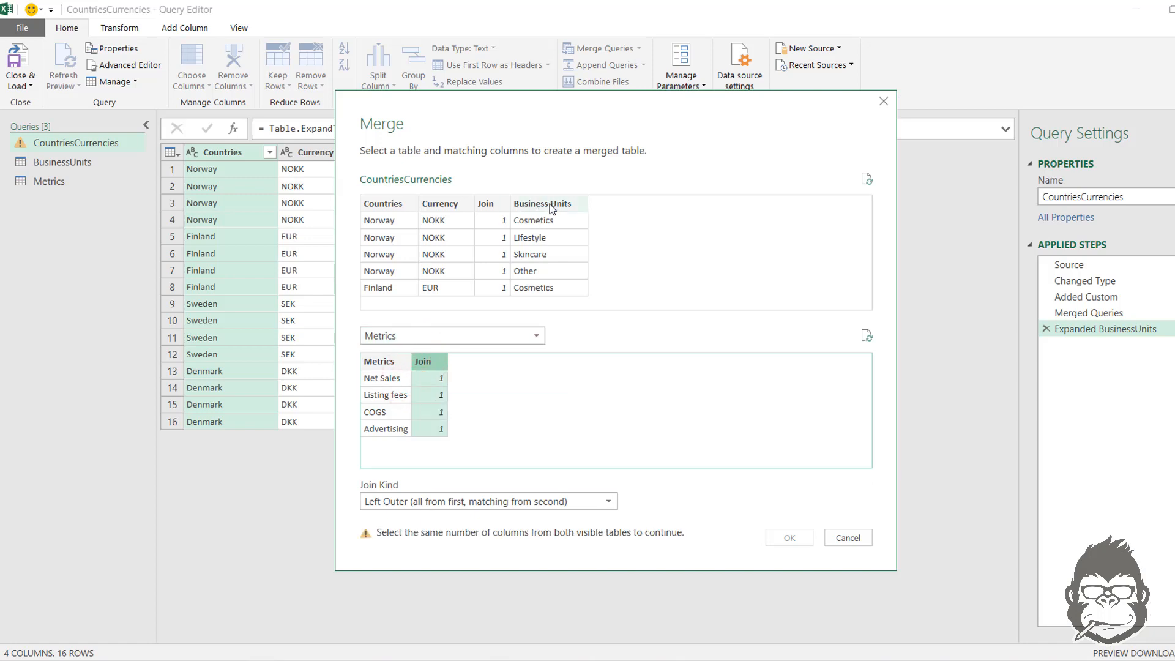
{"action": "left_click", "coordinate": [486, 501]}
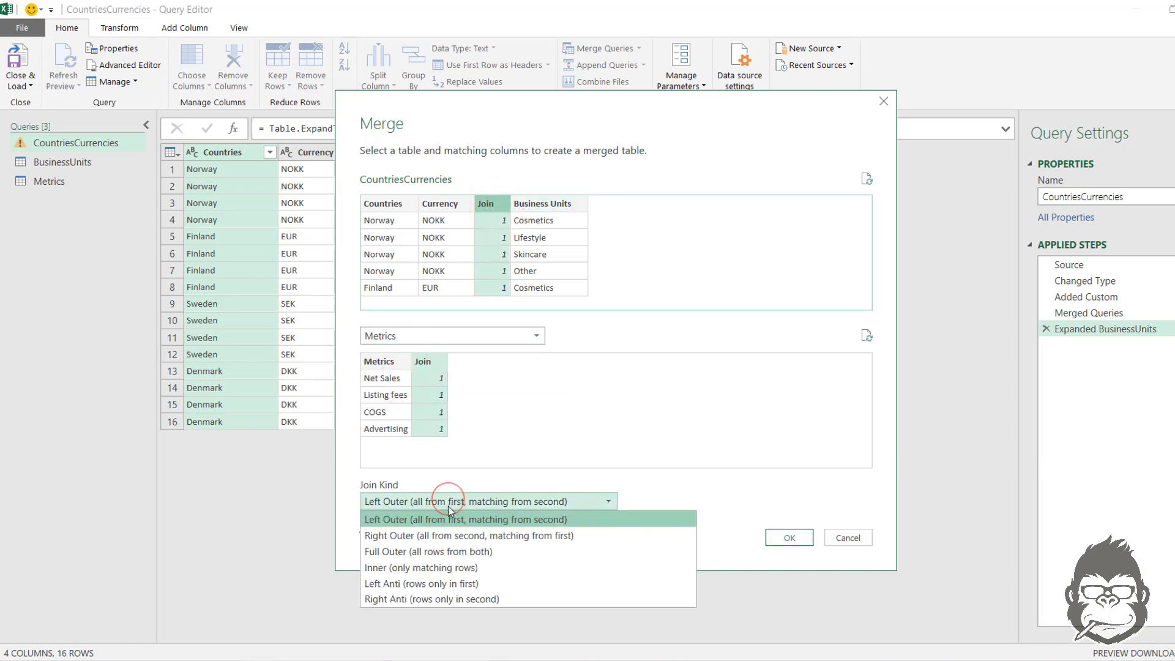
{"action": "left_click", "coordinate": [428, 552]}
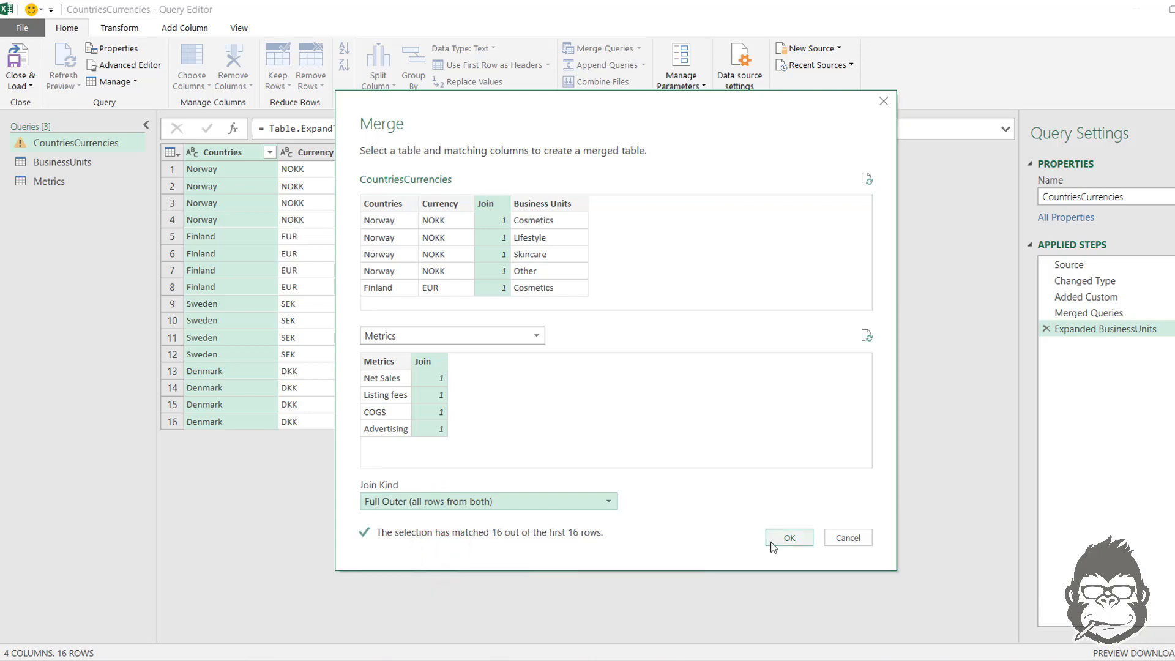
{"action": "left_click", "coordinate": [787, 537]}
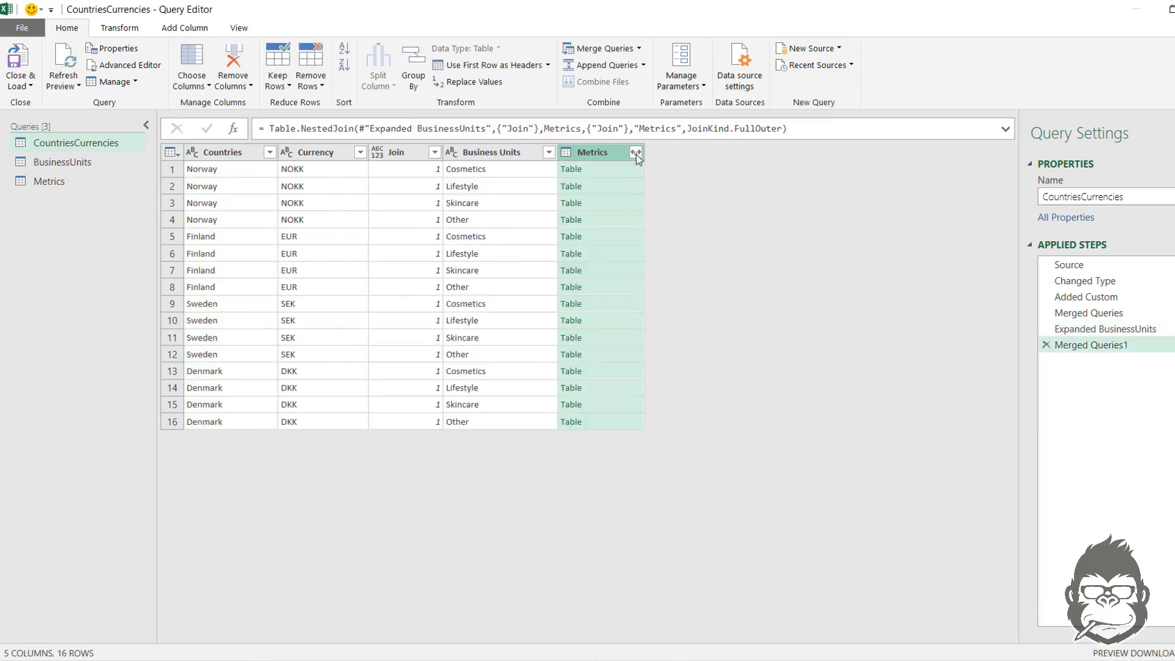
{"action": "left_click", "coordinate": [635, 152]}
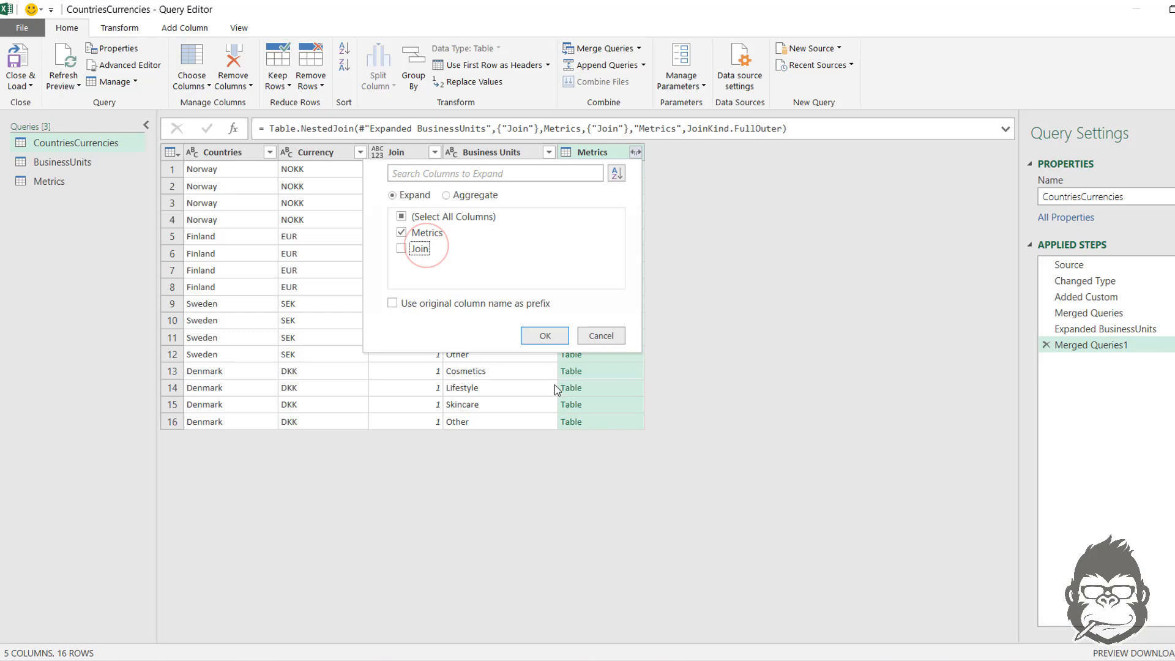
Expand only the Metrics names and remove the Join column, leaving 64 combination rows
{"action": "left_click", "coordinate": [543, 336]}
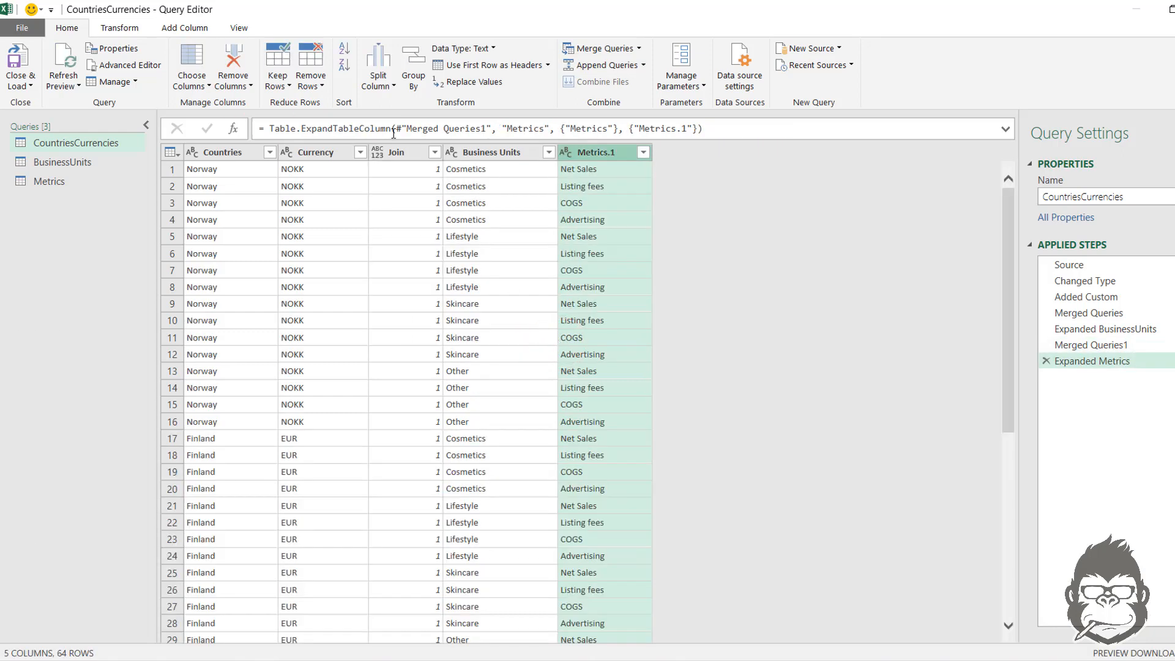
{"action": "right_click", "coordinate": [397, 152]}
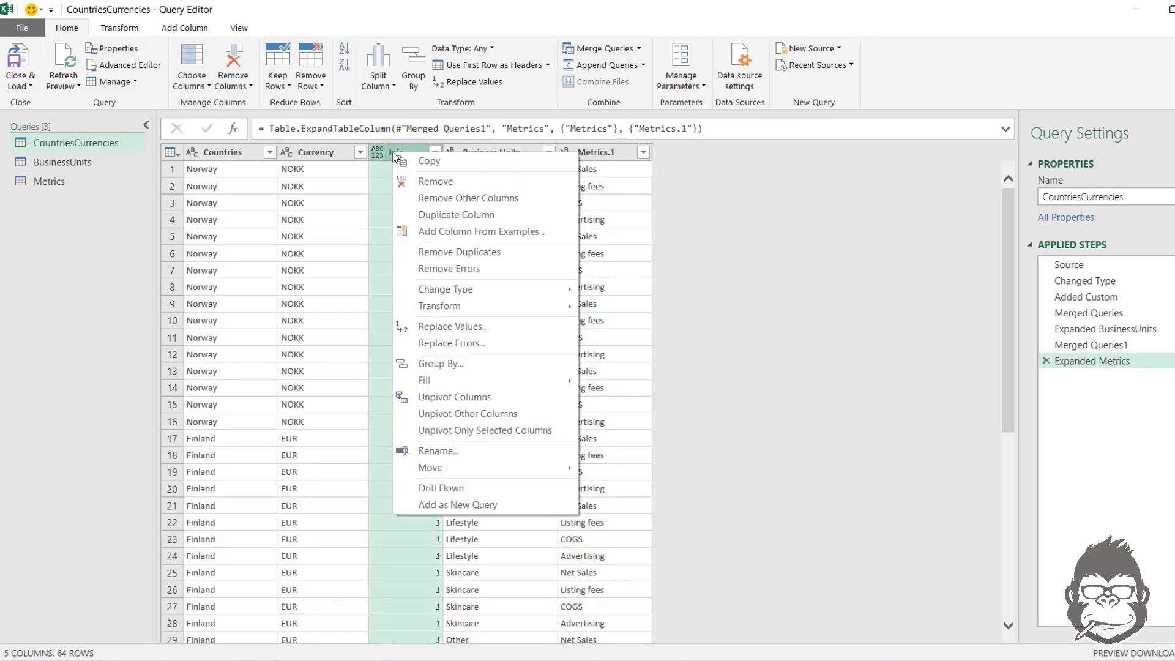
{"action": "left_click", "coordinate": [435, 181]}
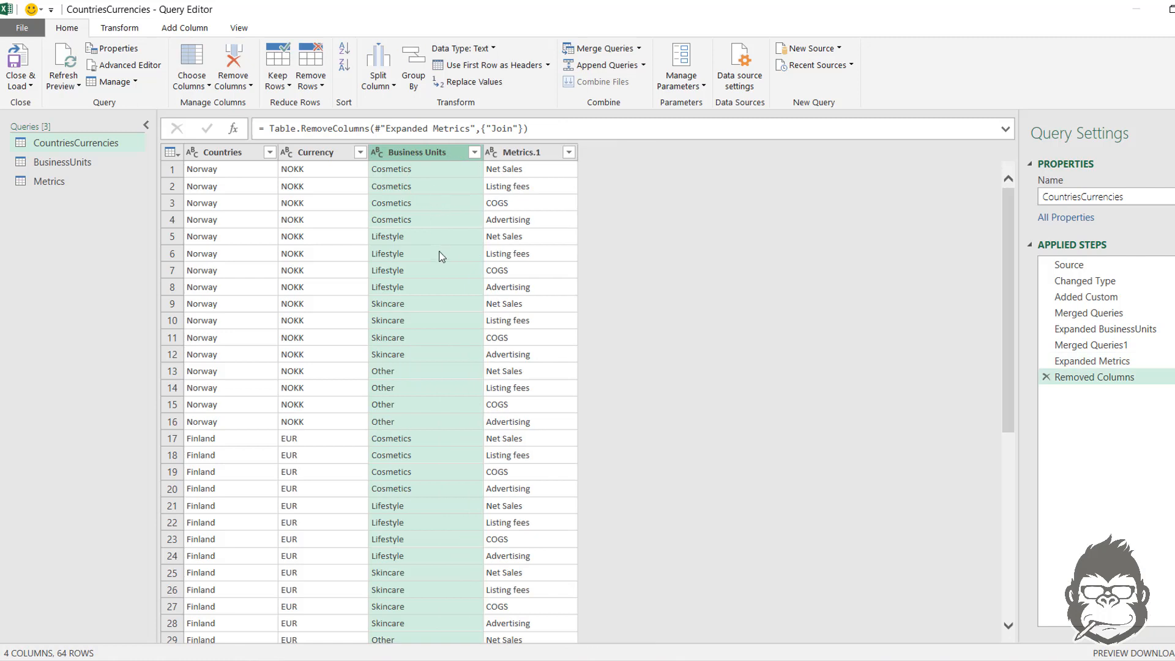
{"action": "mouse_move", "coordinate": [205, 609]}
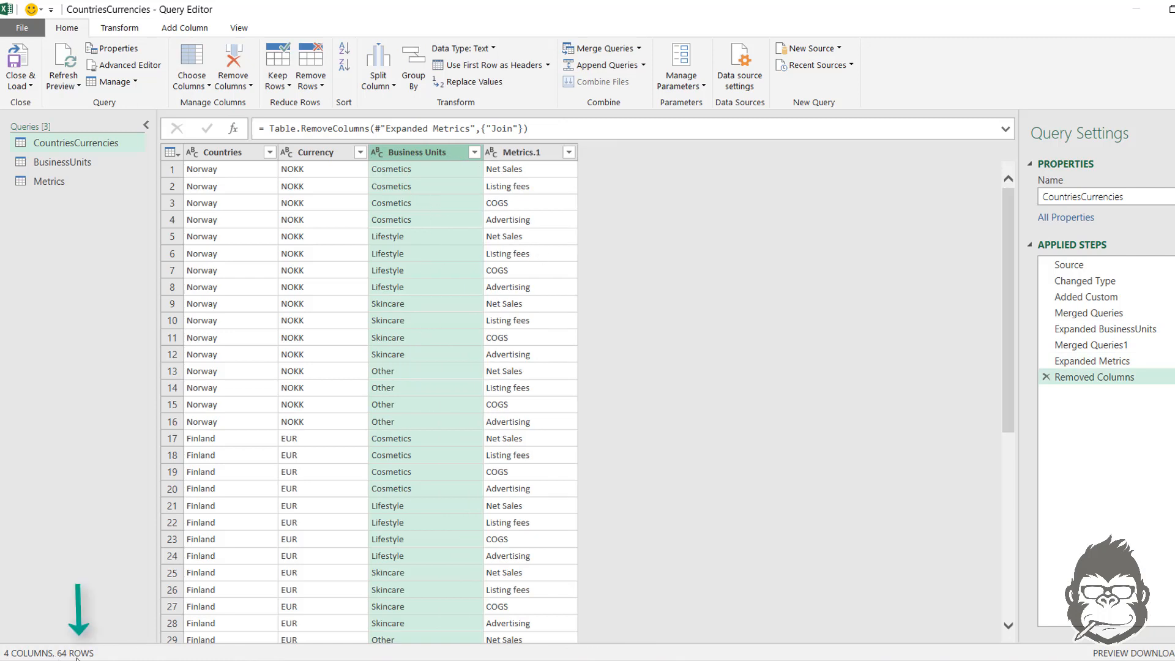
{"action": "mouse_move", "coordinate": [484, 389]}
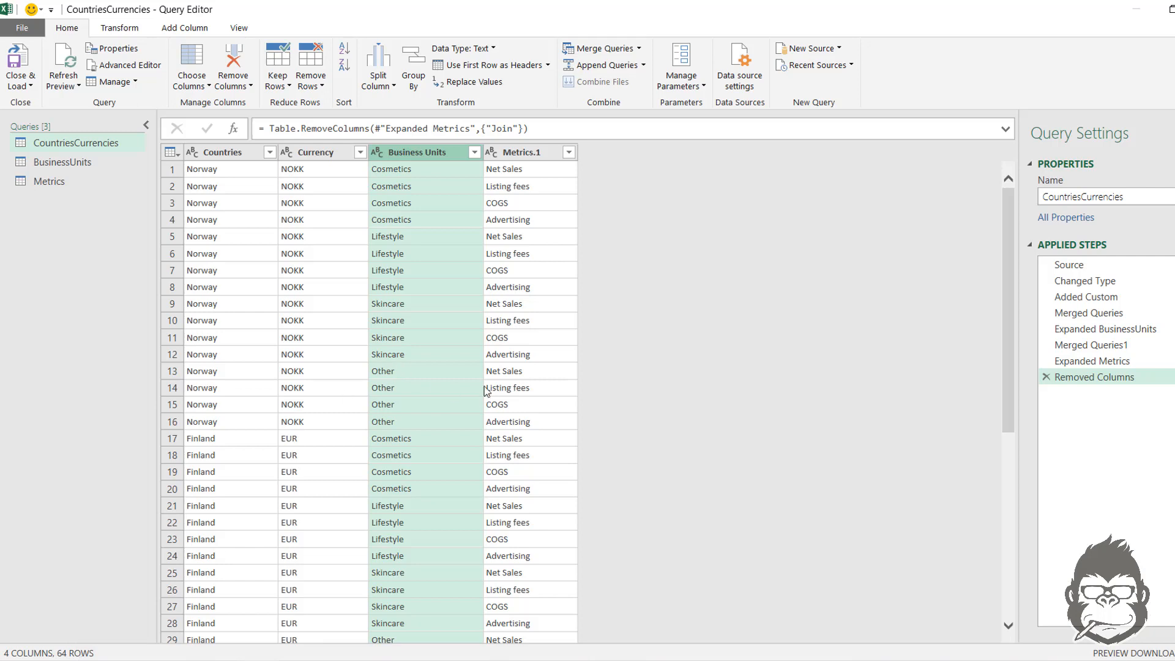
{"action": "scroll", "scroll_direction": "down", "scroll_amount": 3}
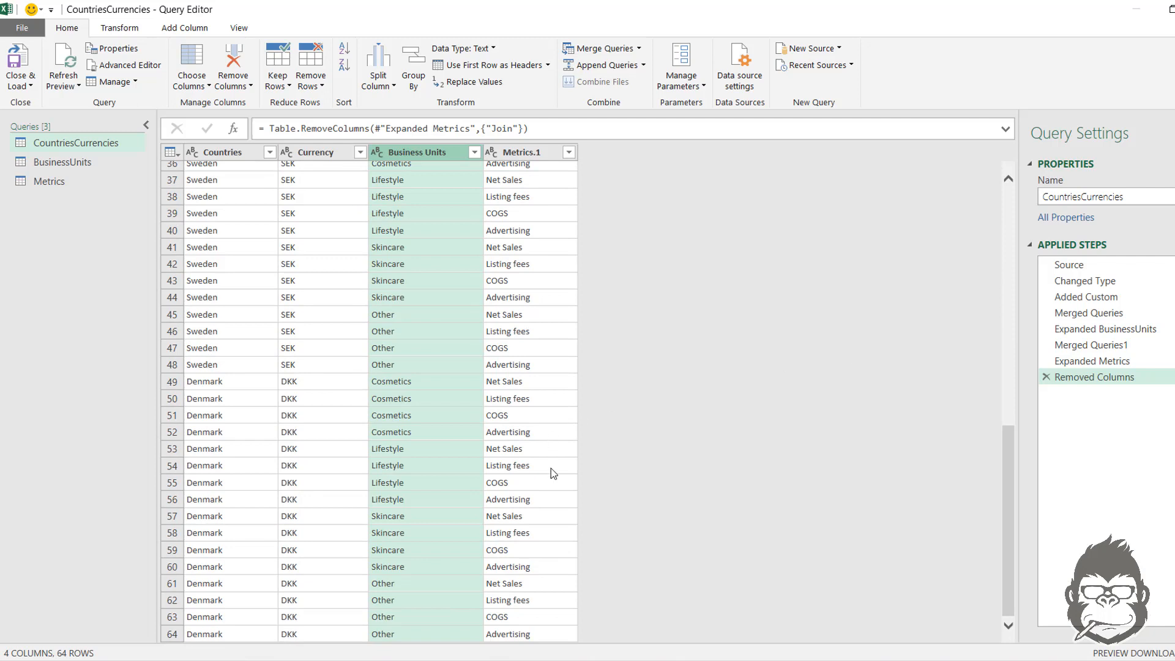
{"action": "mouse_move", "coordinate": [301, 605]}
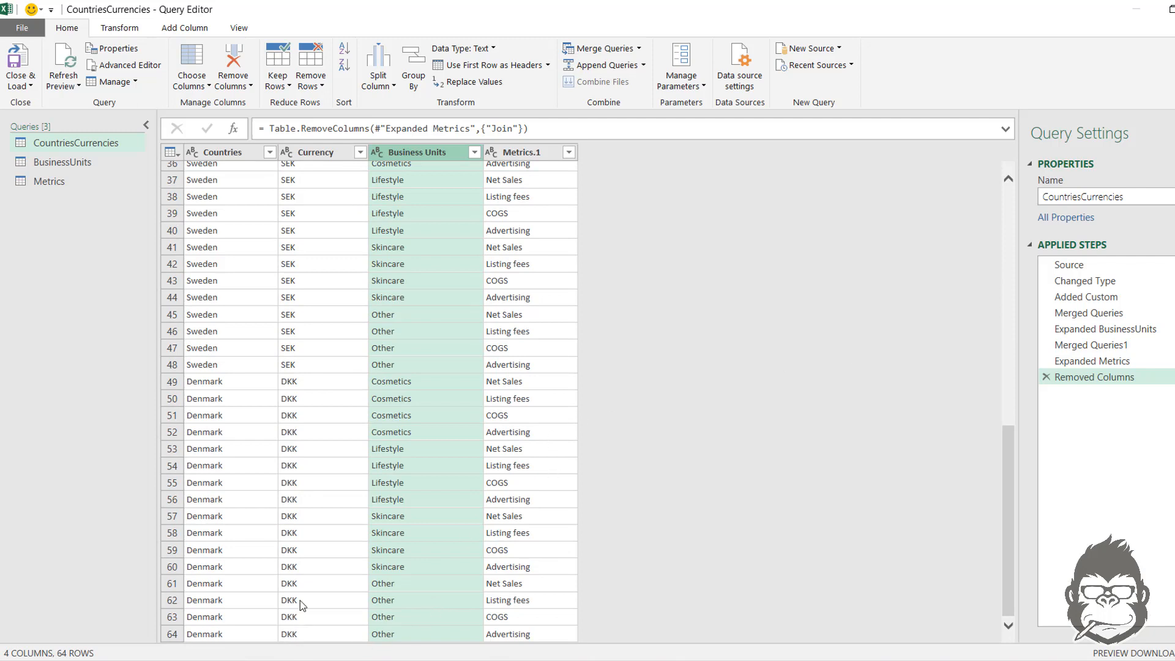
{"action": "scroll", "scroll_direction": "up", "scroll_amount": 3}
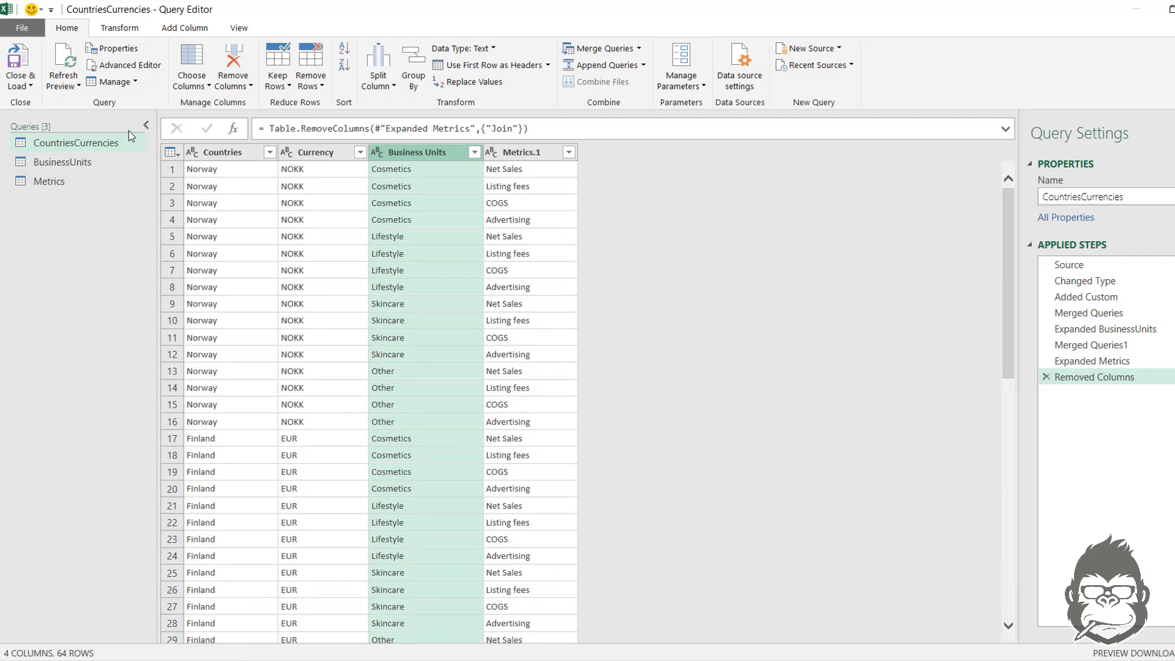
{"action": "left_click", "coordinate": [1069, 264]}
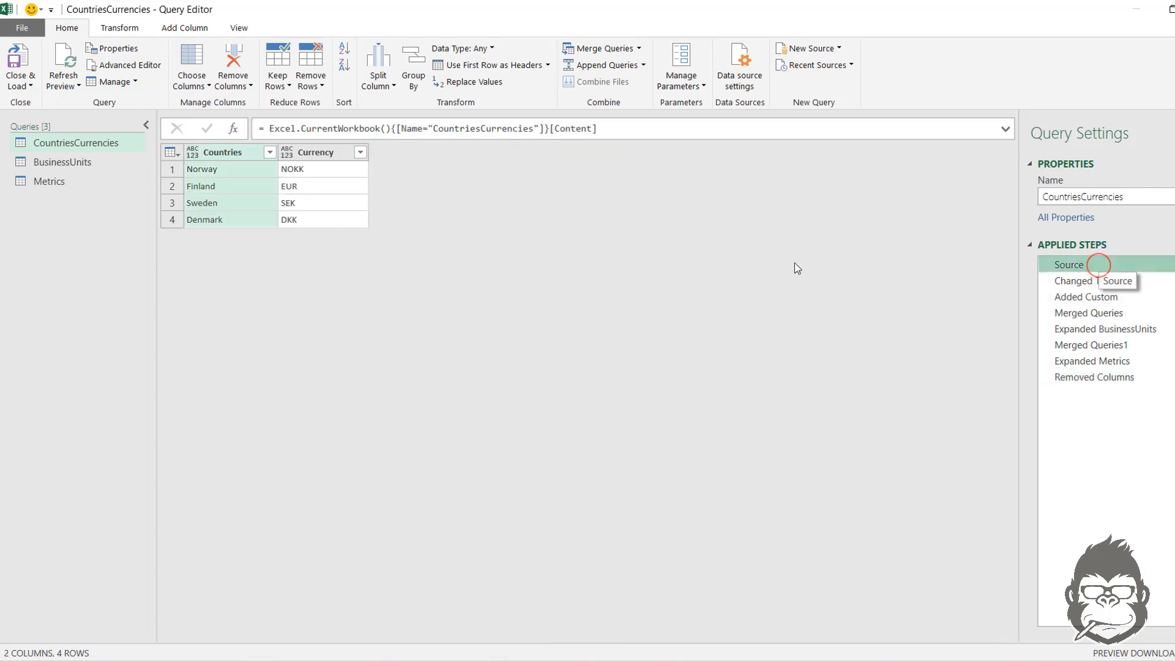
{"action": "left_click", "coordinate": [63, 162]}
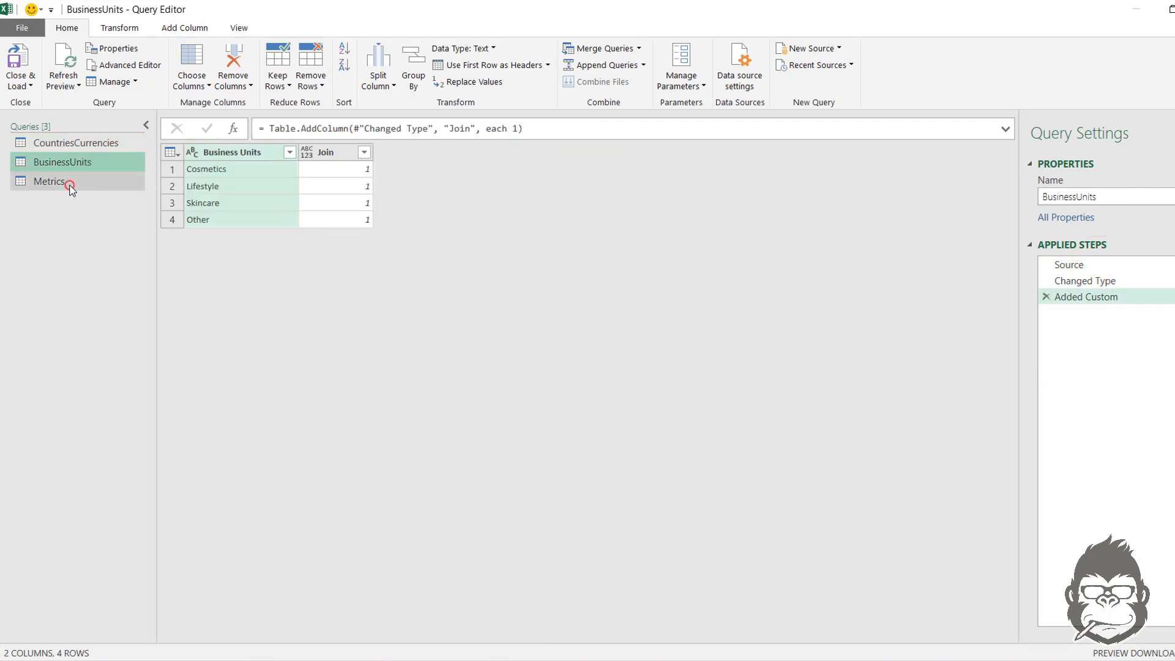
{"action": "left_click", "coordinate": [49, 181]}
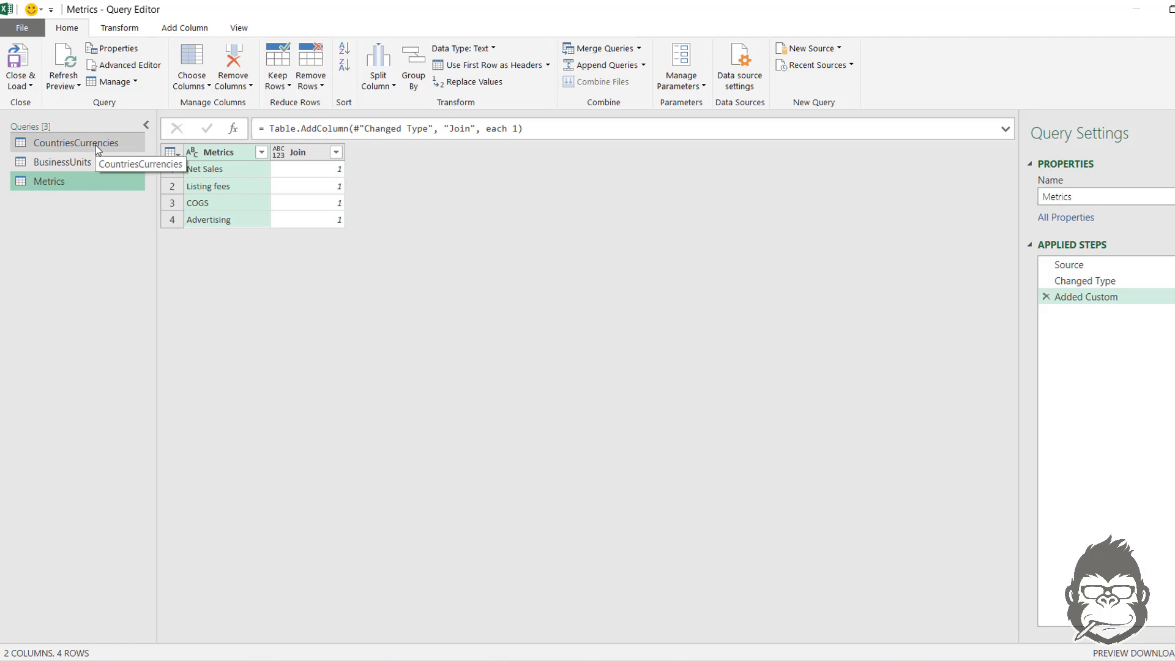
{"action": "left_click", "coordinate": [76, 142]}
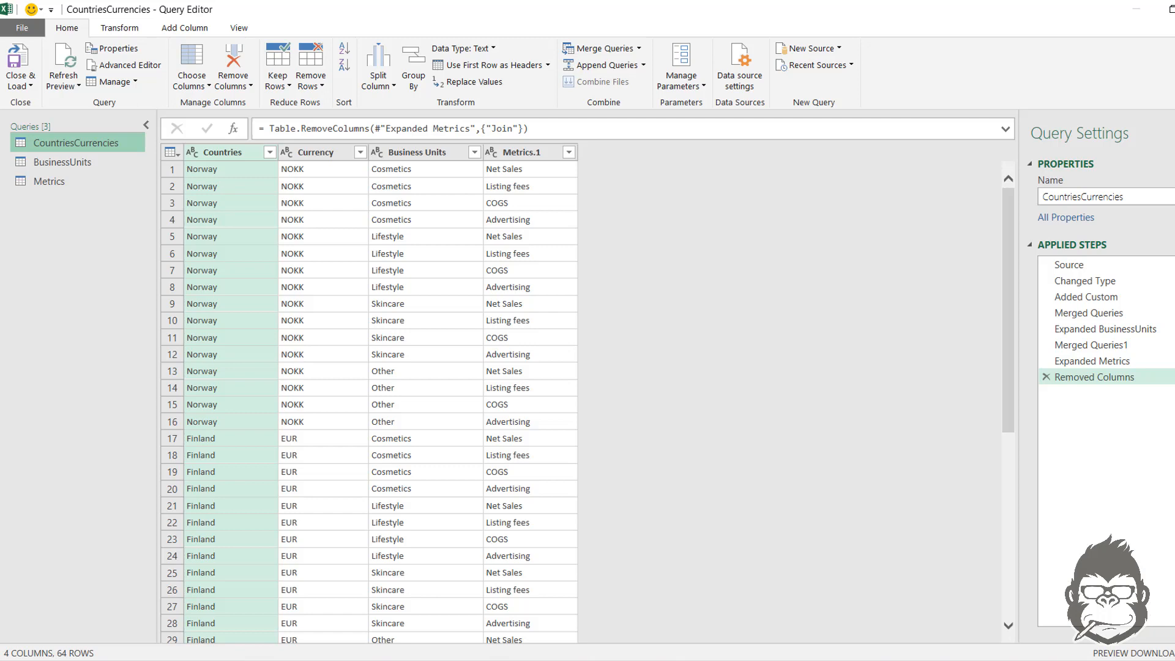
Delete the merge and Added Custom steps from CountriesCurrencies and Metrics, restoring their 4 rows each
{"action": "left_click", "coordinate": [1089, 312]}
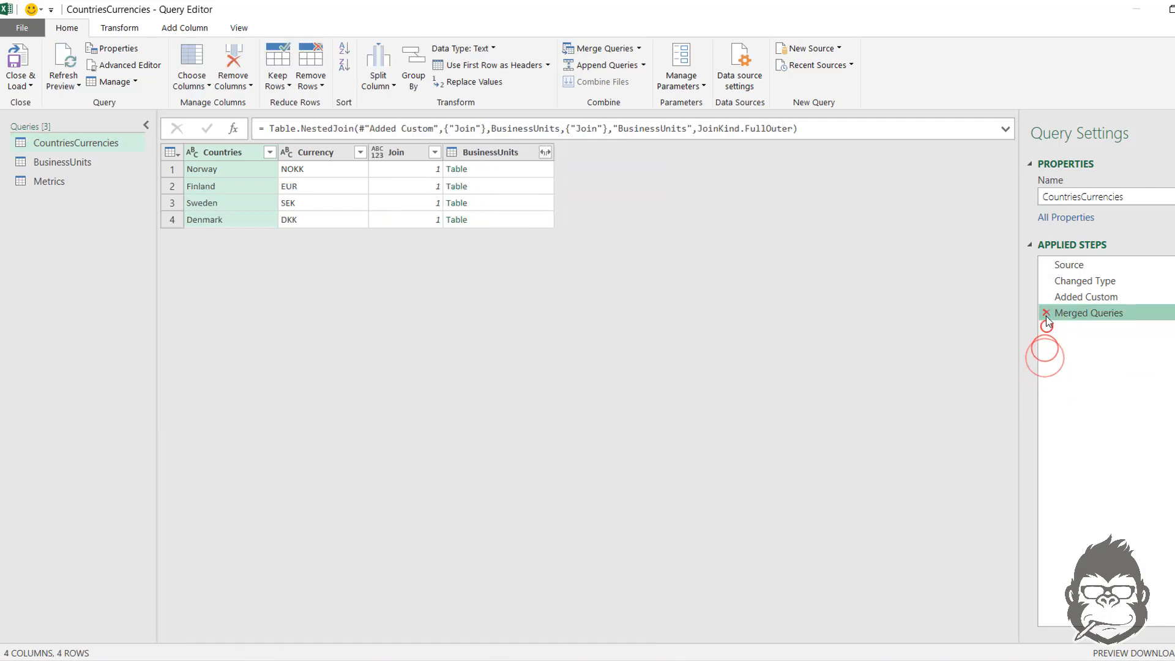
{"action": "left_click", "coordinate": [49, 181]}
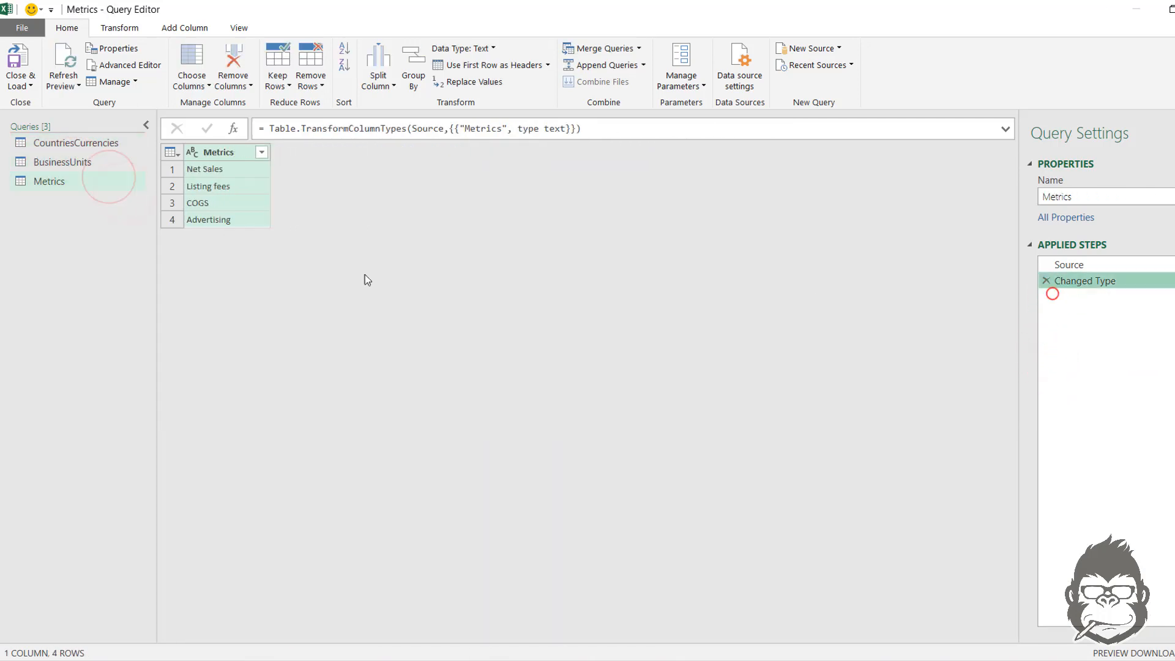
{"action": "left_click", "coordinate": [76, 142]}
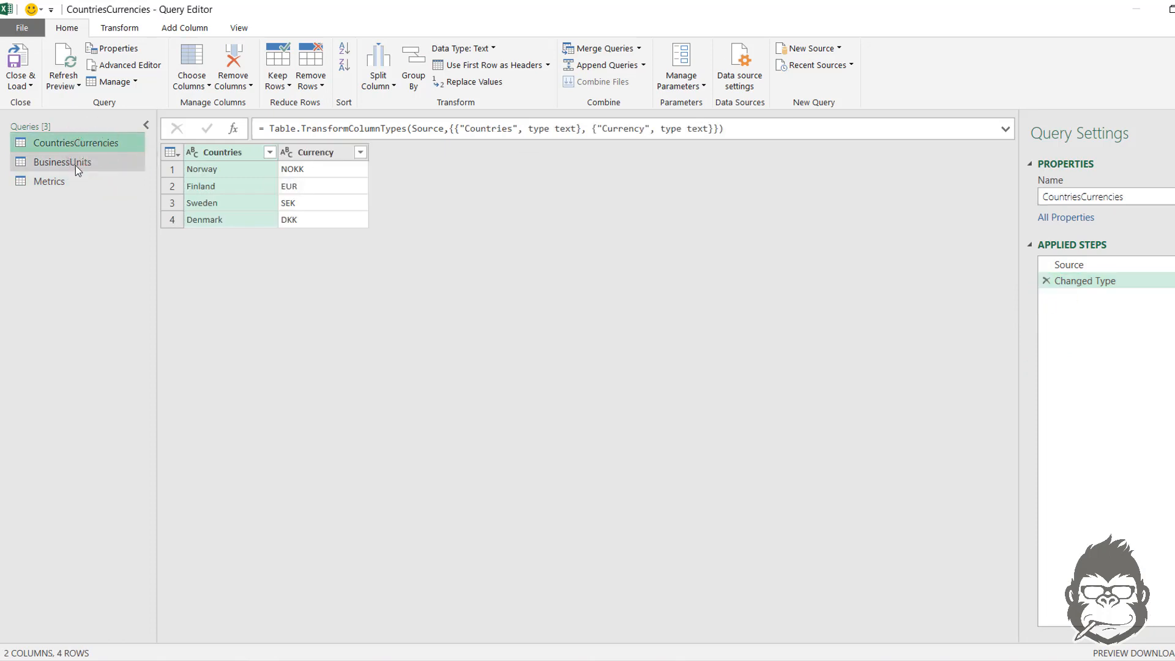
{"action": "left_click", "coordinate": [51, 181]}
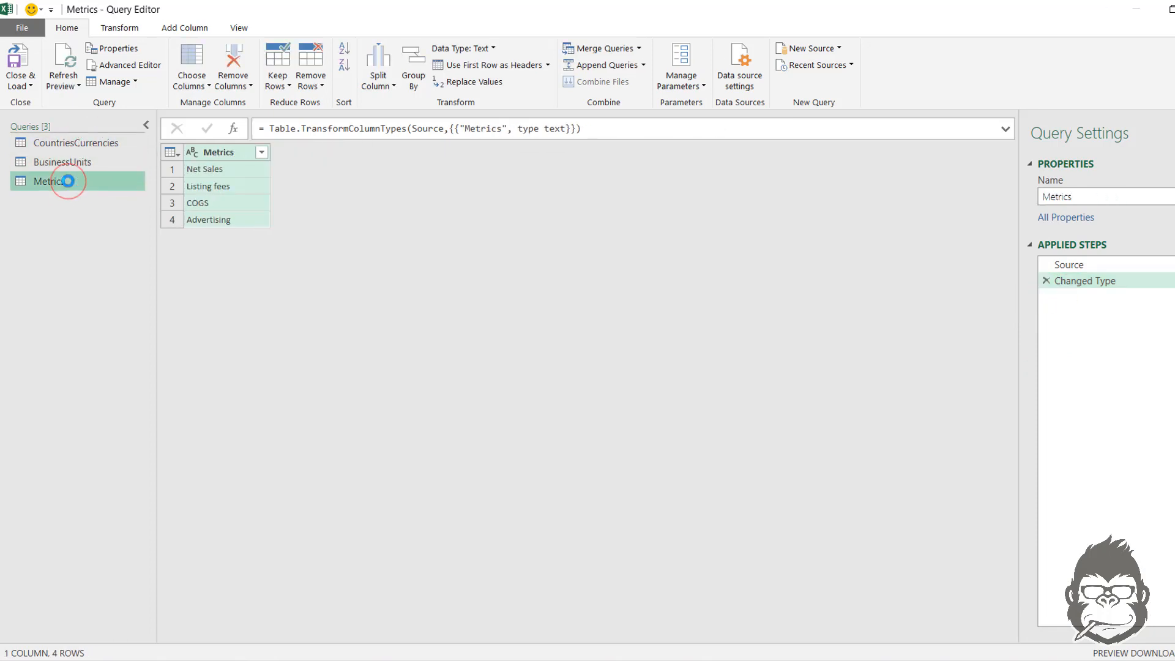
{"action": "mouse_move", "coordinate": [75, 142]}
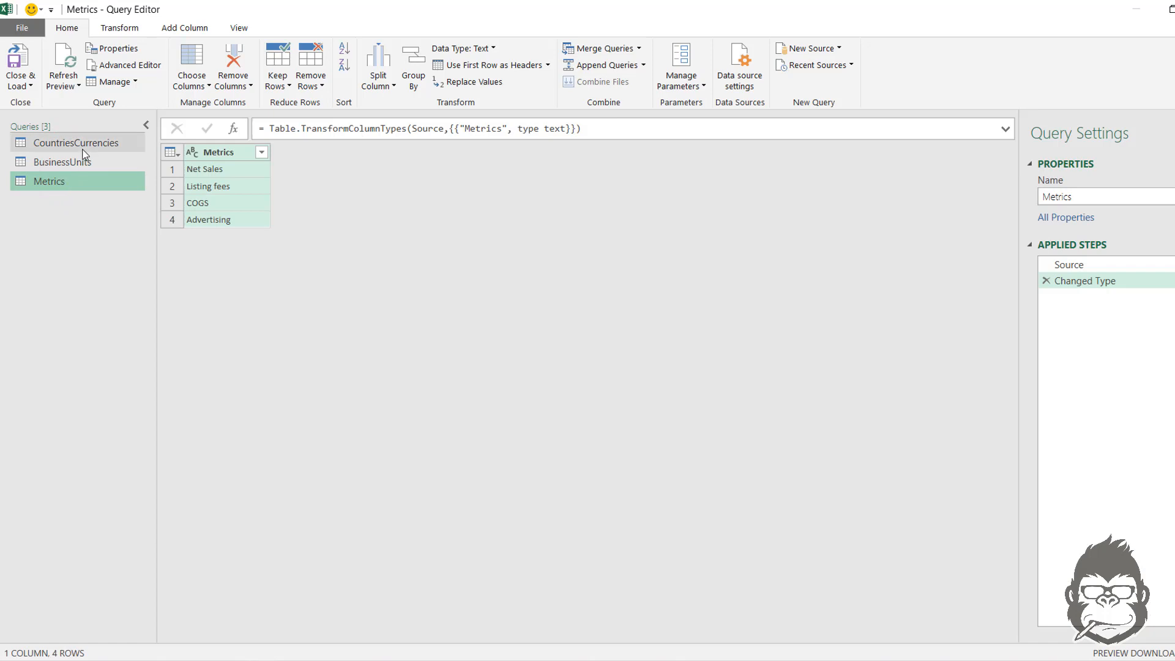
{"action": "left_click", "coordinate": [76, 142]}
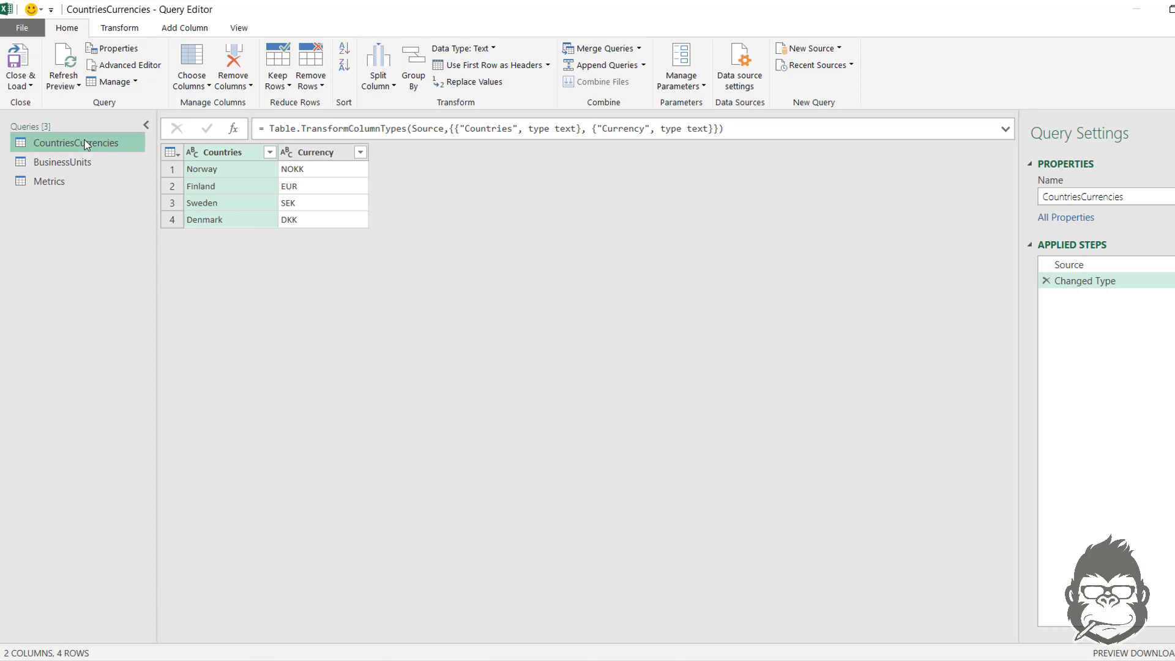
{"action": "mouse_move", "coordinate": [265, 242]}
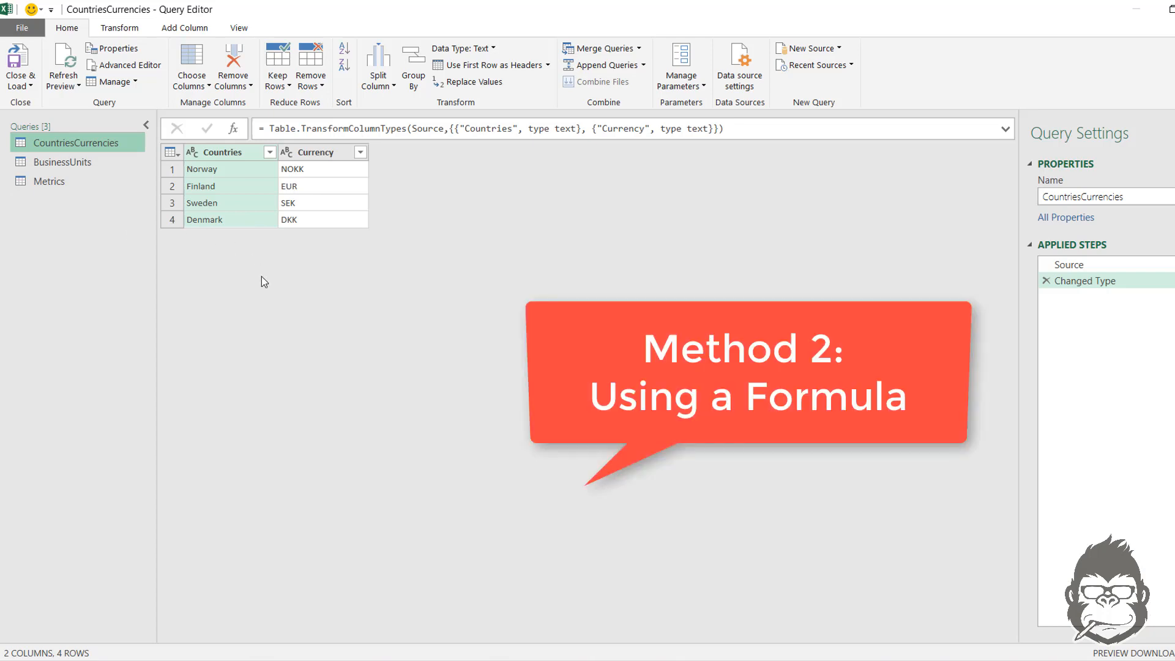
{"action": "mouse_move", "coordinate": [184, 28]}
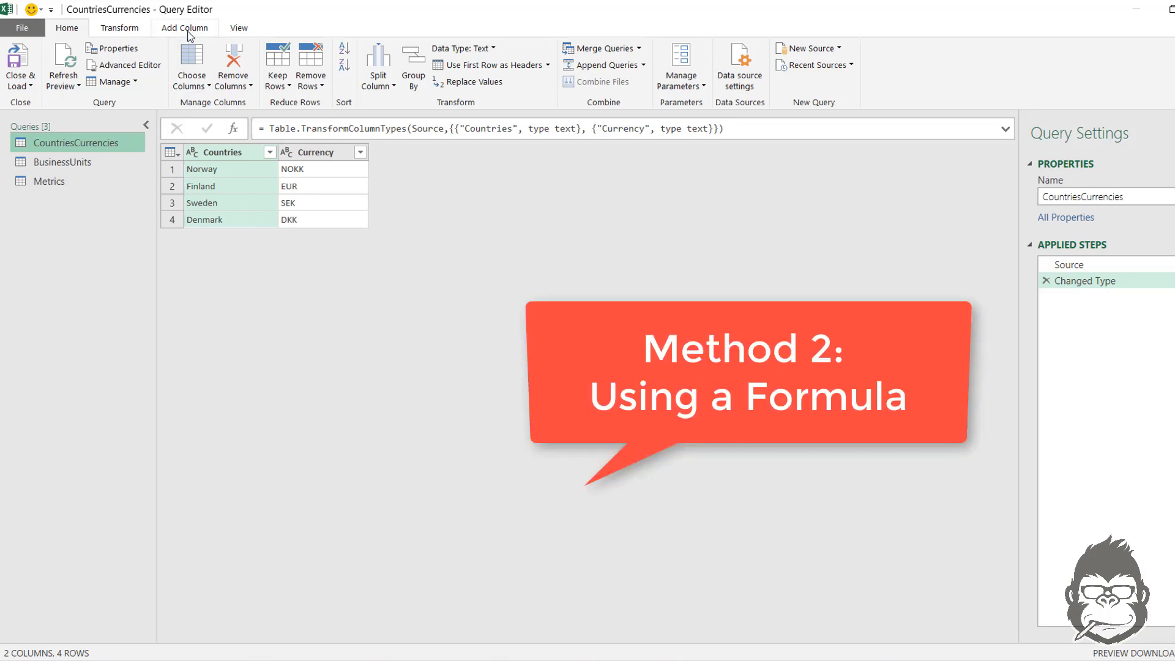
Add a custom column MergeBusinessUnits with formula =BusinessUnits
{"action": "left_click", "coordinate": [185, 28]}
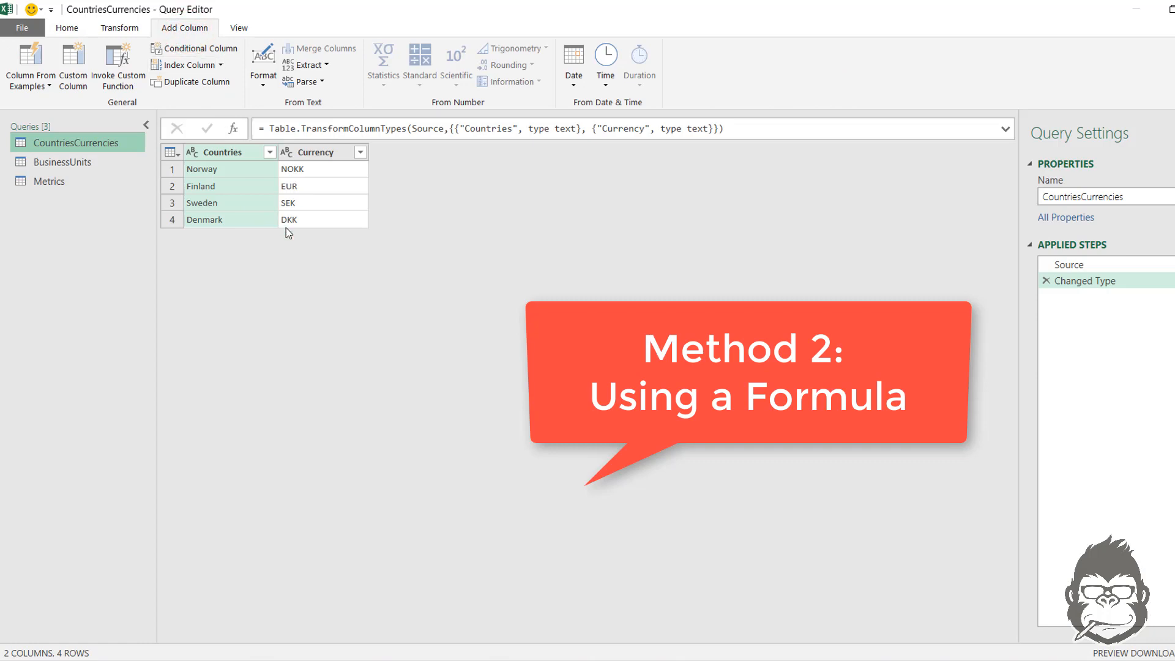
{"action": "mouse_move", "coordinate": [235, 297]}
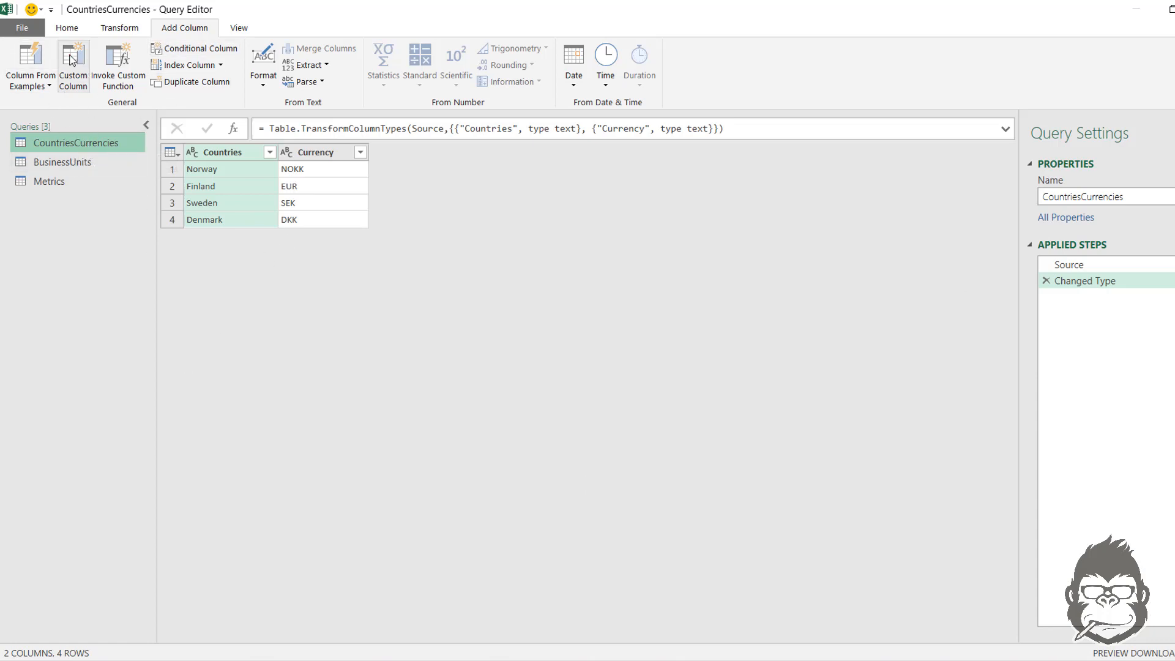
{"action": "left_click", "coordinate": [73, 66]}
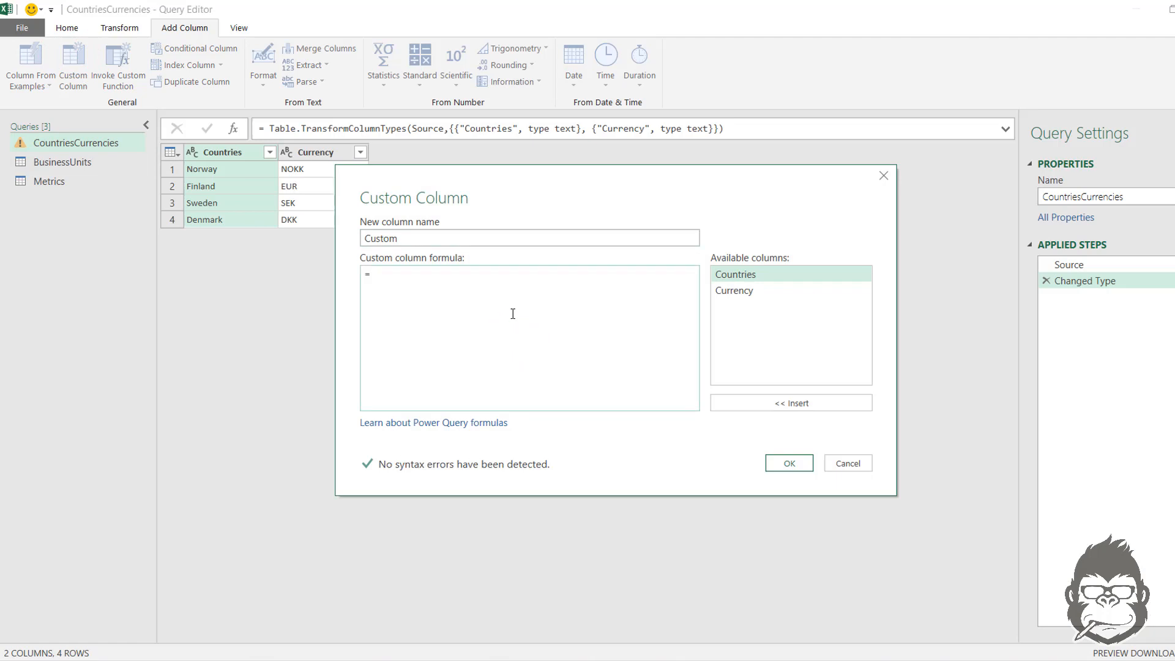
{"action": "mouse_move", "coordinate": [160, 210]}
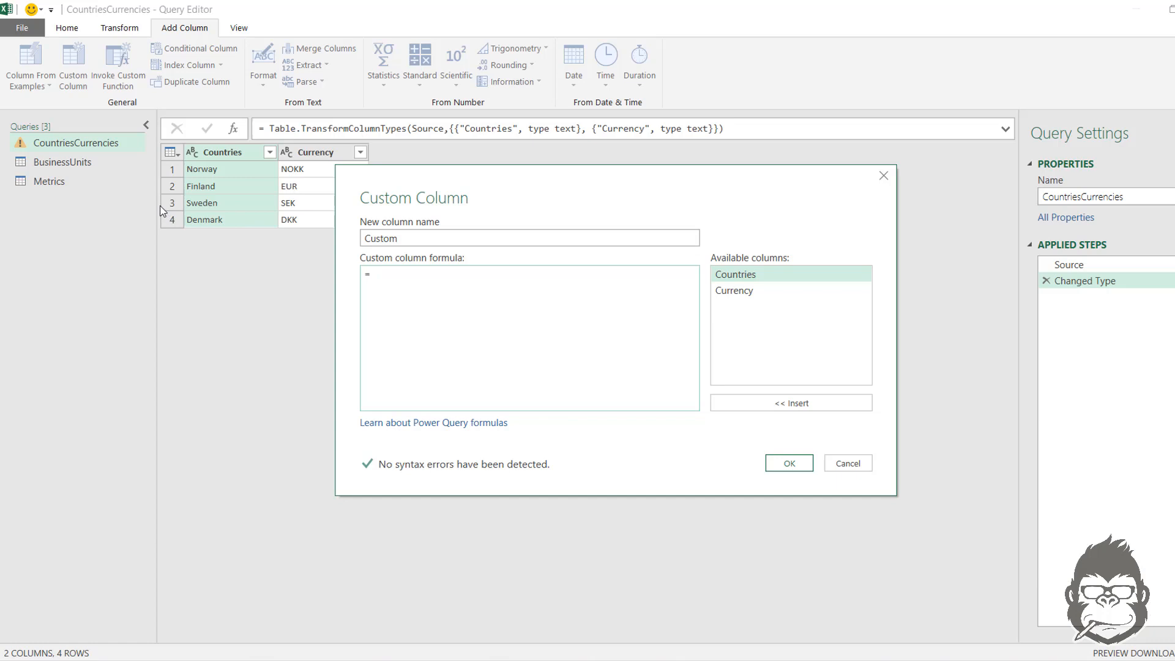
{"action": "mouse_move", "coordinate": [65, 348]}
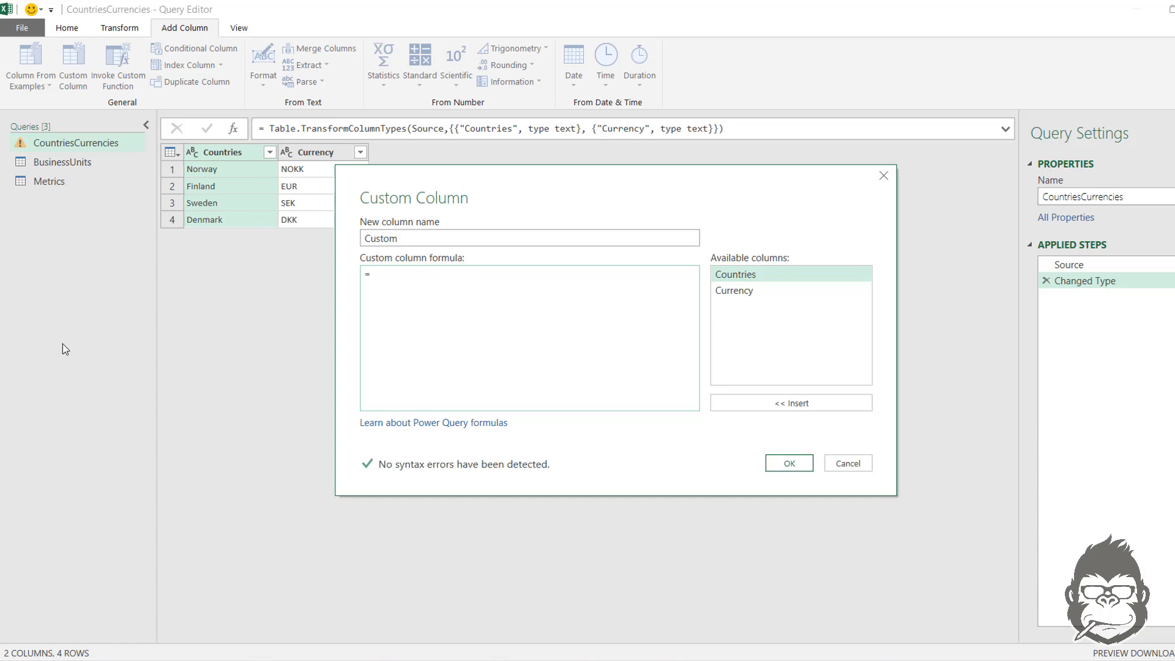
{"action": "type", "text": "BusinessUnits"}
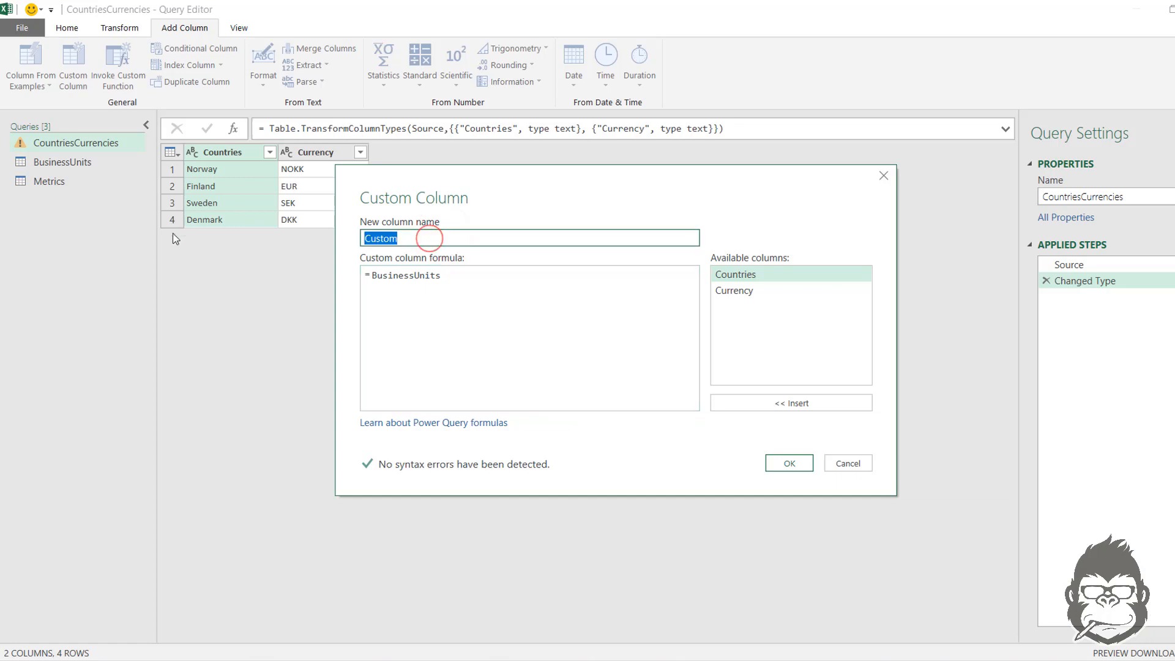
{"action": "type", "text": "MergeBusiness"}
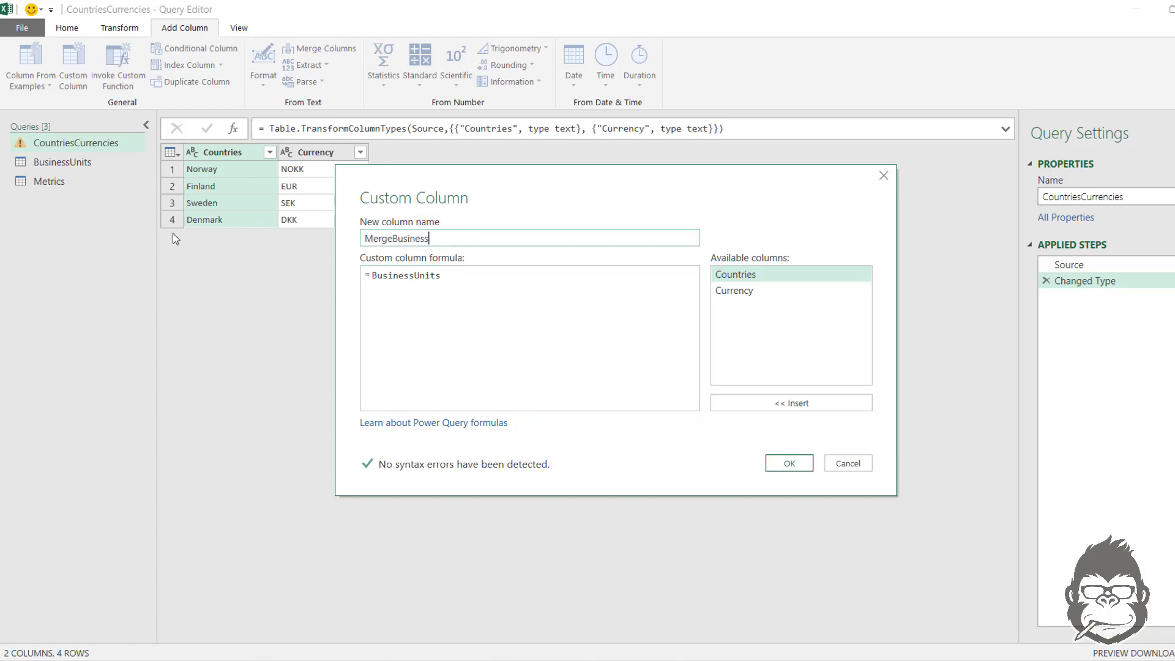
{"action": "type", "text": "Units"}
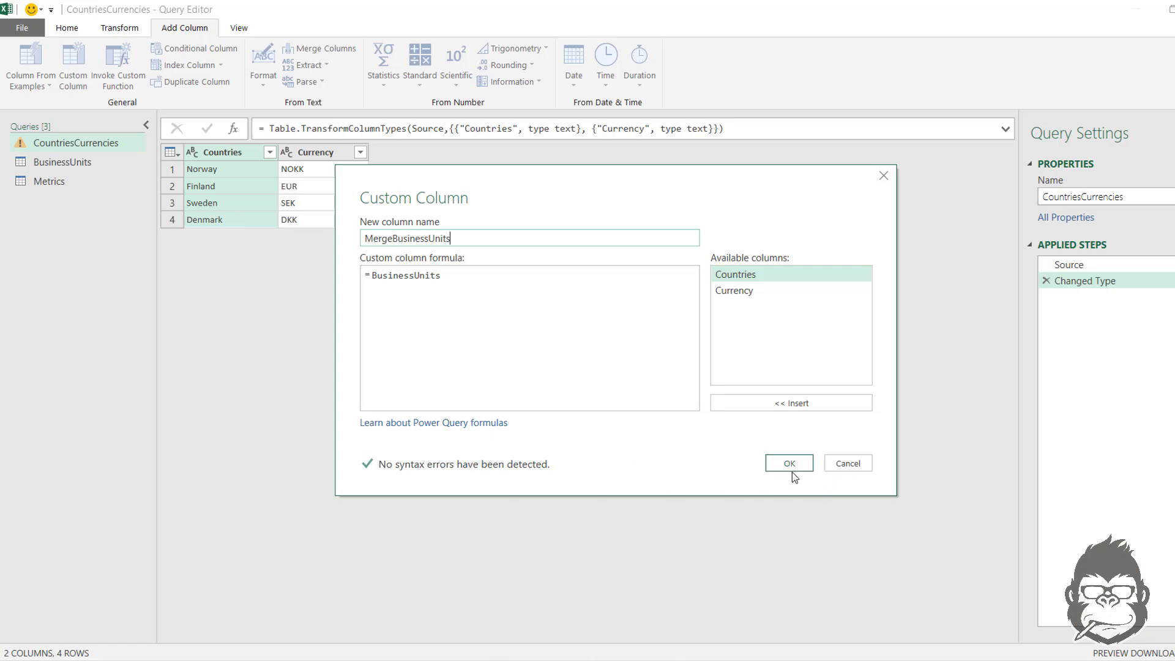
{"action": "left_click", "coordinate": [786, 463]}
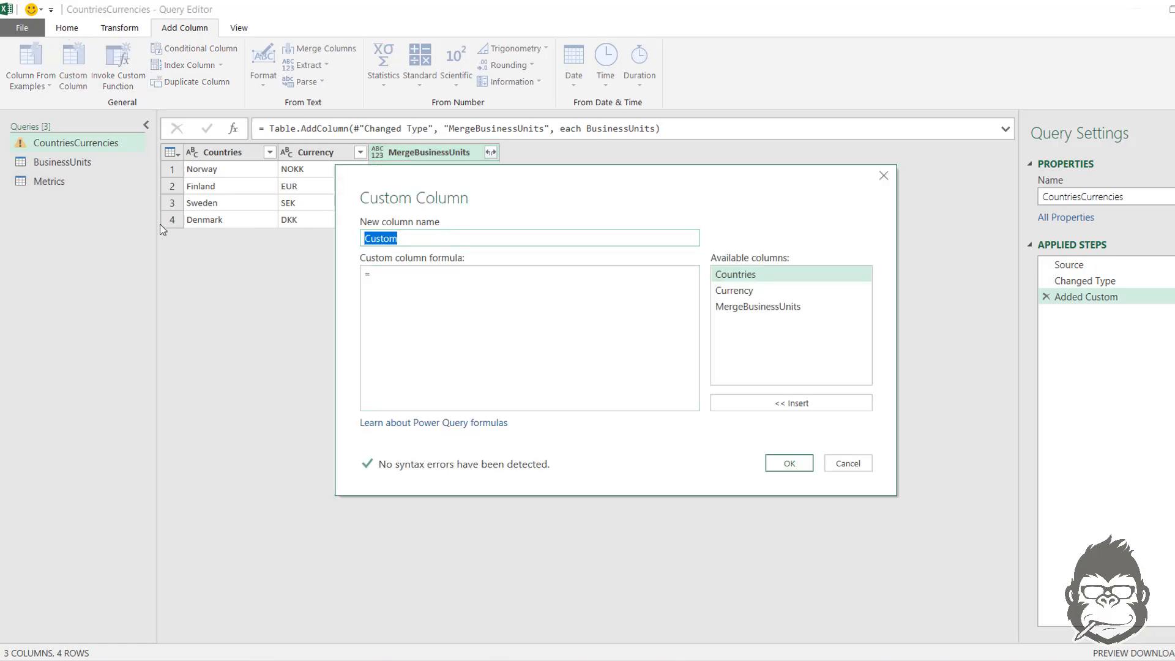
Add a custom column MergeMetrics with formula =Metrics
{"action": "type", "text": "MergeM"}
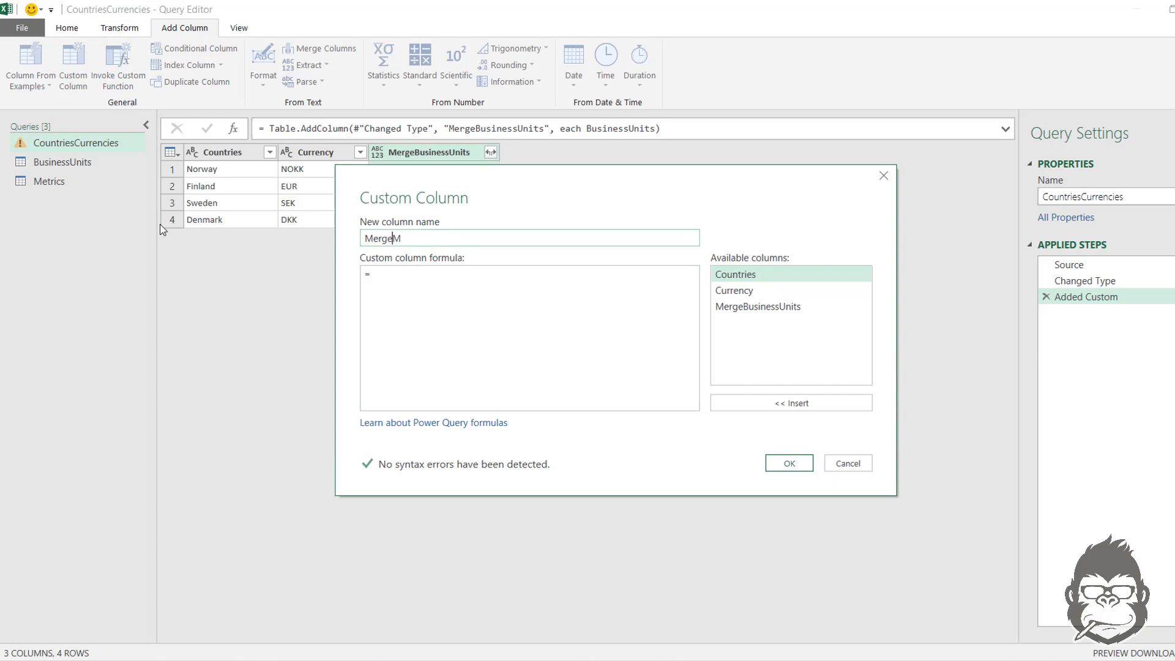
{"action": "type", "text": "etrics"}
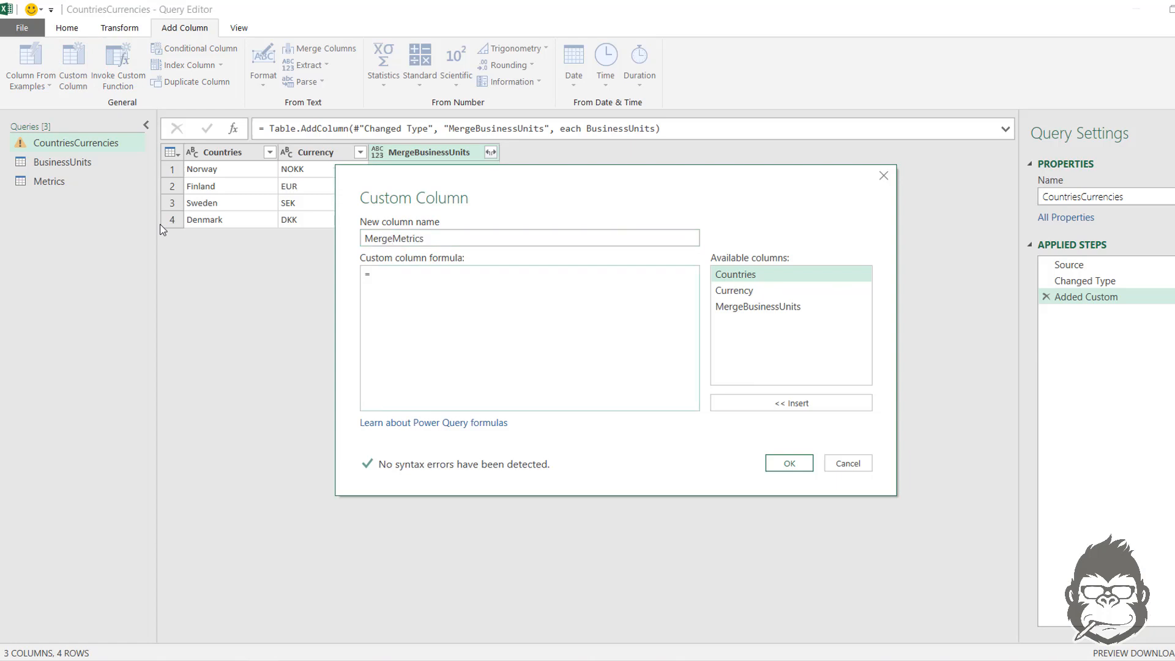
{"action": "type", "text": "Metrics"}
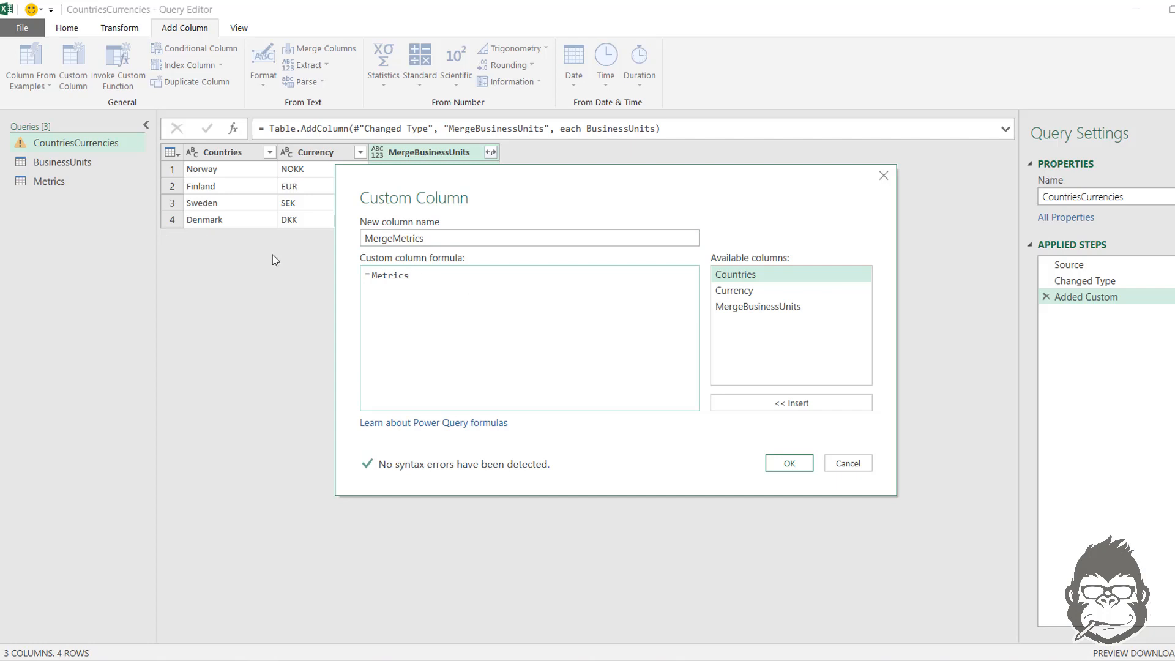
{"action": "left_click", "coordinate": [787, 463]}
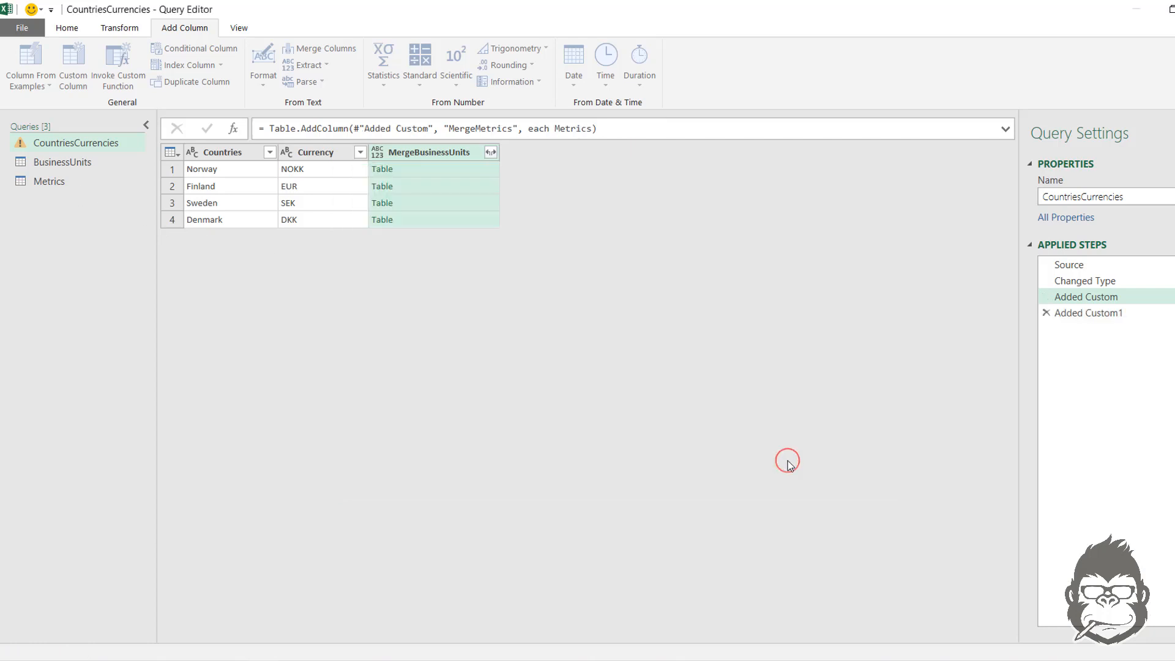
Expand MergeBusinessUnits and MergeMetrics into rows, giving 64 combinations
{"action": "left_click", "coordinate": [1090, 312]}
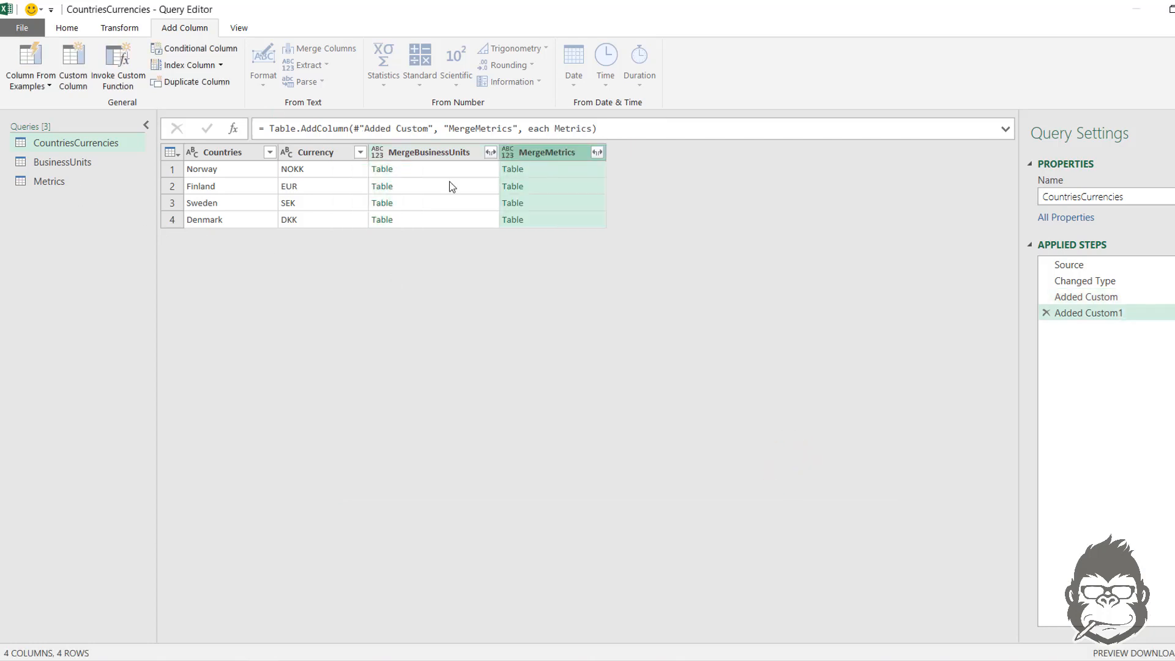
{"action": "mouse_move", "coordinate": [479, 174]}
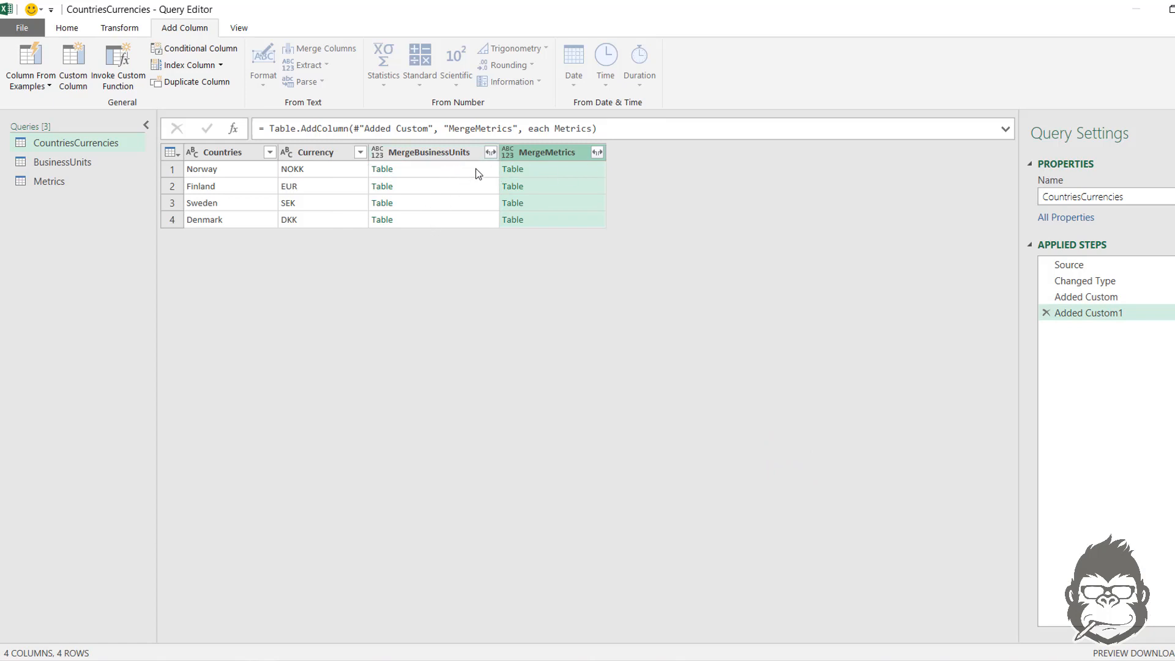
{"action": "left_click", "coordinate": [491, 152]}
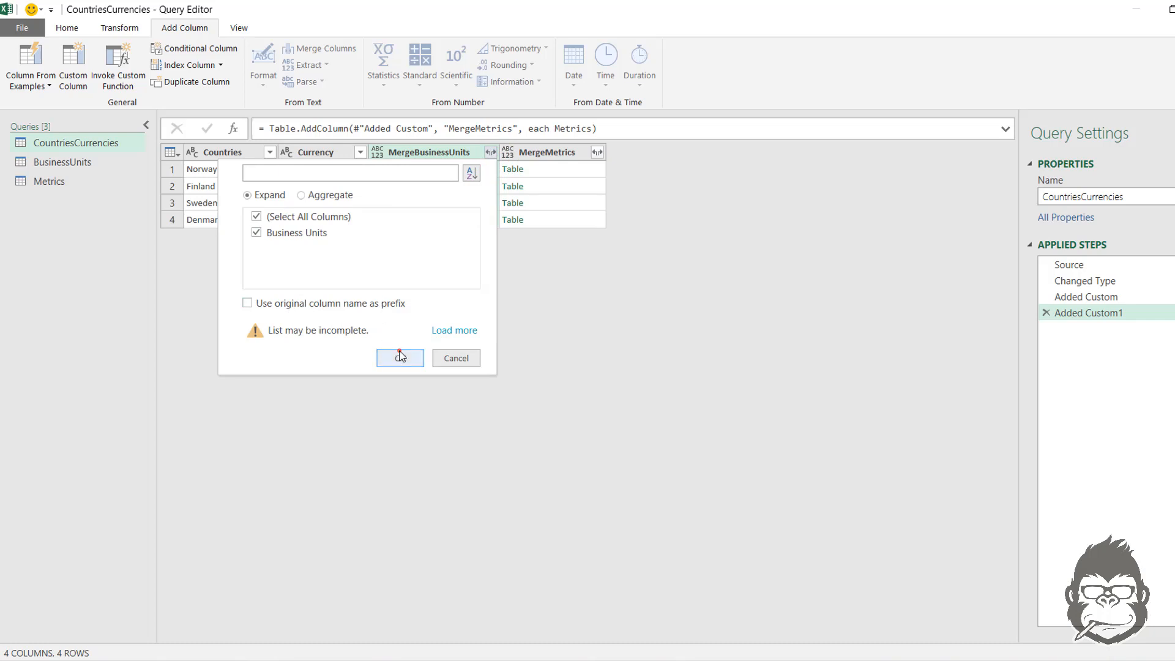
{"action": "left_click", "coordinate": [400, 357]}
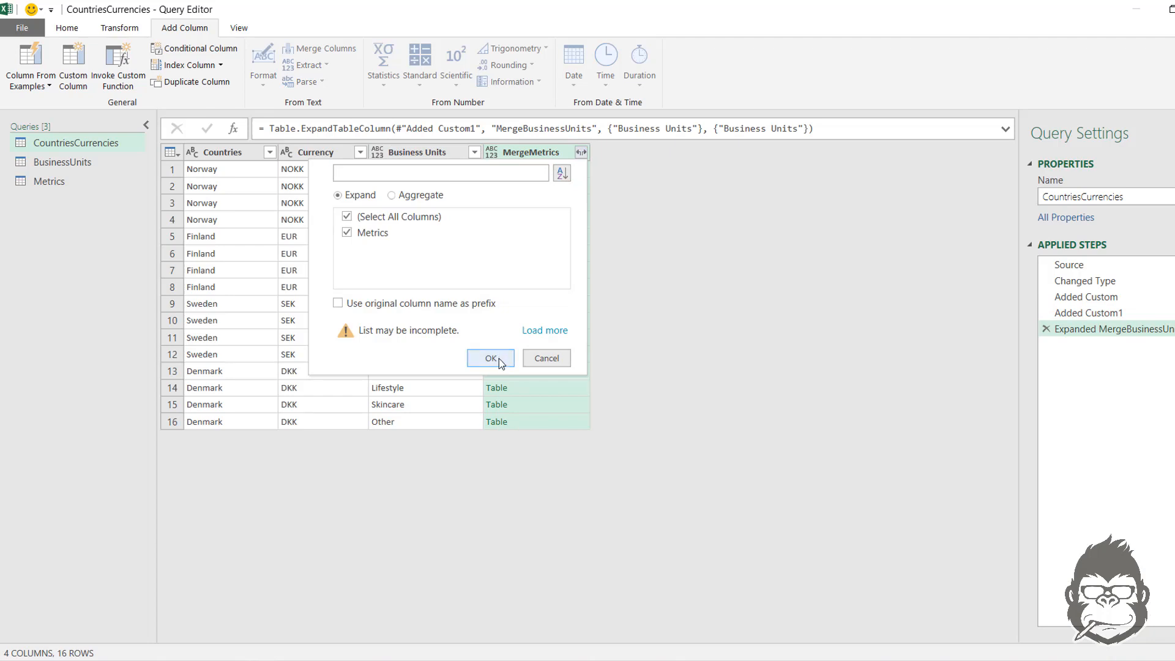
{"action": "left_click", "coordinate": [489, 357]}
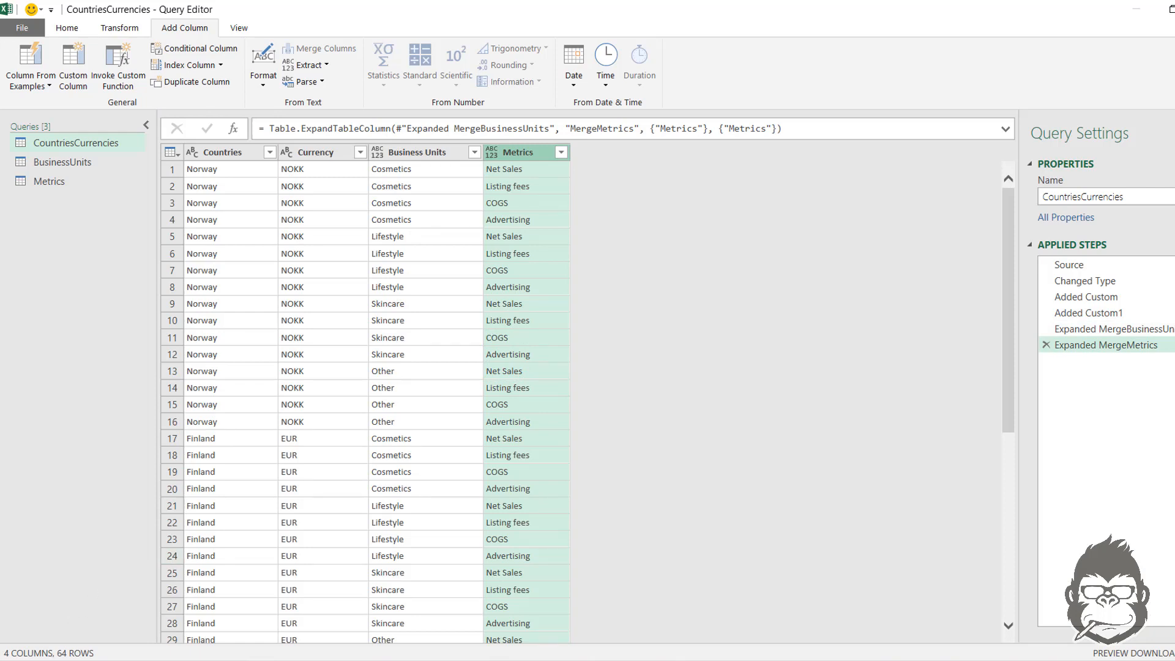
Change the Business Units and Metrics columns to Text type
{"action": "left_click", "coordinate": [516, 152]}
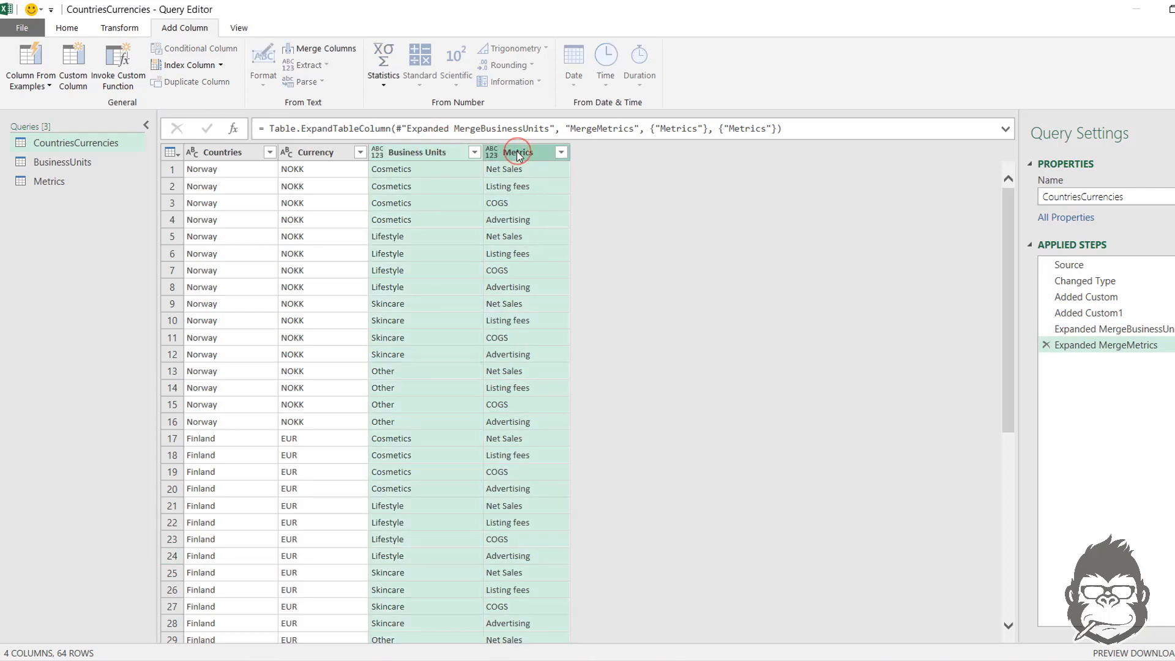
{"action": "right_click", "coordinate": [516, 151]}
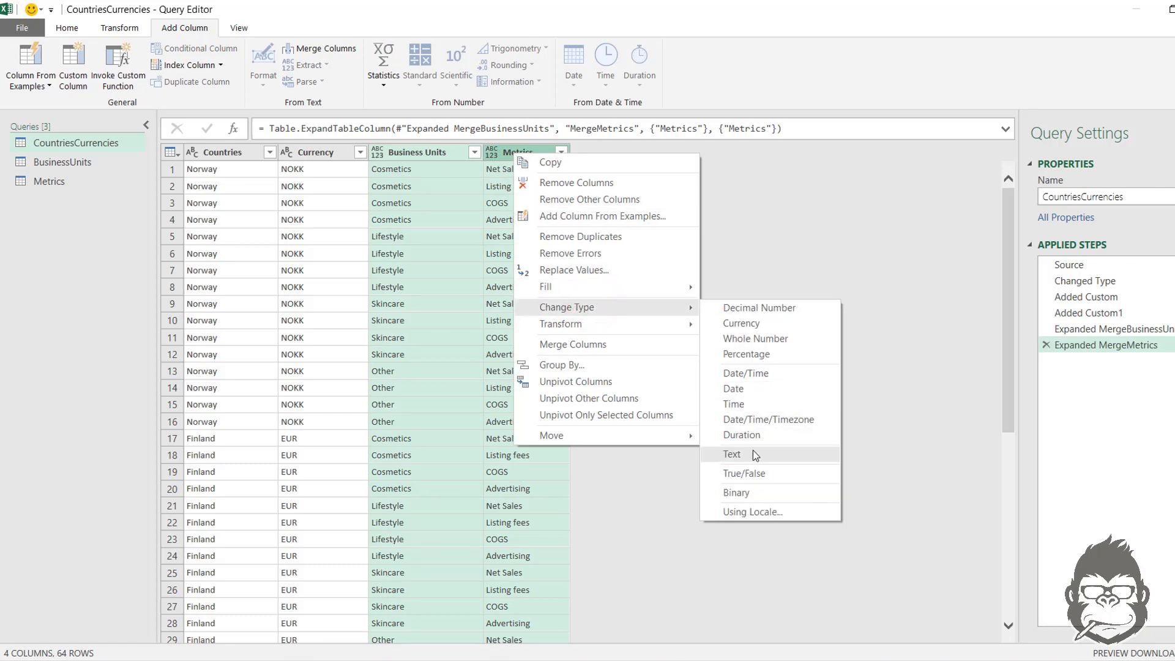
{"action": "left_click", "coordinate": [732, 453]}
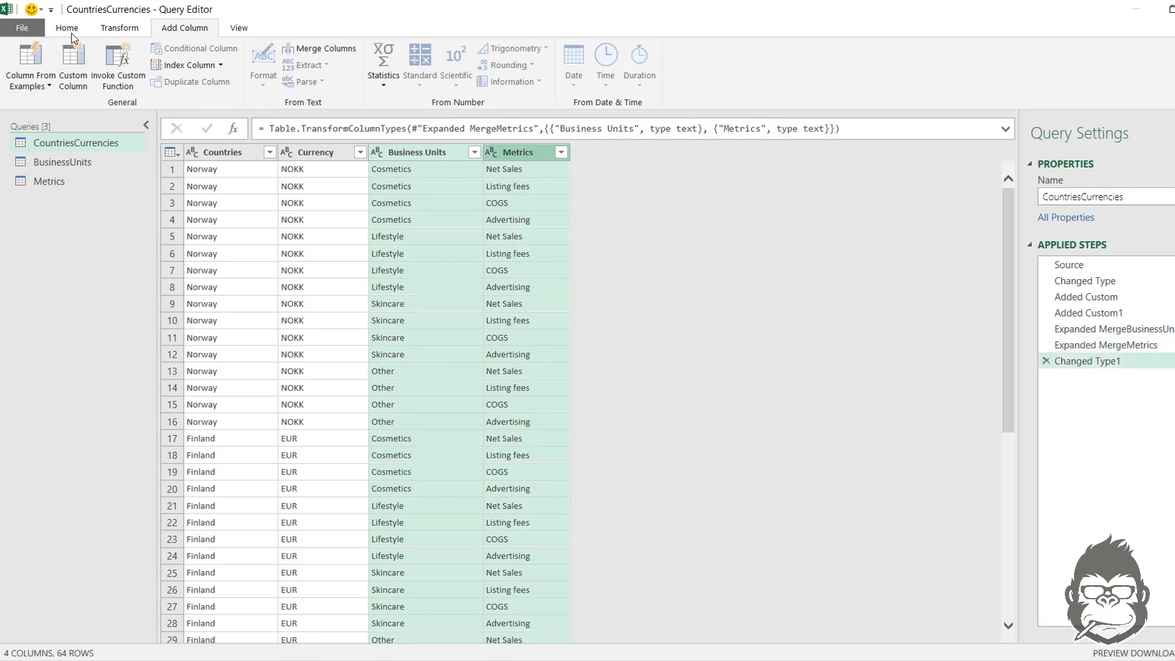
Close & Load, then load CountriesCurrencies as a table on the existing worksheet at cell I2
{"action": "left_click", "coordinate": [66, 28]}
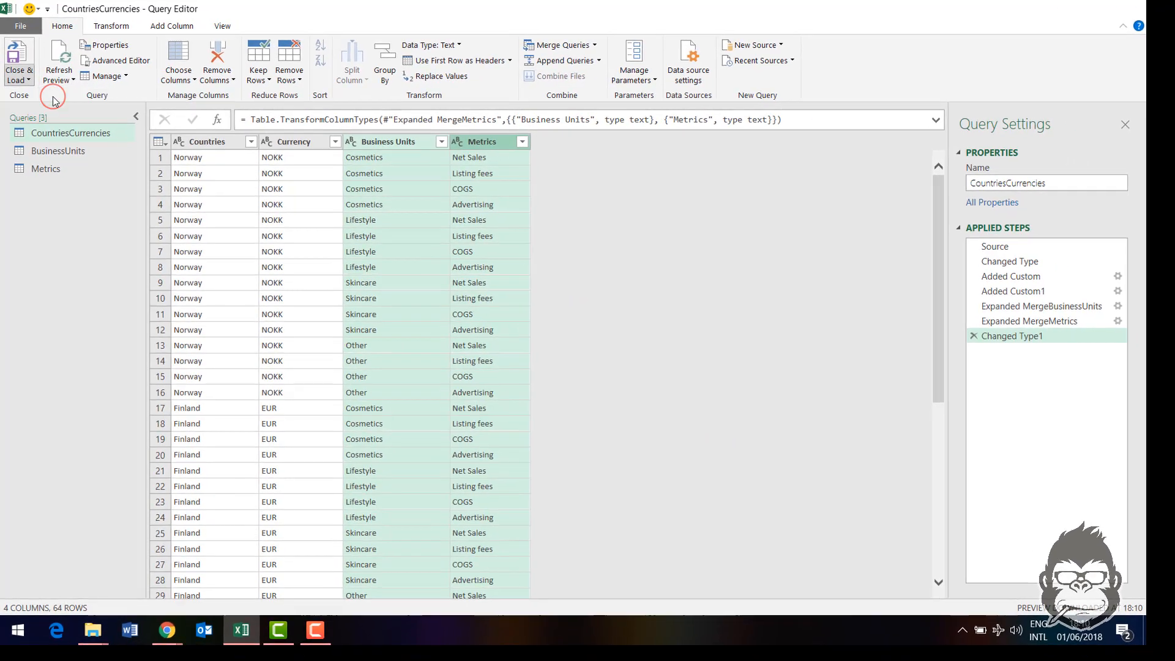
{"action": "left_click", "coordinate": [18, 60]}
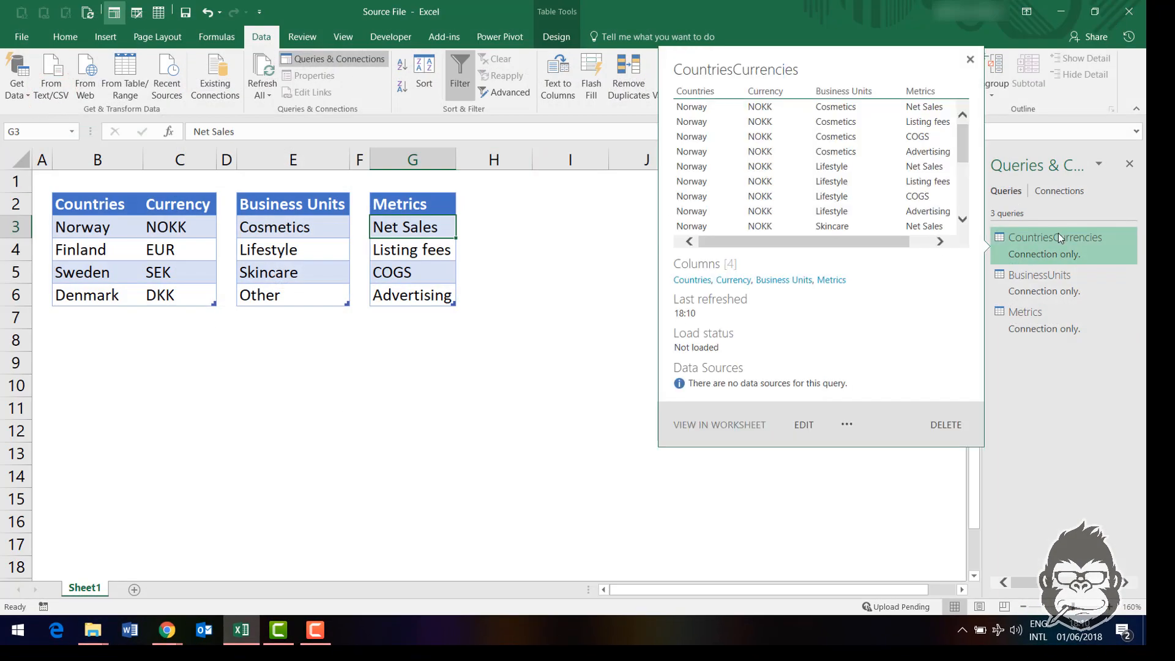
{"action": "left_click", "coordinate": [718, 425]}
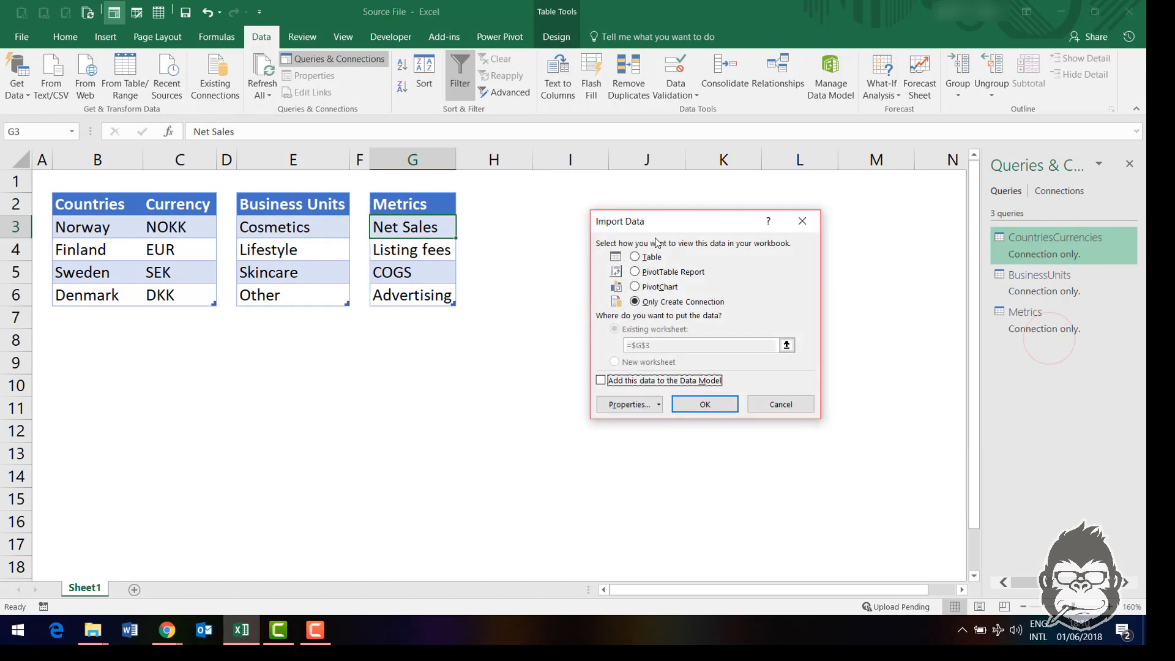
{"action": "left_click", "coordinate": [786, 345]}
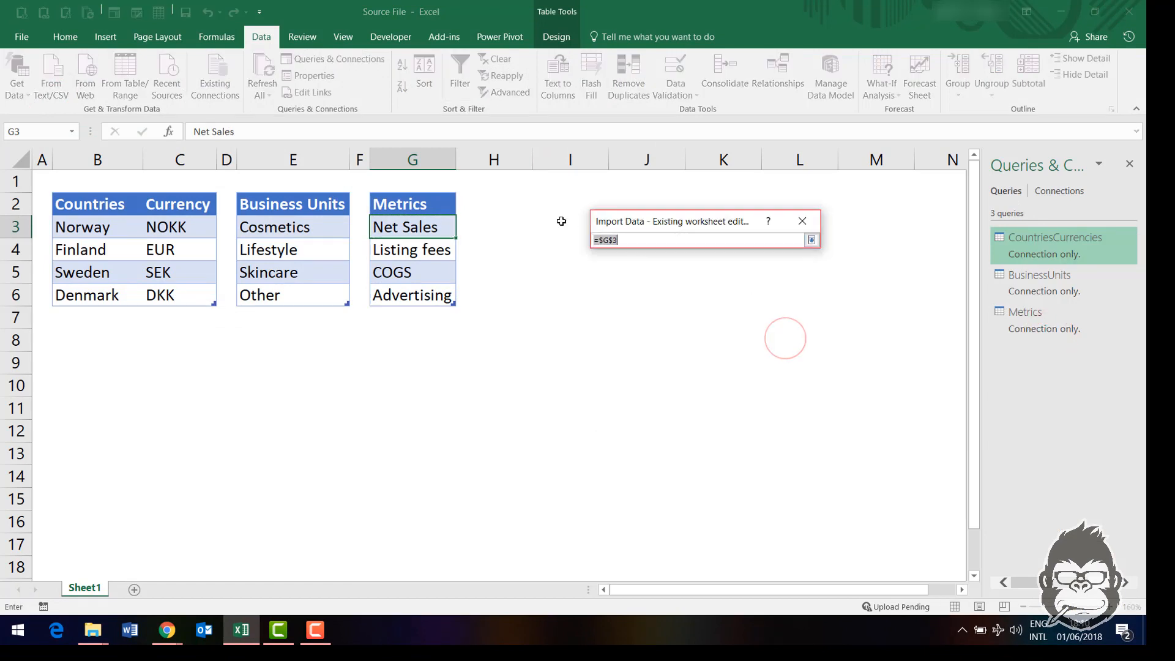
{"action": "left_click", "coordinate": [569, 203]}
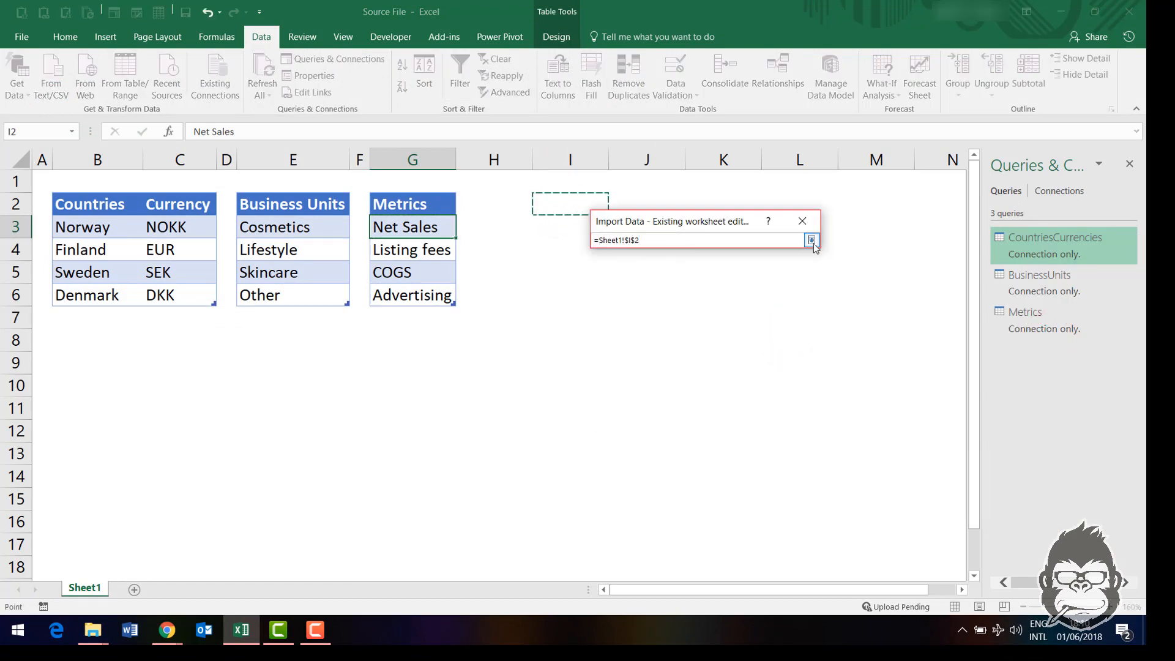
{"action": "left_click", "coordinate": [811, 241]}
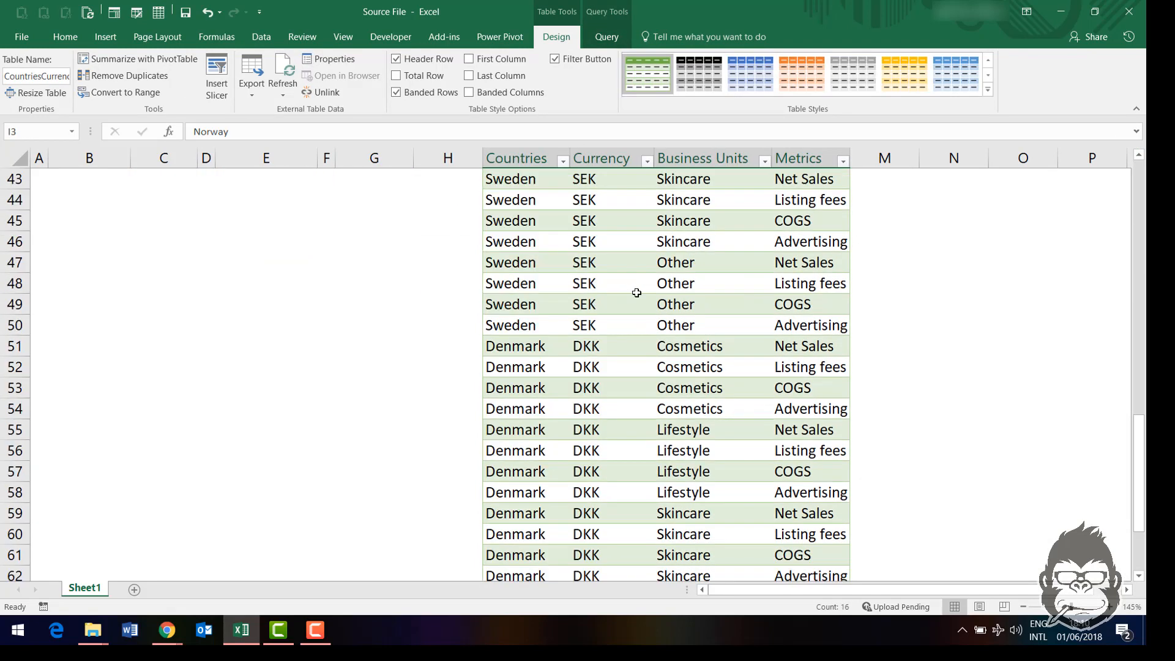
{"action": "scroll", "scroll_direction": "up", "scroll_amount": 3}
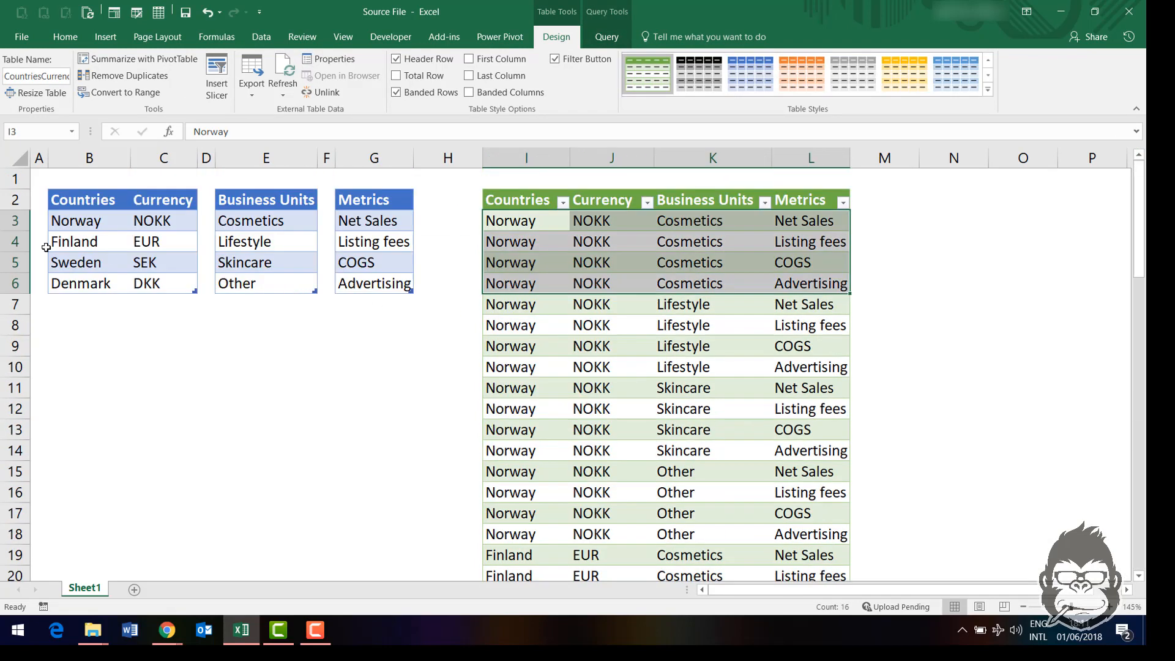
{"action": "left_click", "coordinate": [244, 241]}
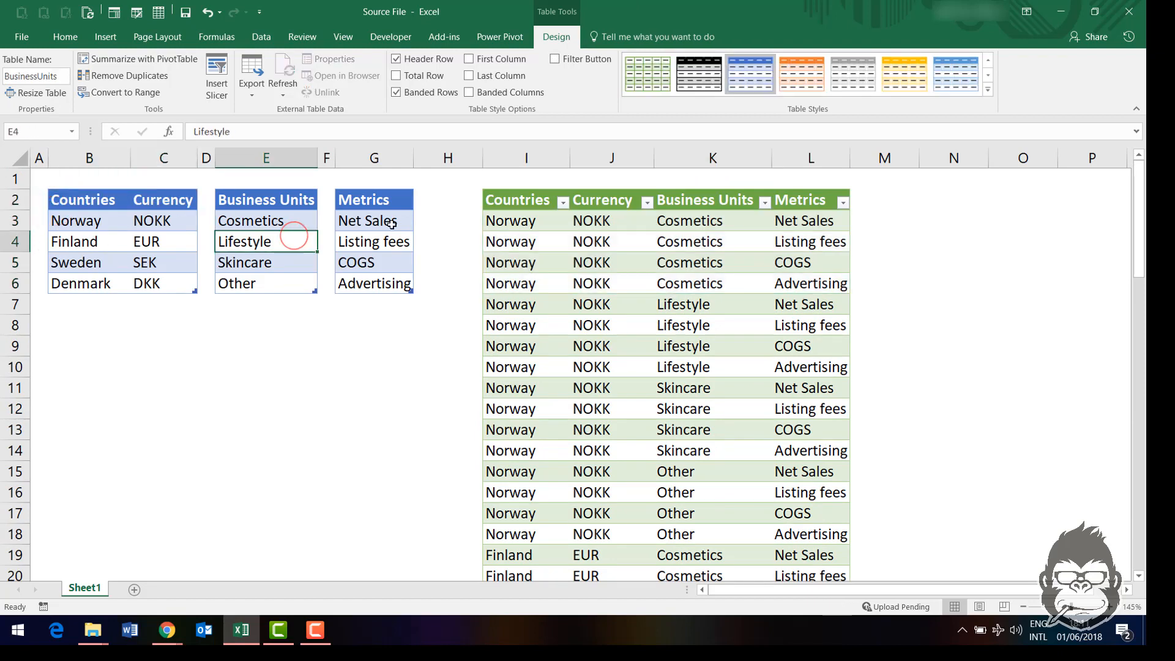
{"action": "left_click", "coordinate": [367, 219]}
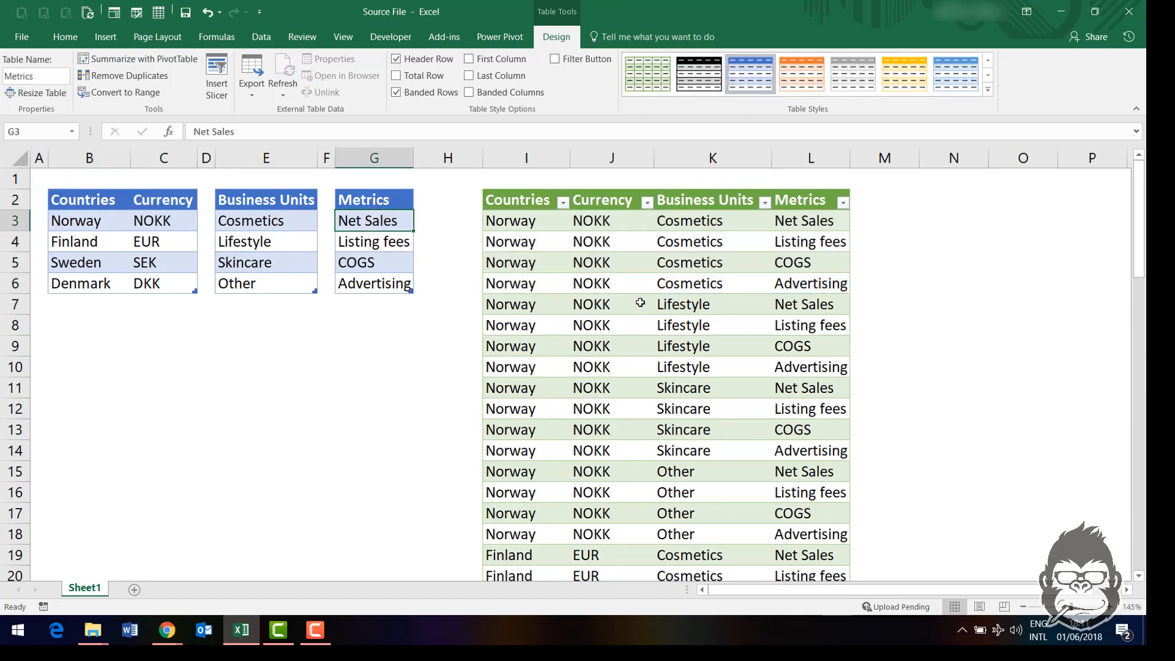
{"action": "scroll", "scroll_direction": "down", "scroll_amount": 3}
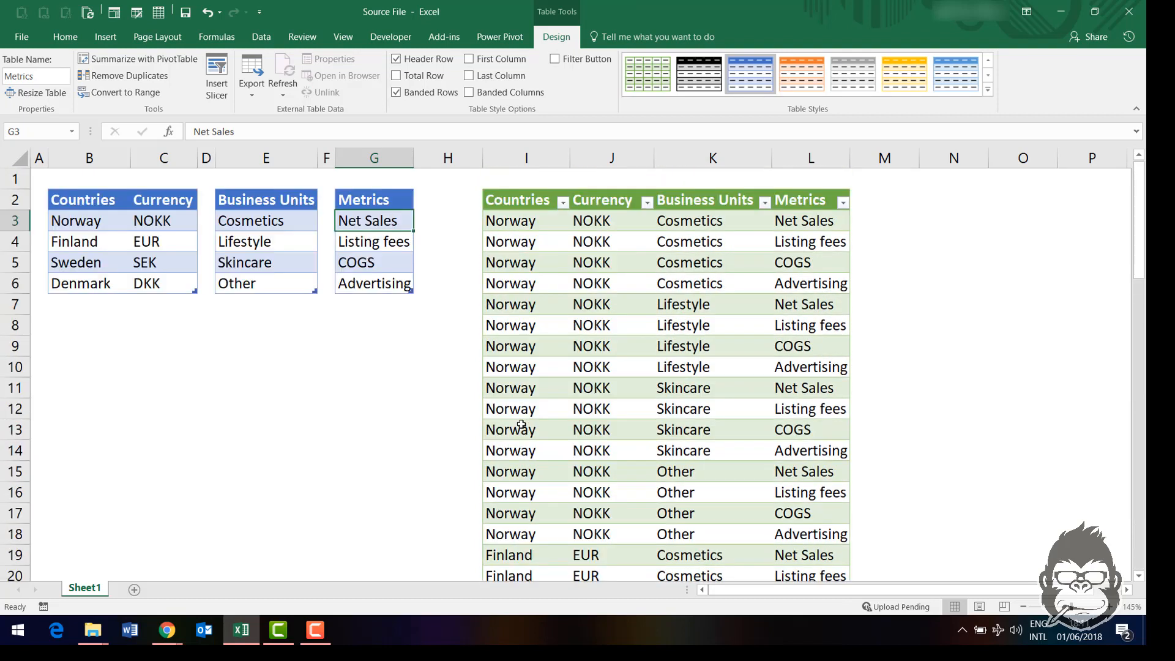
{"action": "mouse_move", "coordinate": [278, 378]}
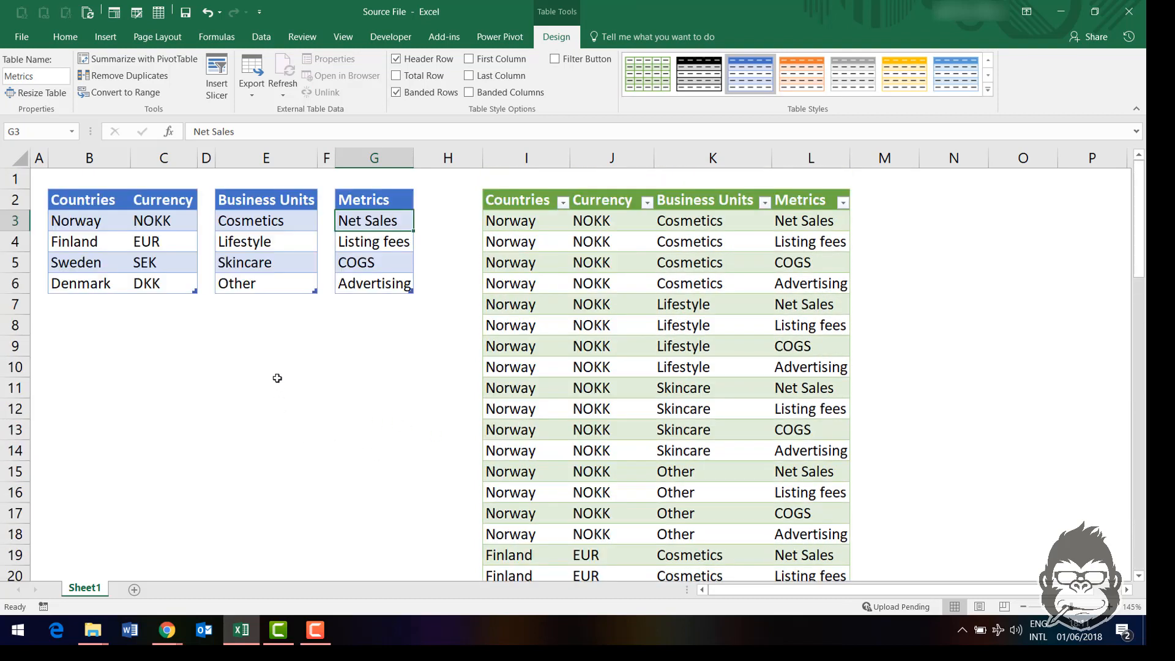
{"action": "mouse_move", "coordinate": [286, 295]}
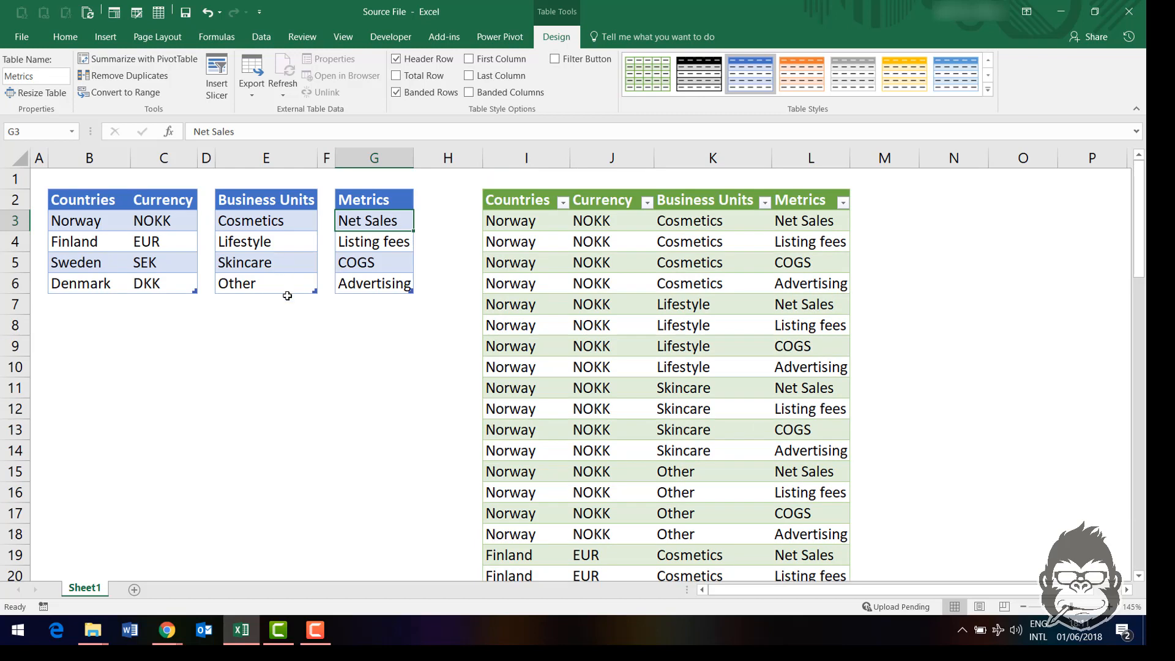
{"action": "mouse_move", "coordinate": [281, 328]}
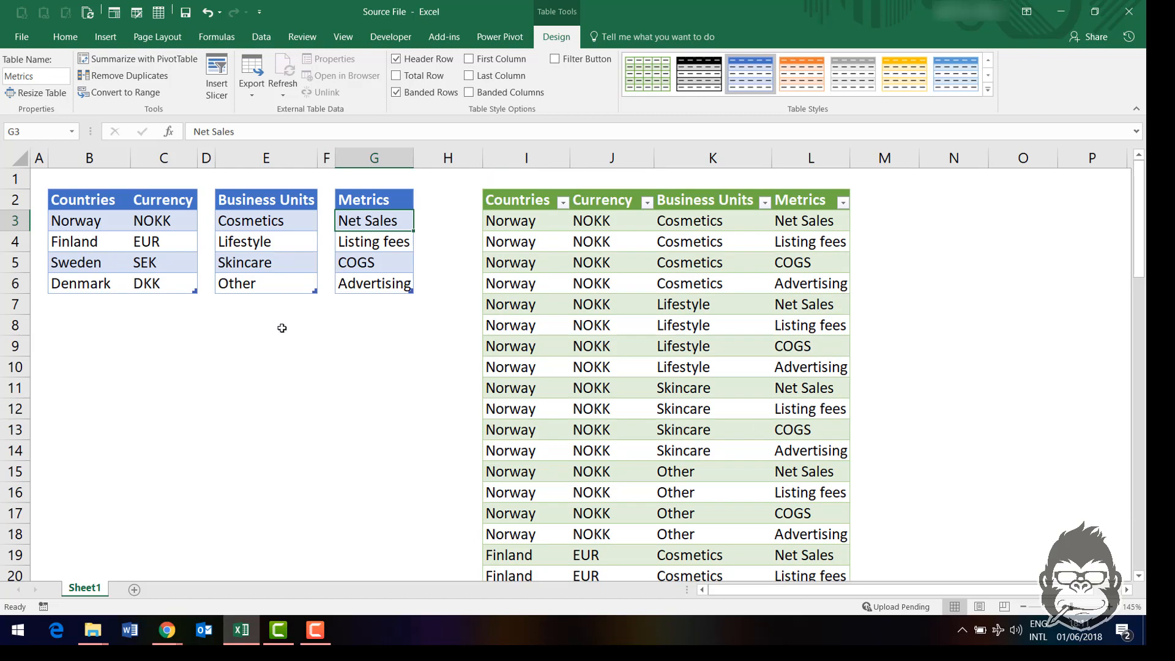